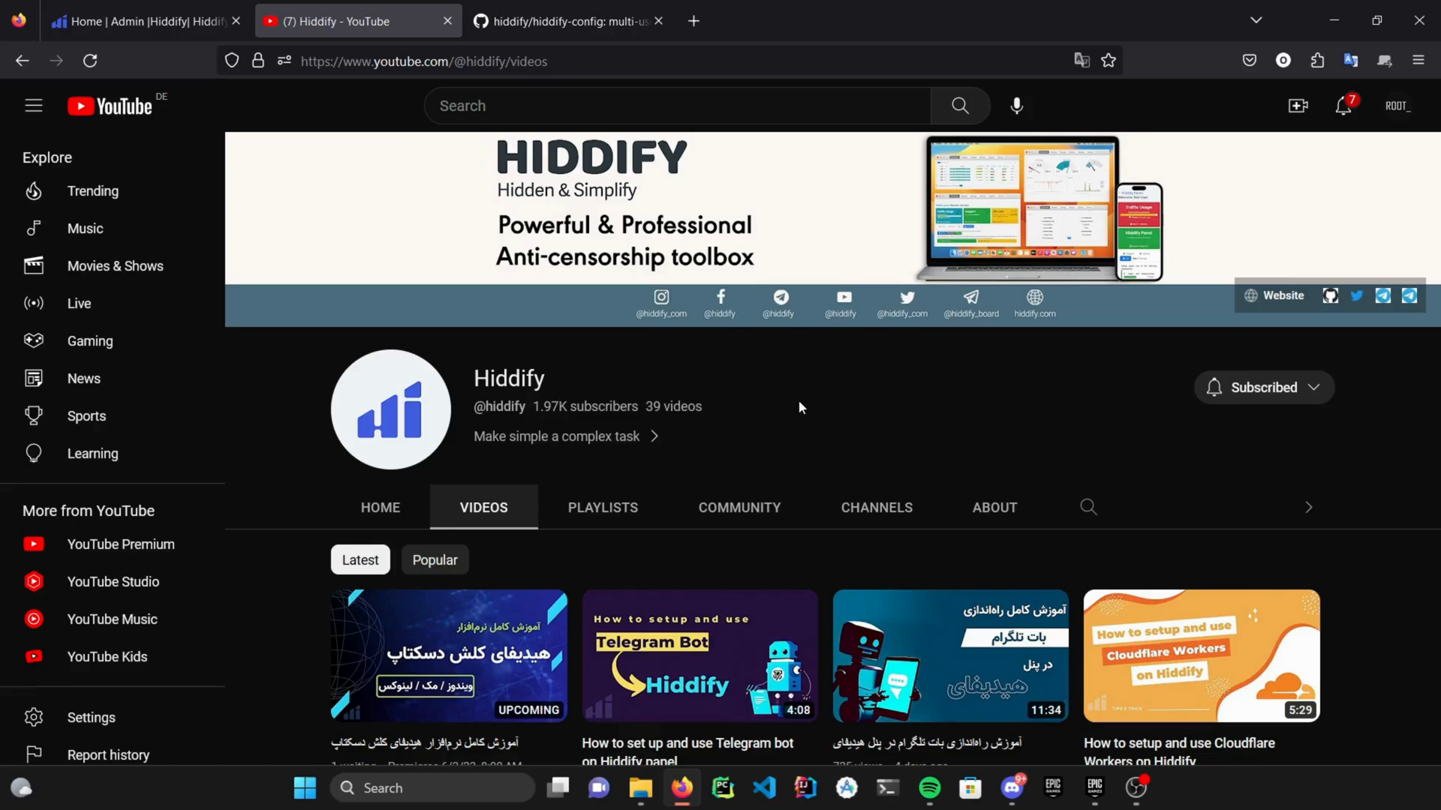
- Browse the hiddify-config repository README down to the wiki links
scroll("down", 3)
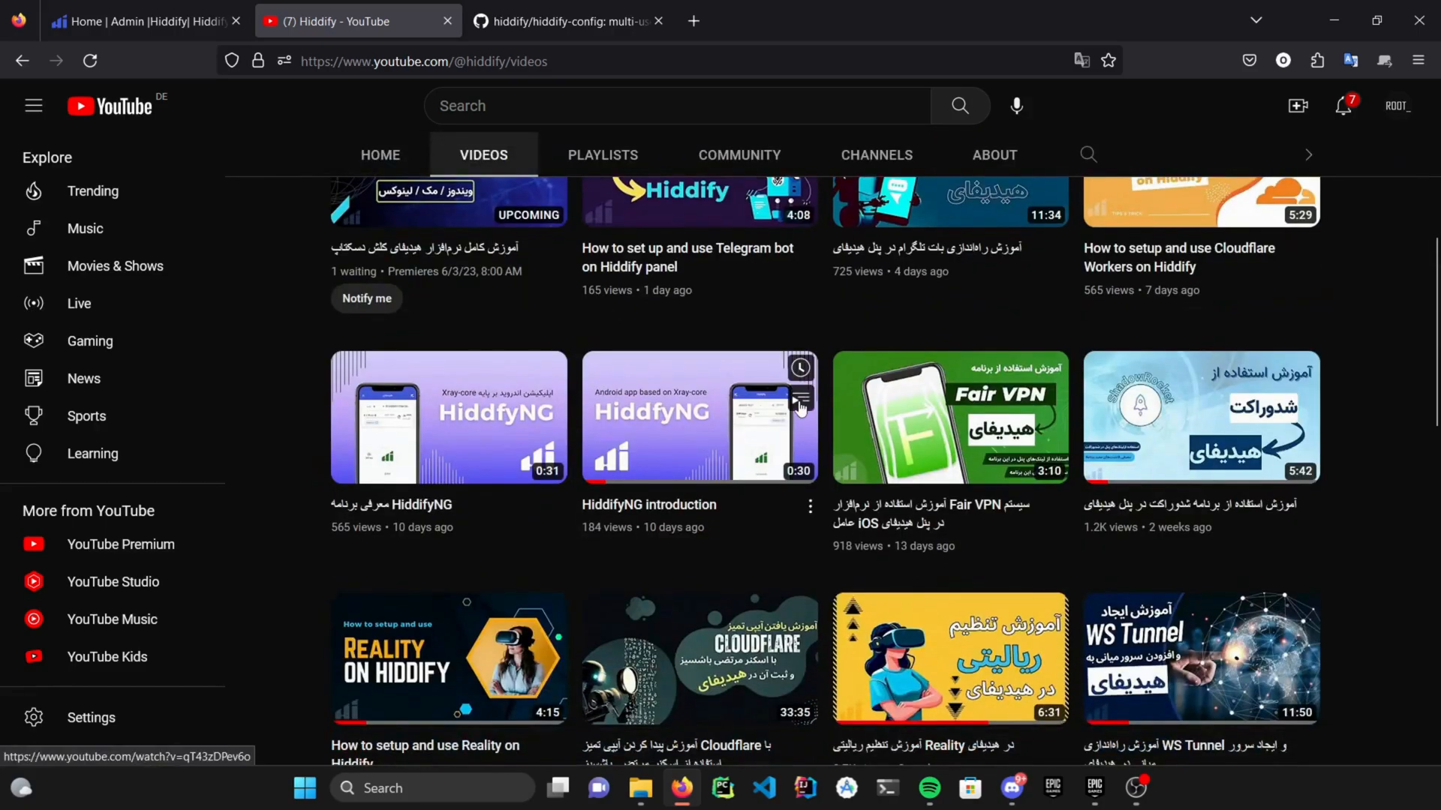
scroll("up", 3)
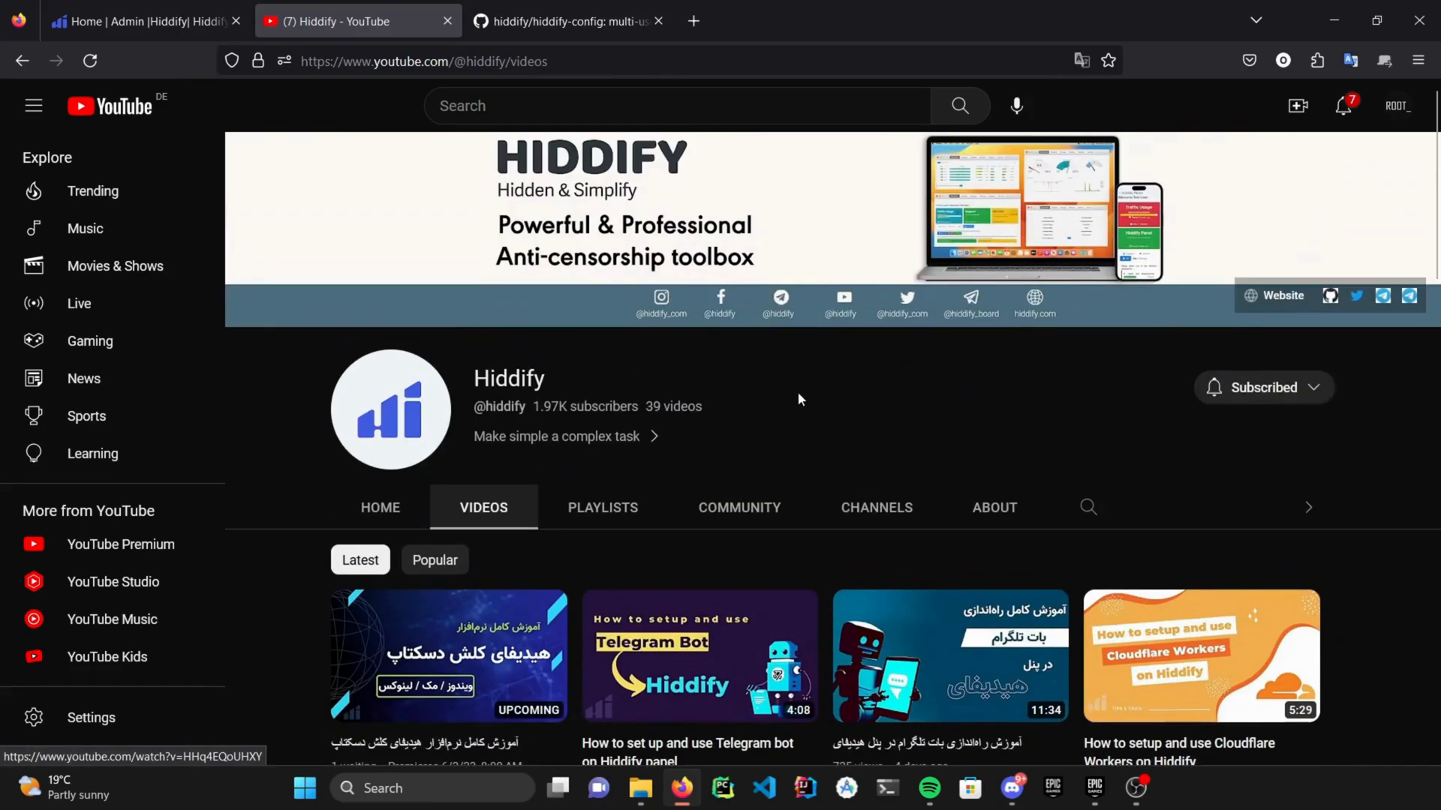
left_click(565, 20)
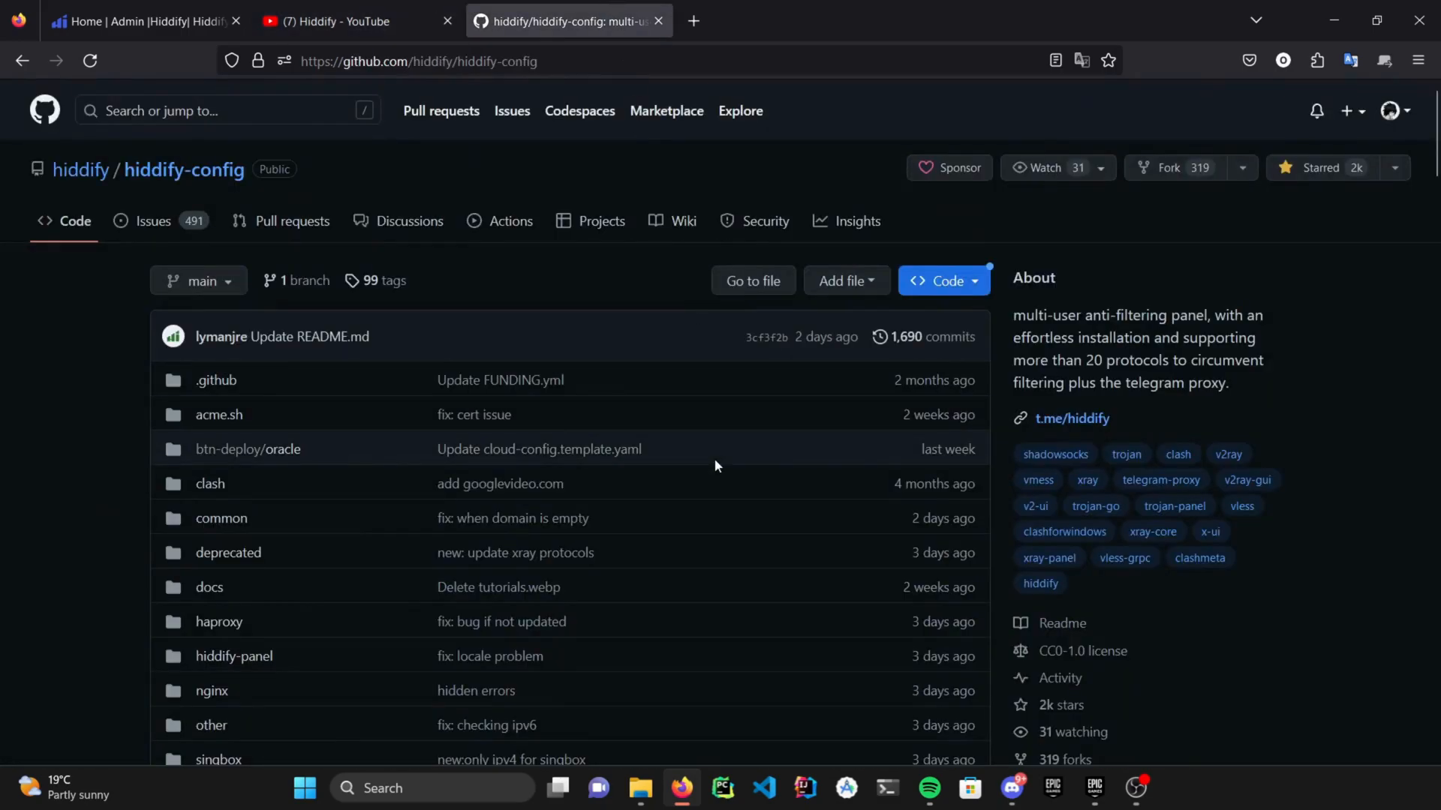
scroll("down", 3)
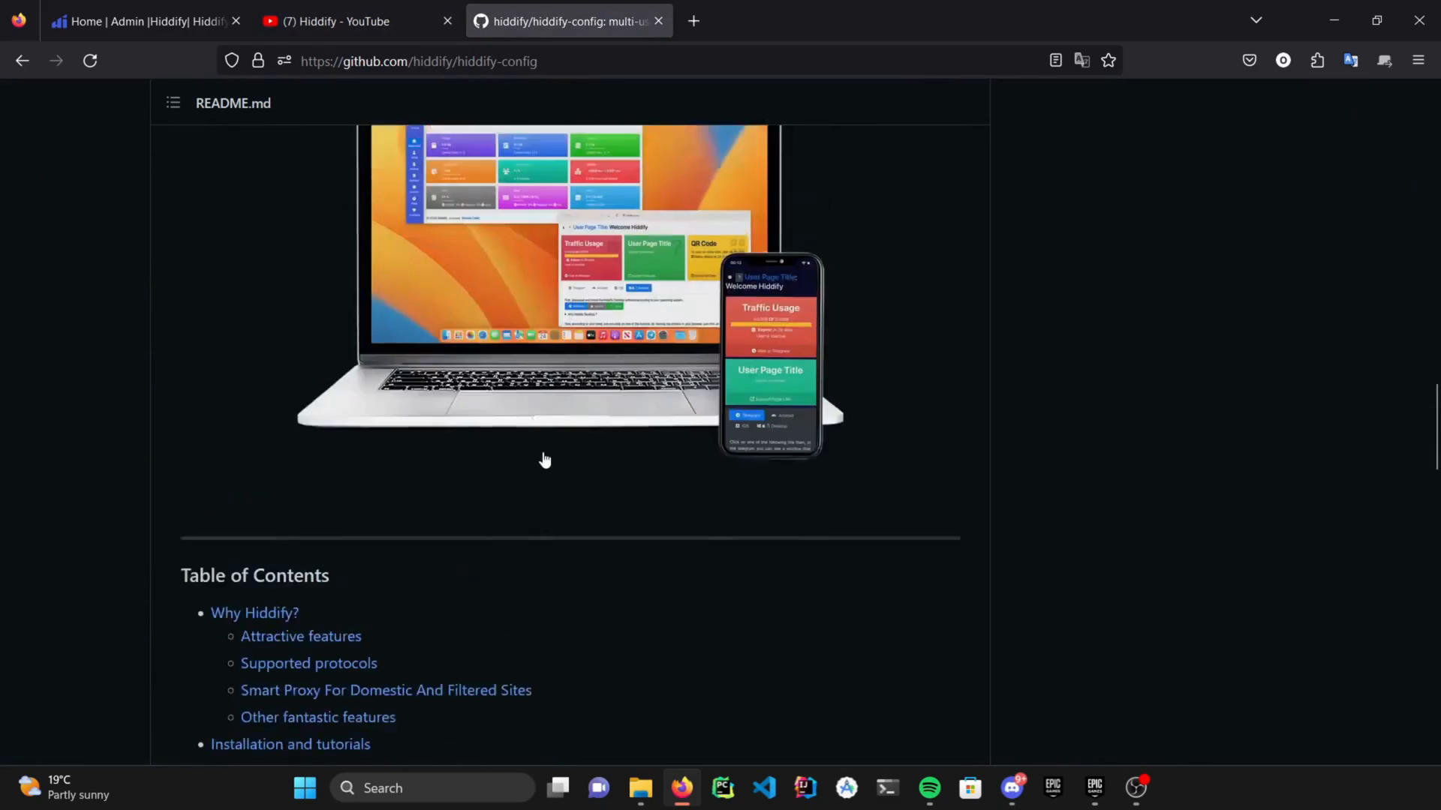
scroll("down", 3)
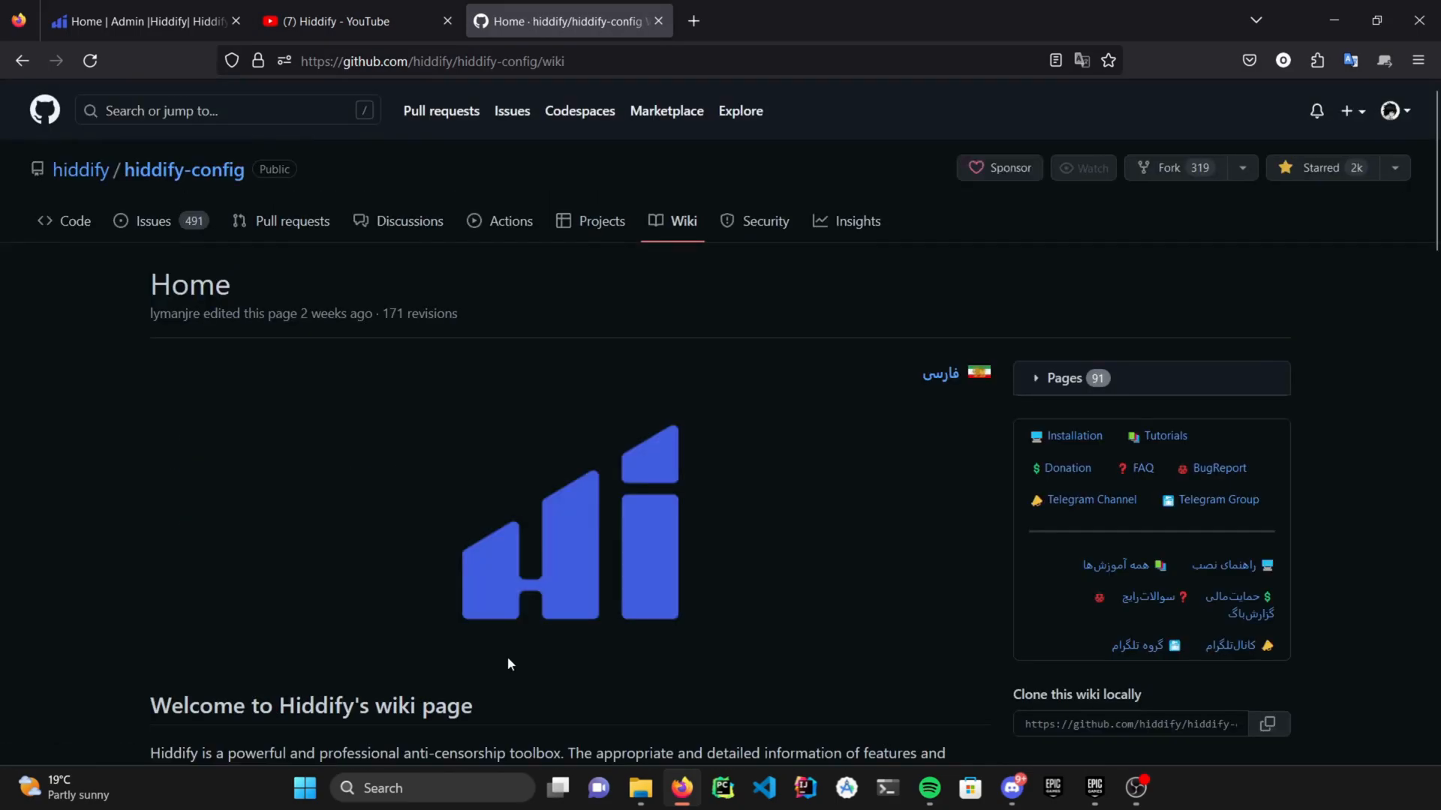
scroll("down", 3)
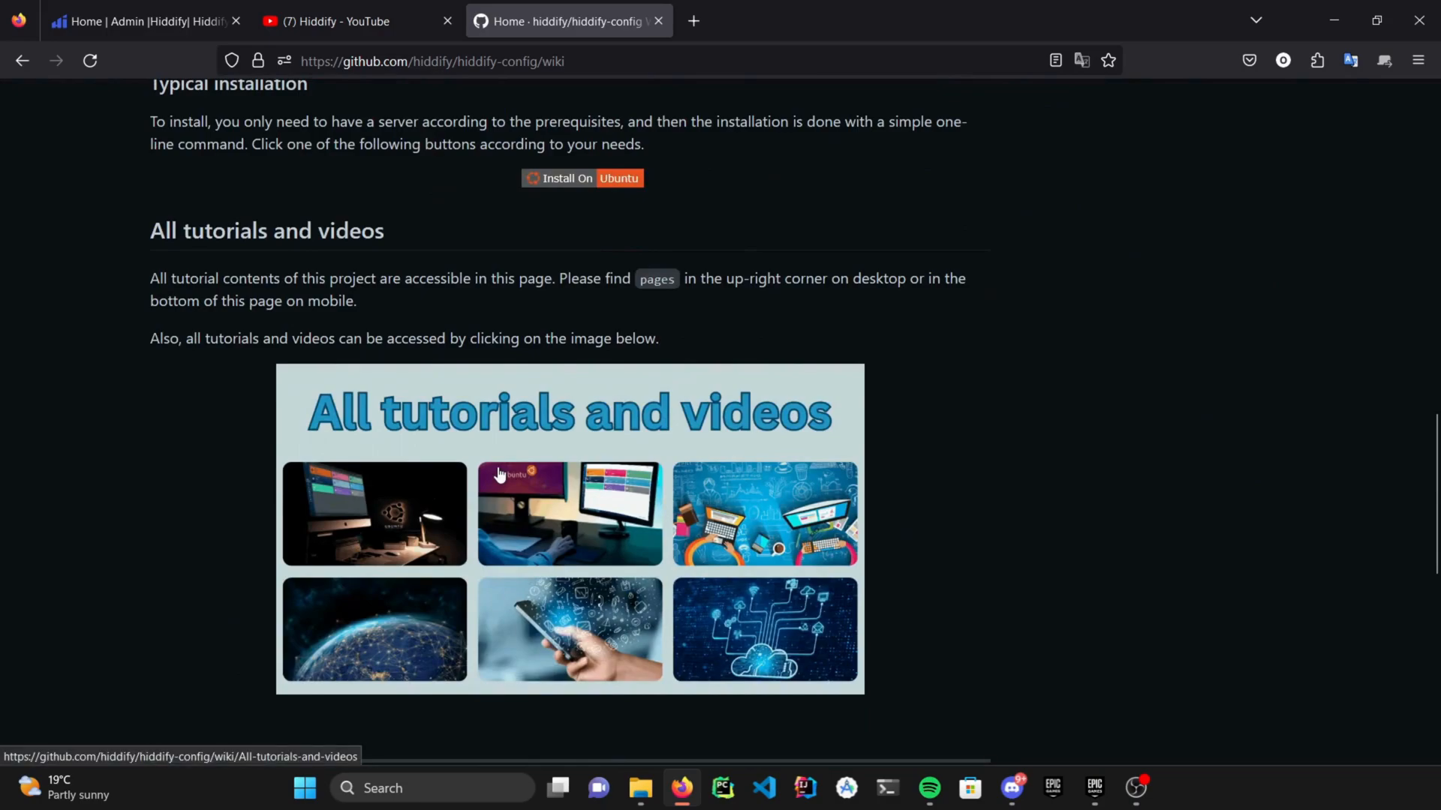
- View the All tutorials and videos wiki page and scan its installation and CDN tutorial lists
left_click(568, 529)
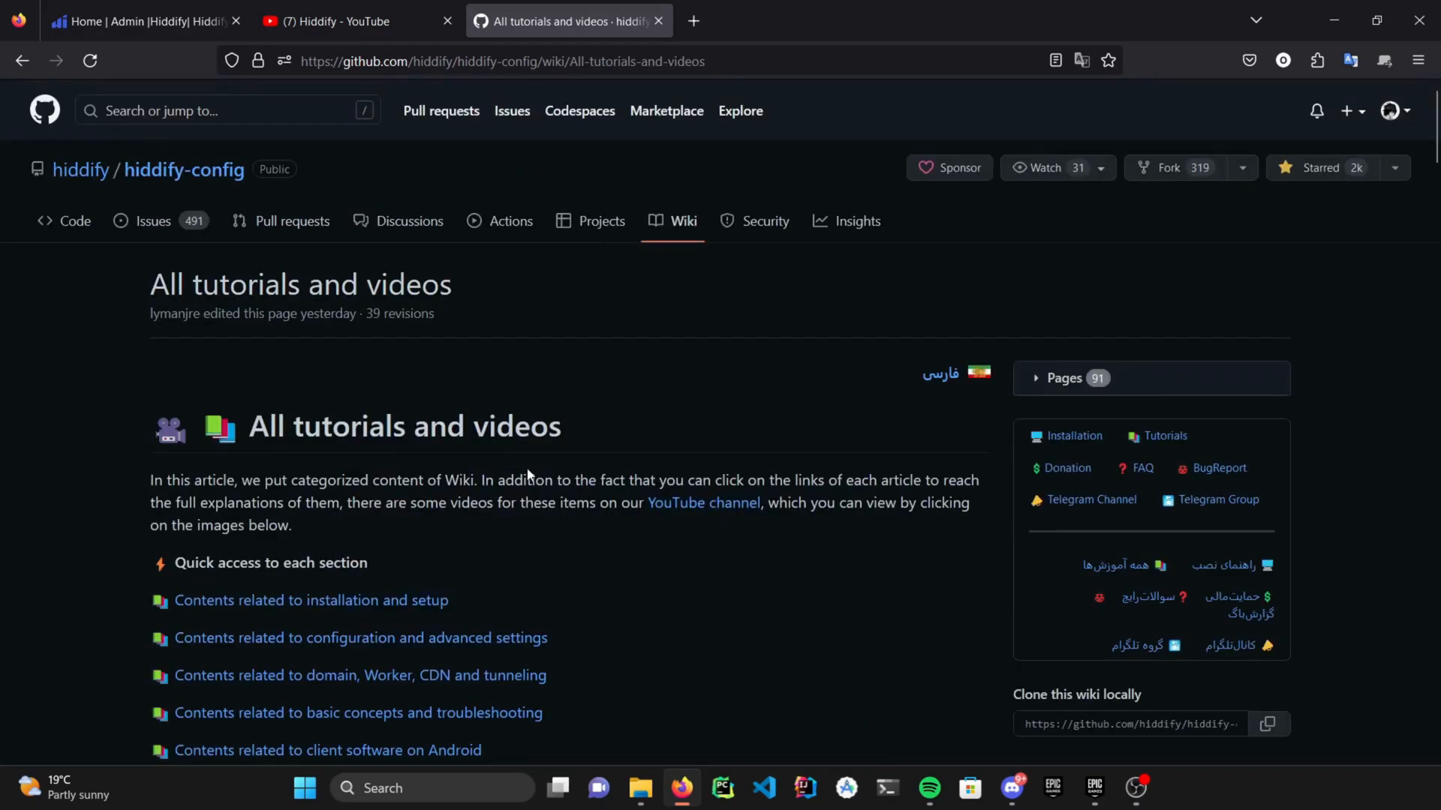
scroll("down", 3)
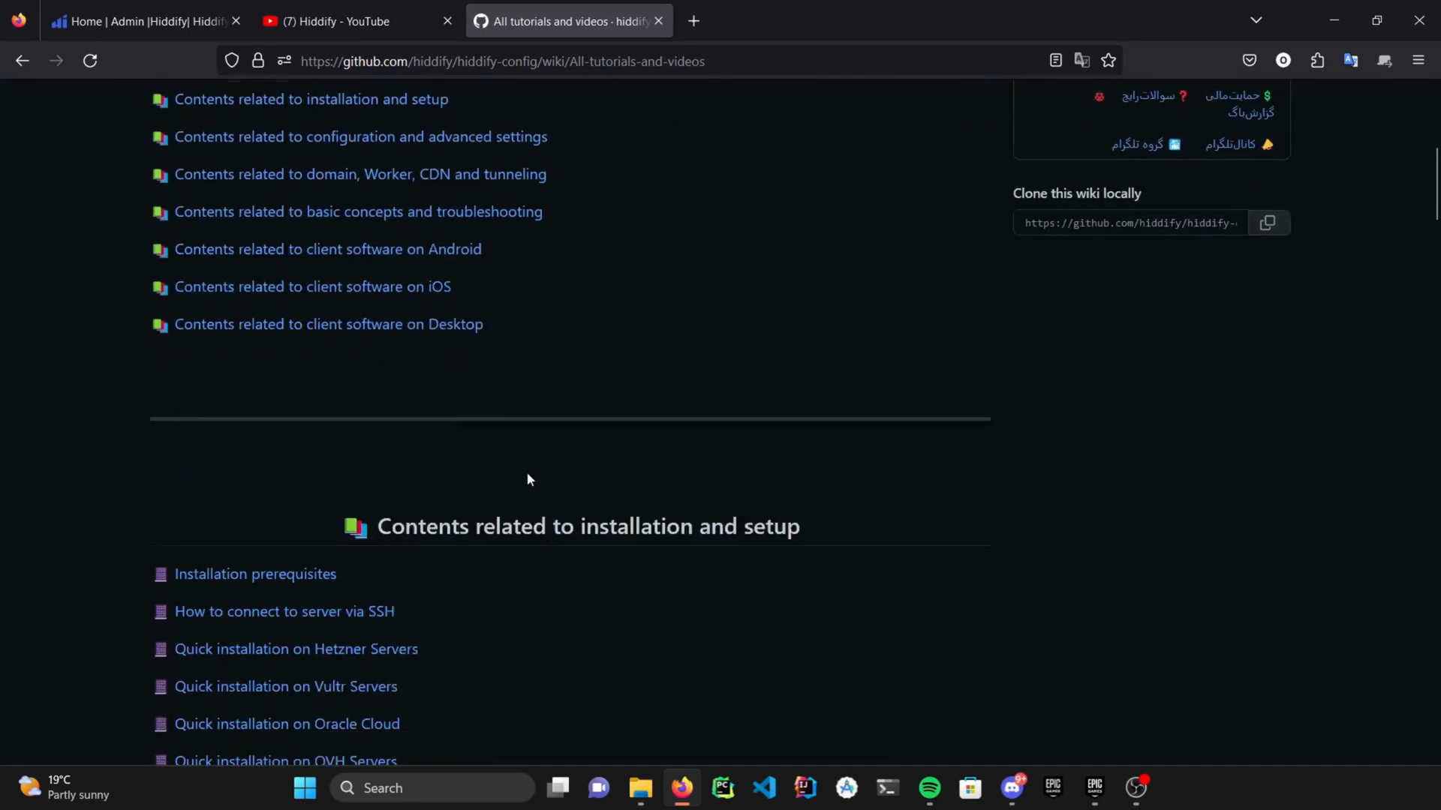
scroll("down", 3)
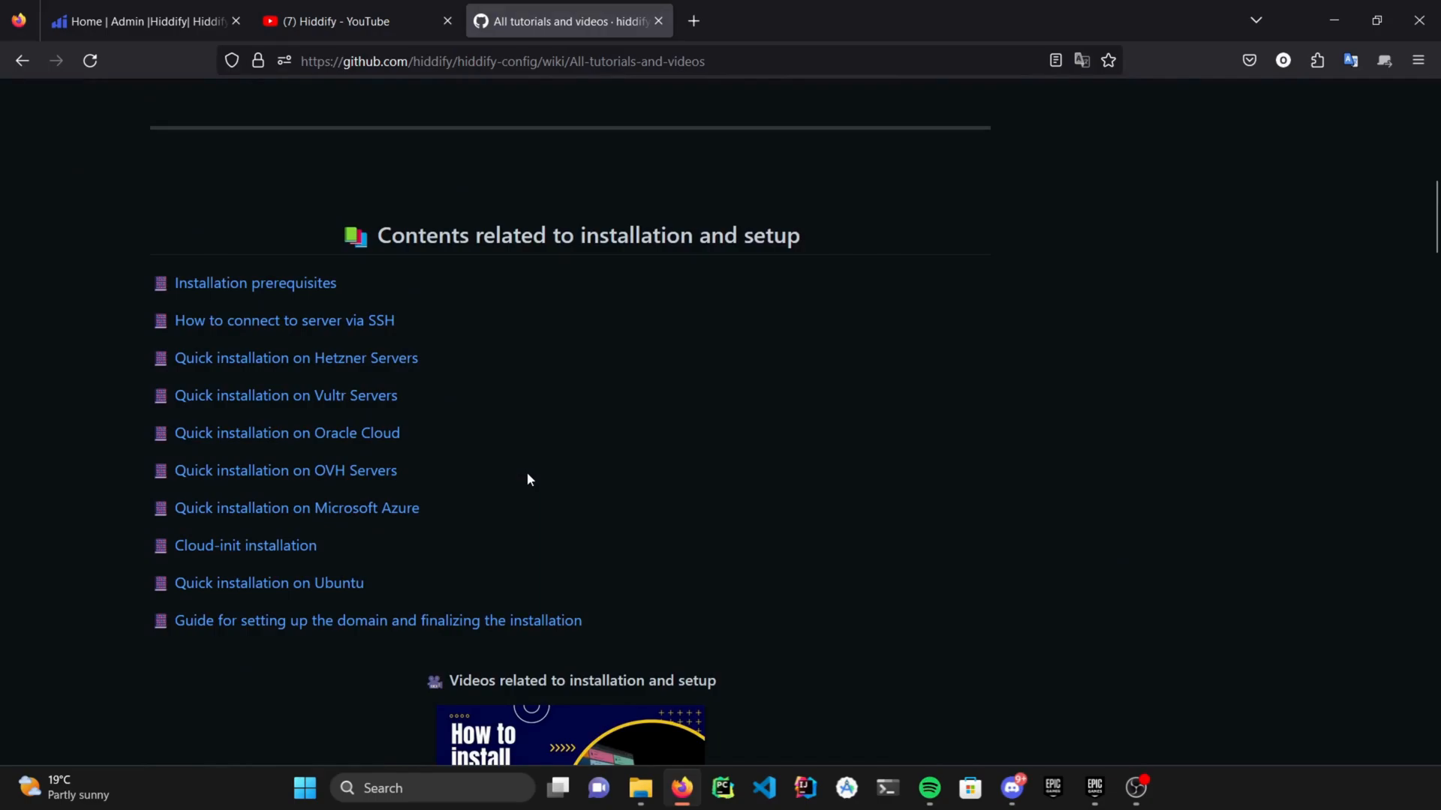
scroll("down", 3)
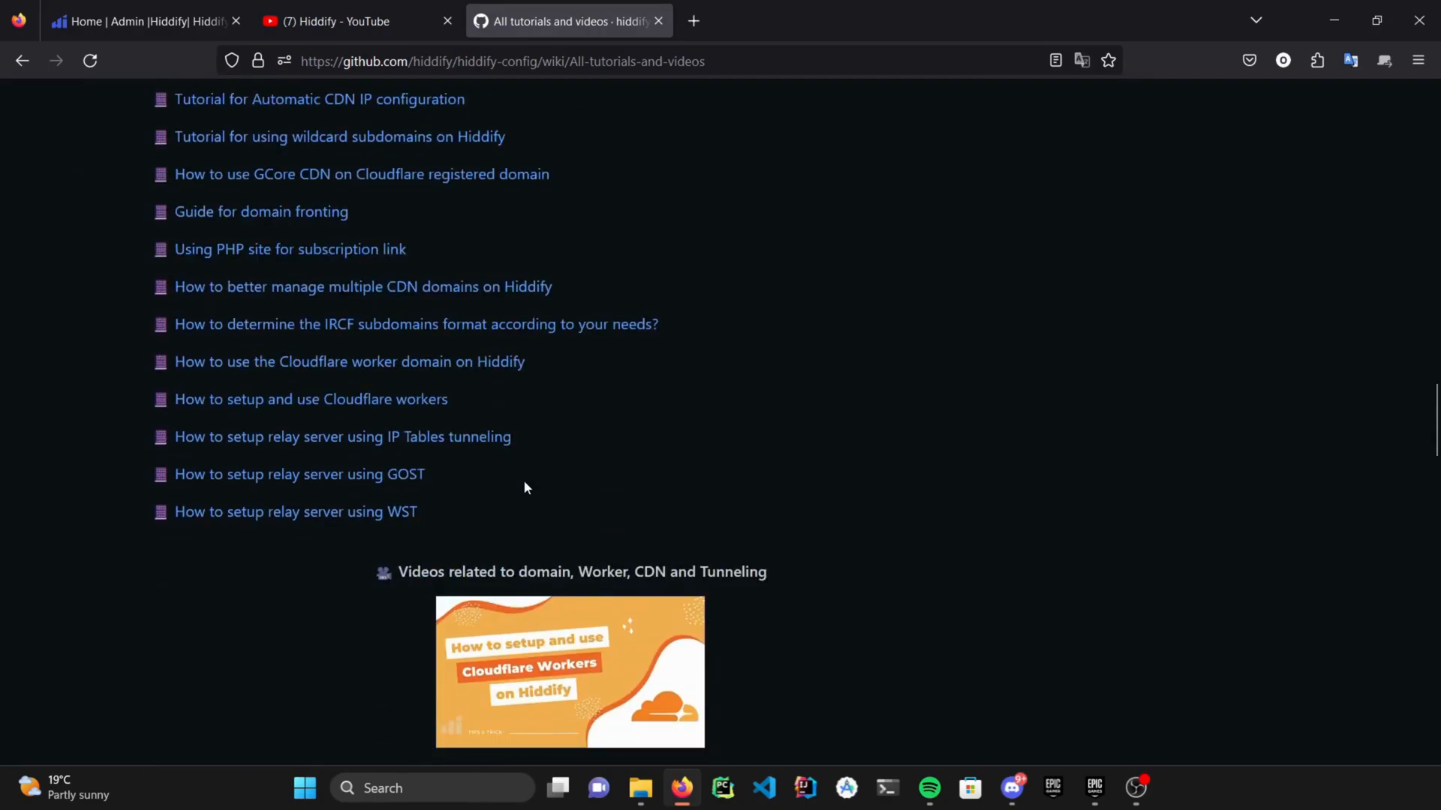
scroll("up", 3)
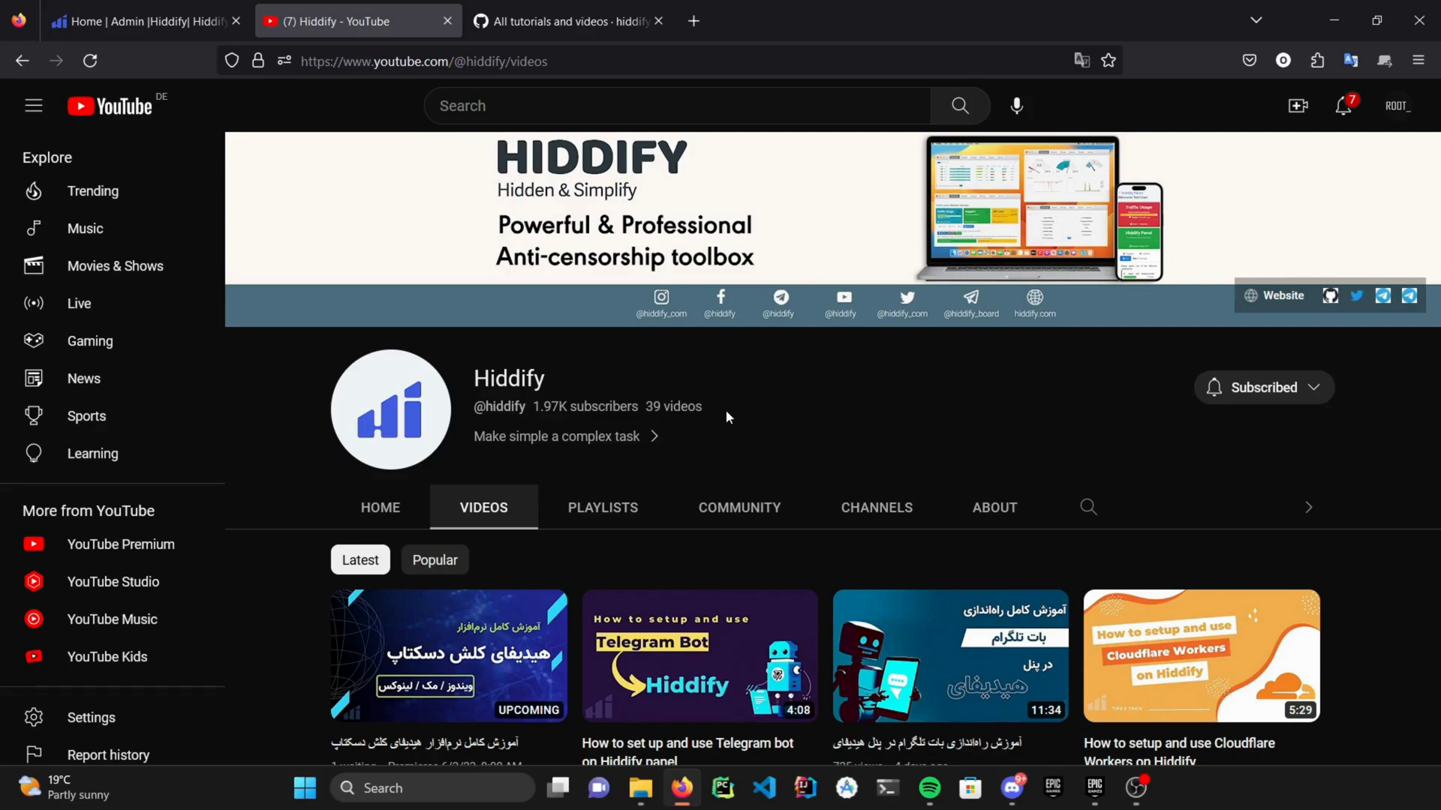
mouse_move(492, 252)
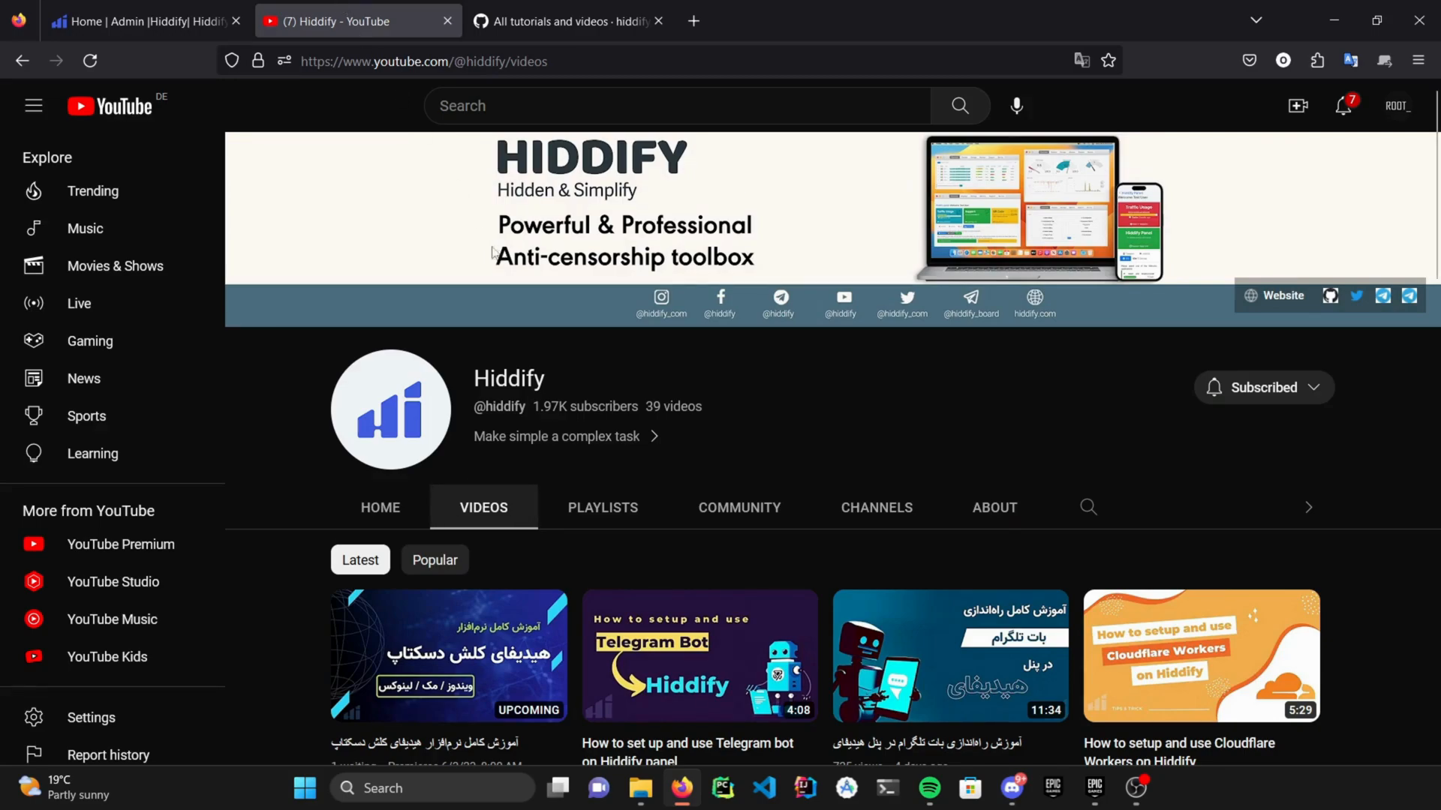
- Return from YouTube to the Home | Admin Hiddify dashboard
left_click(138, 21)
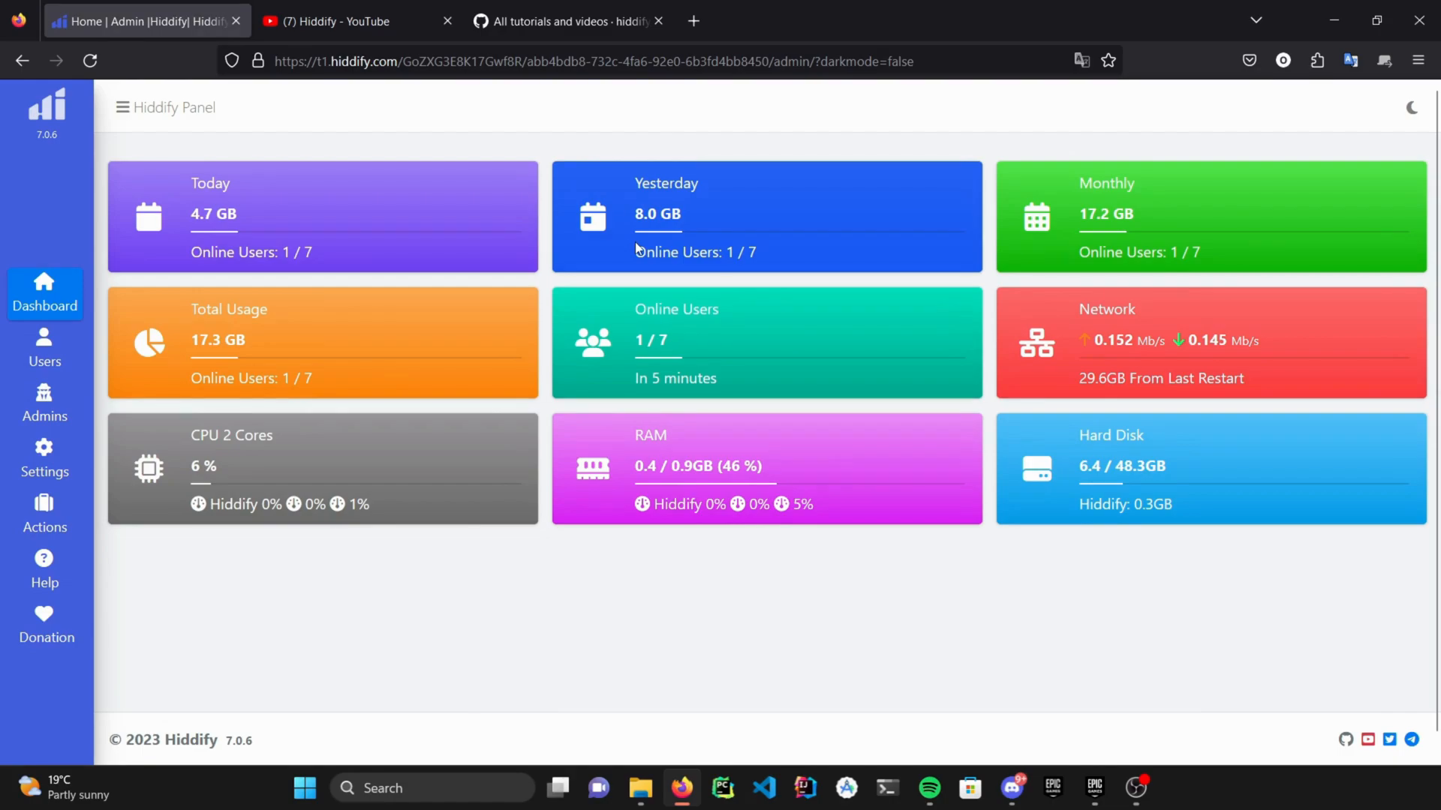
- Enable dark mode from the moon icon at the top right of the dashboard
left_click(1412, 108)
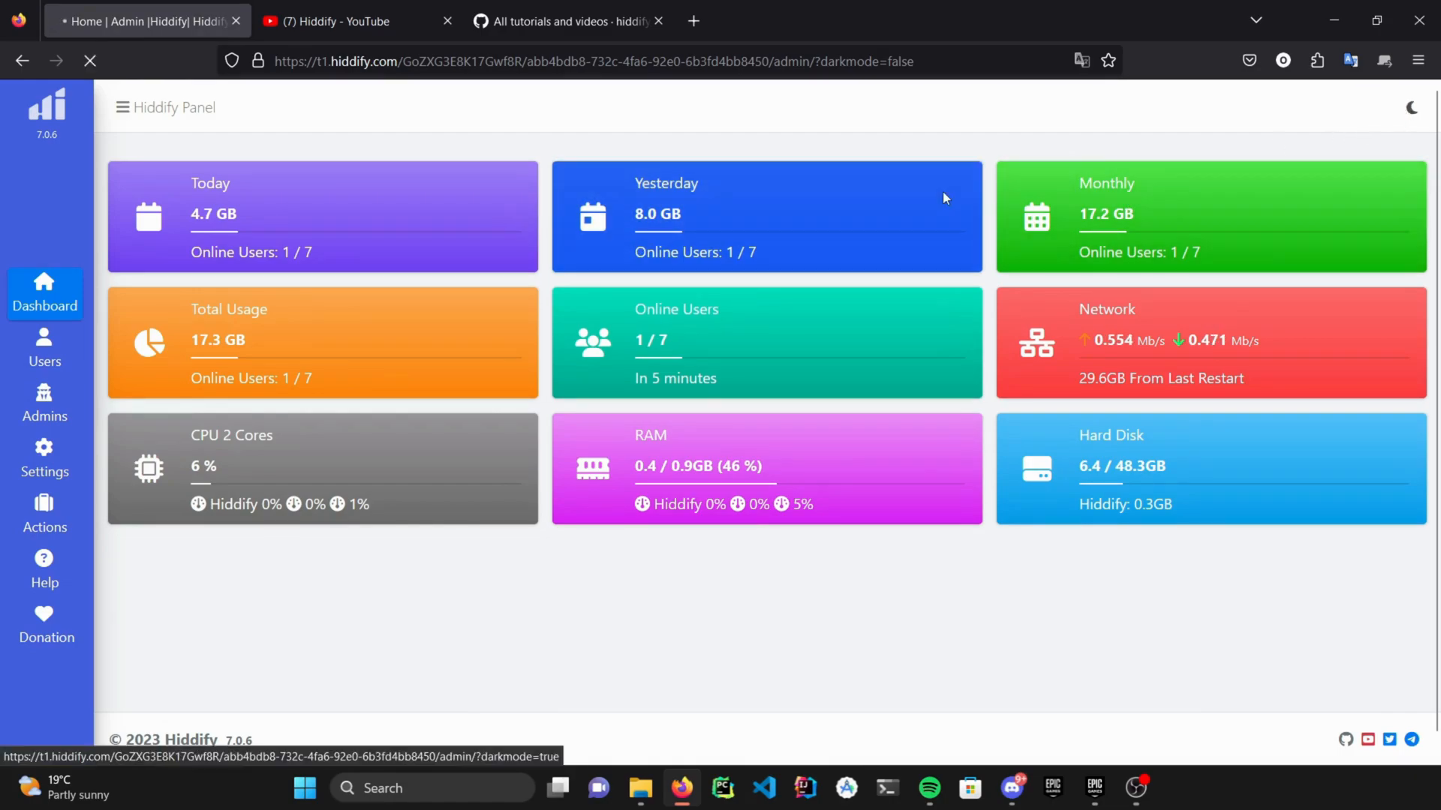
left_click(1413, 106)
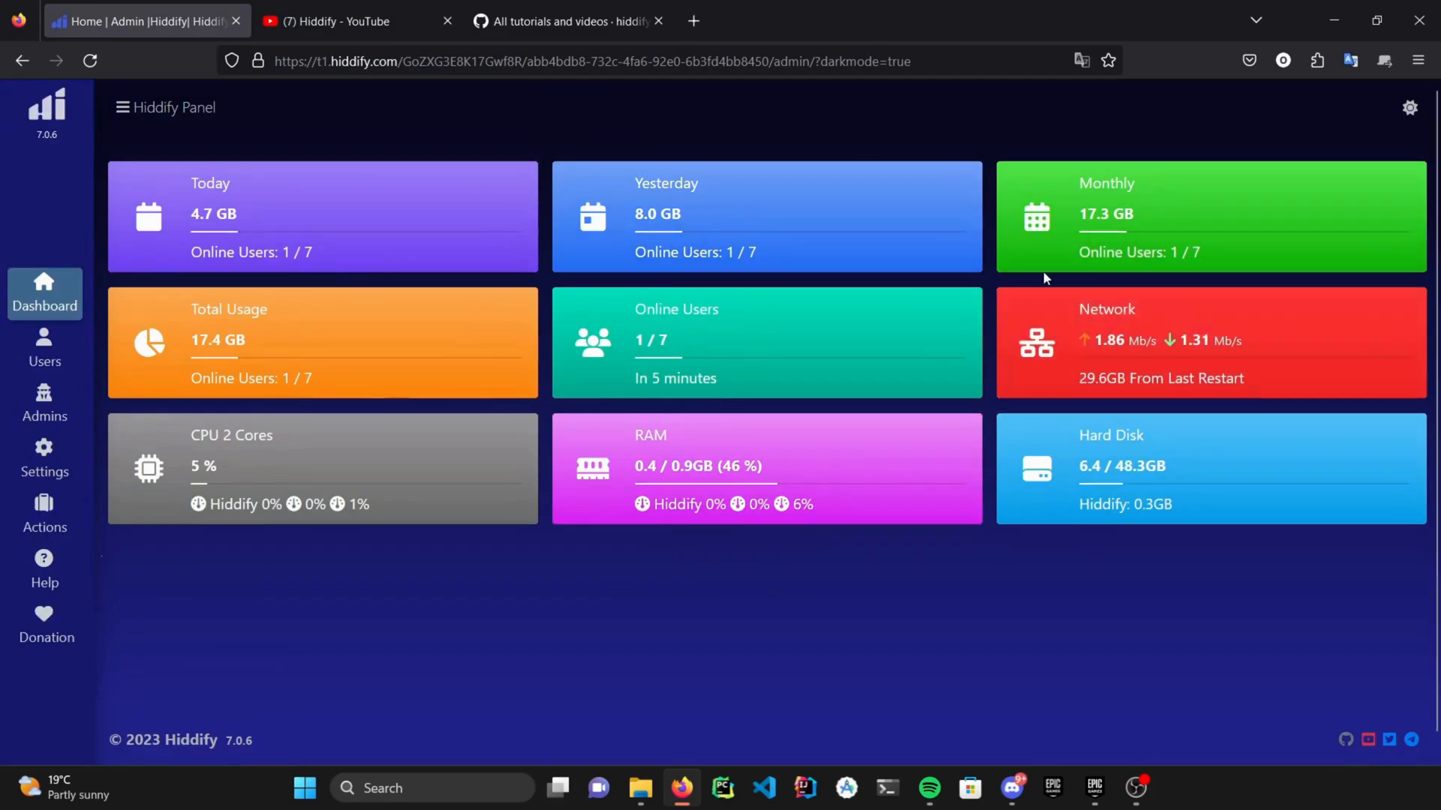
mouse_move(932, 346)
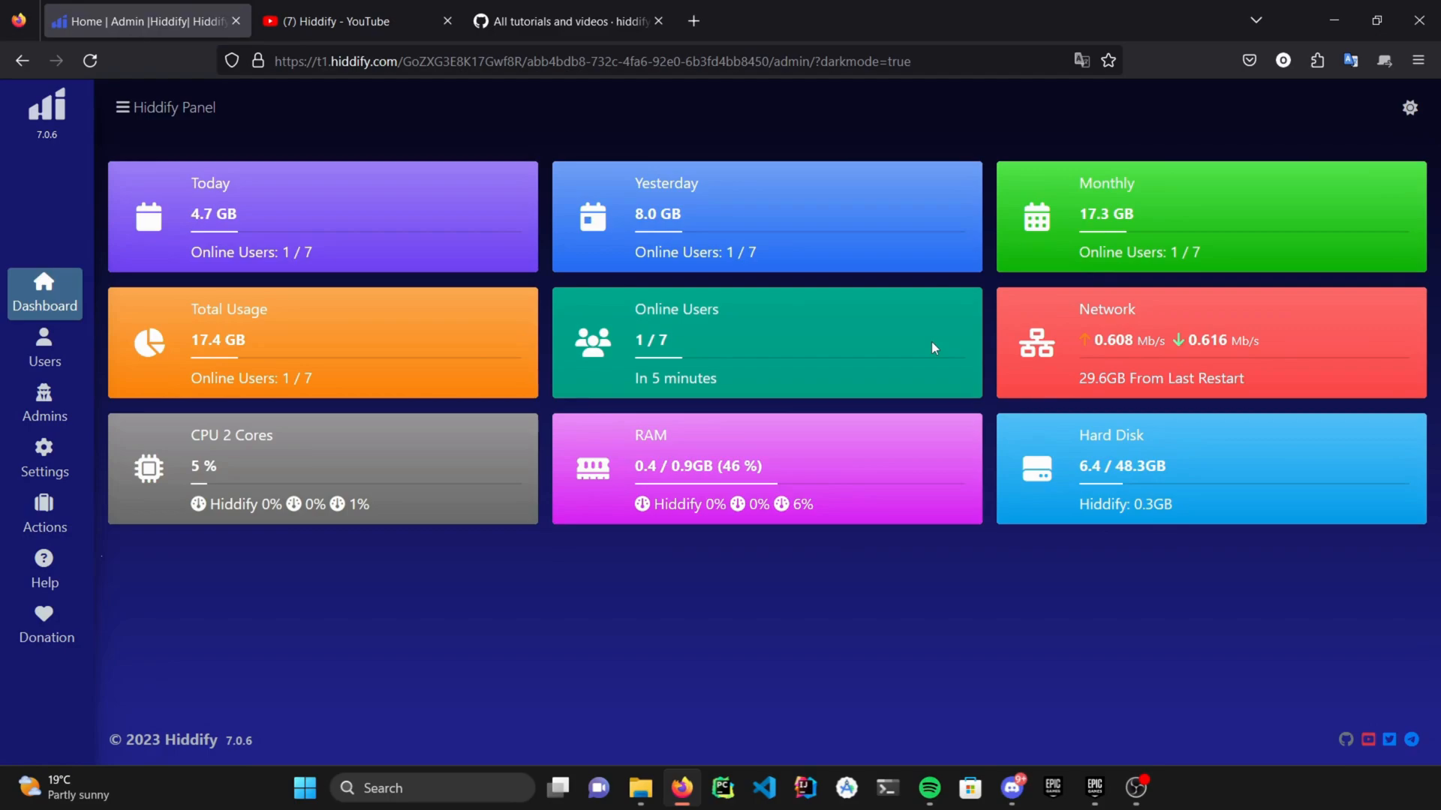
mouse_move(919, 196)
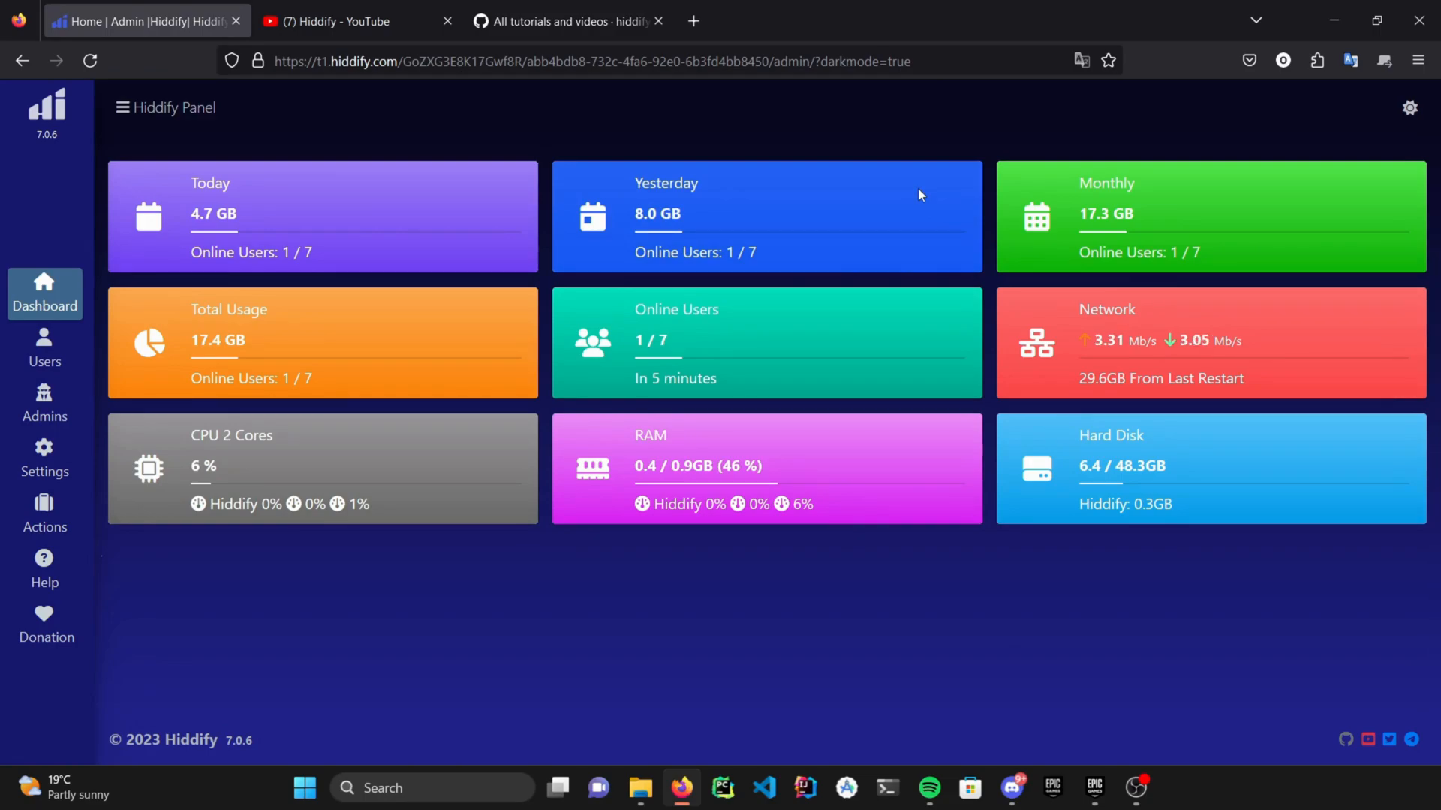
mouse_move(510, 300)
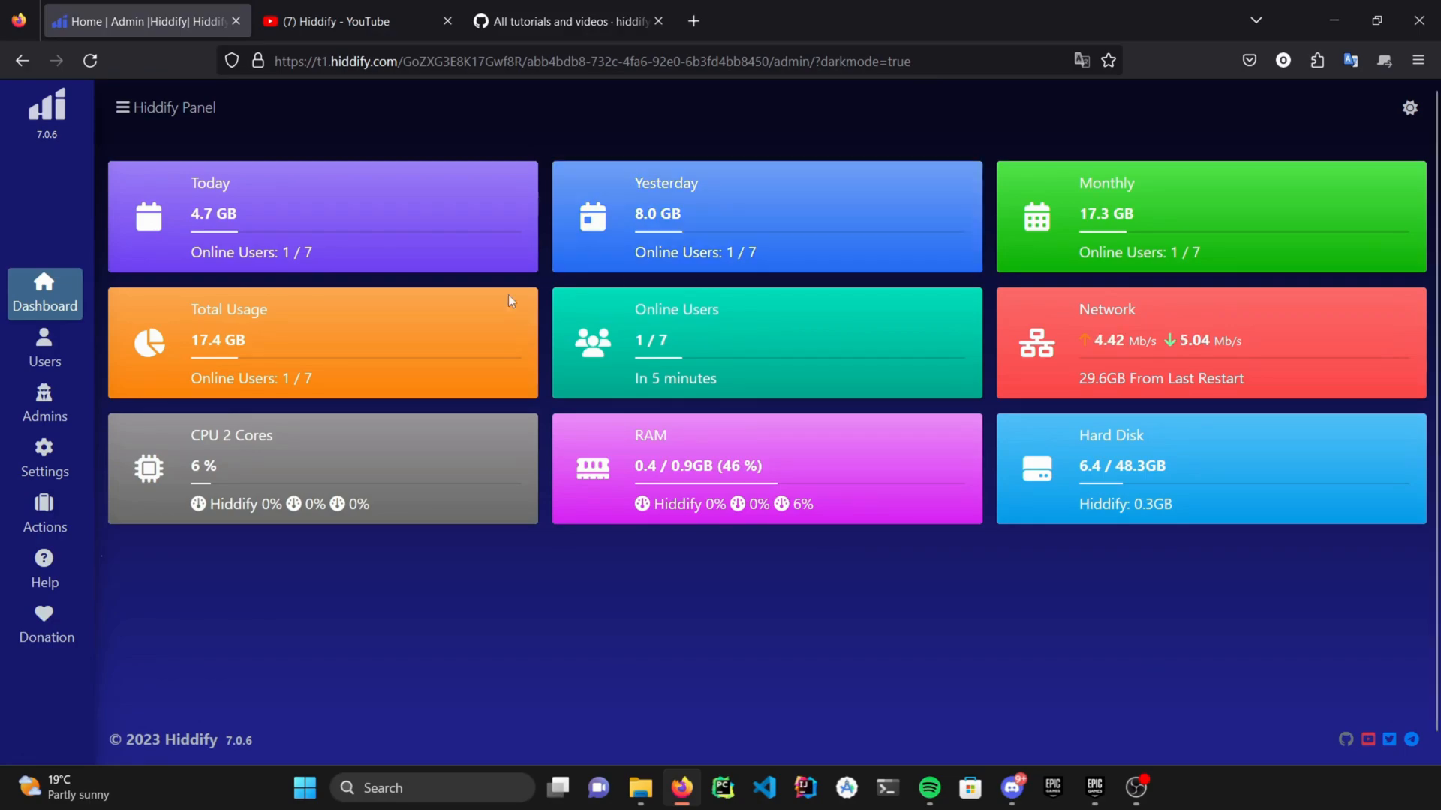
- Show the Users page listing seven accounts with usage, expiry and connection details
left_click(44, 347)
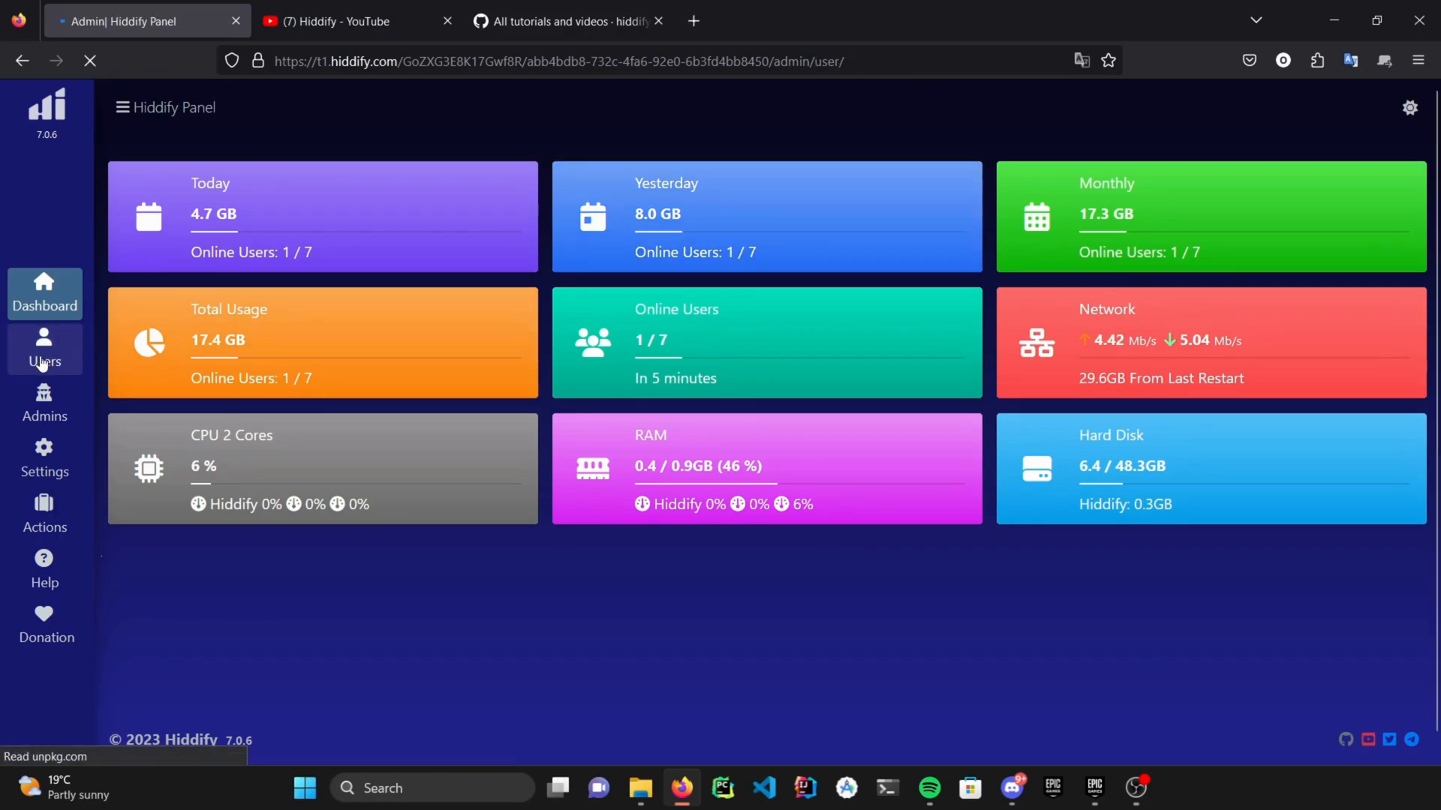
left_click(43, 350)
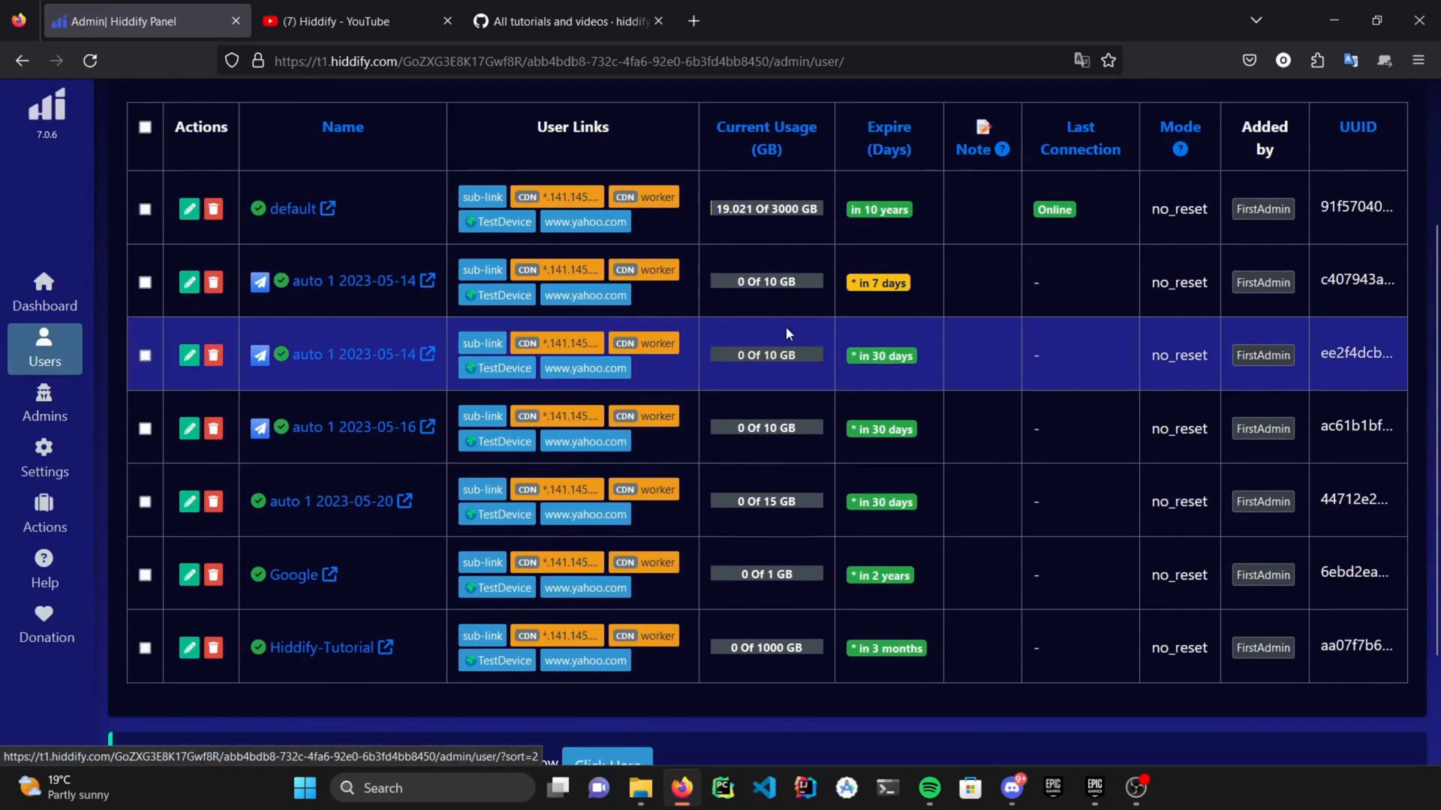
scroll("up", 3)
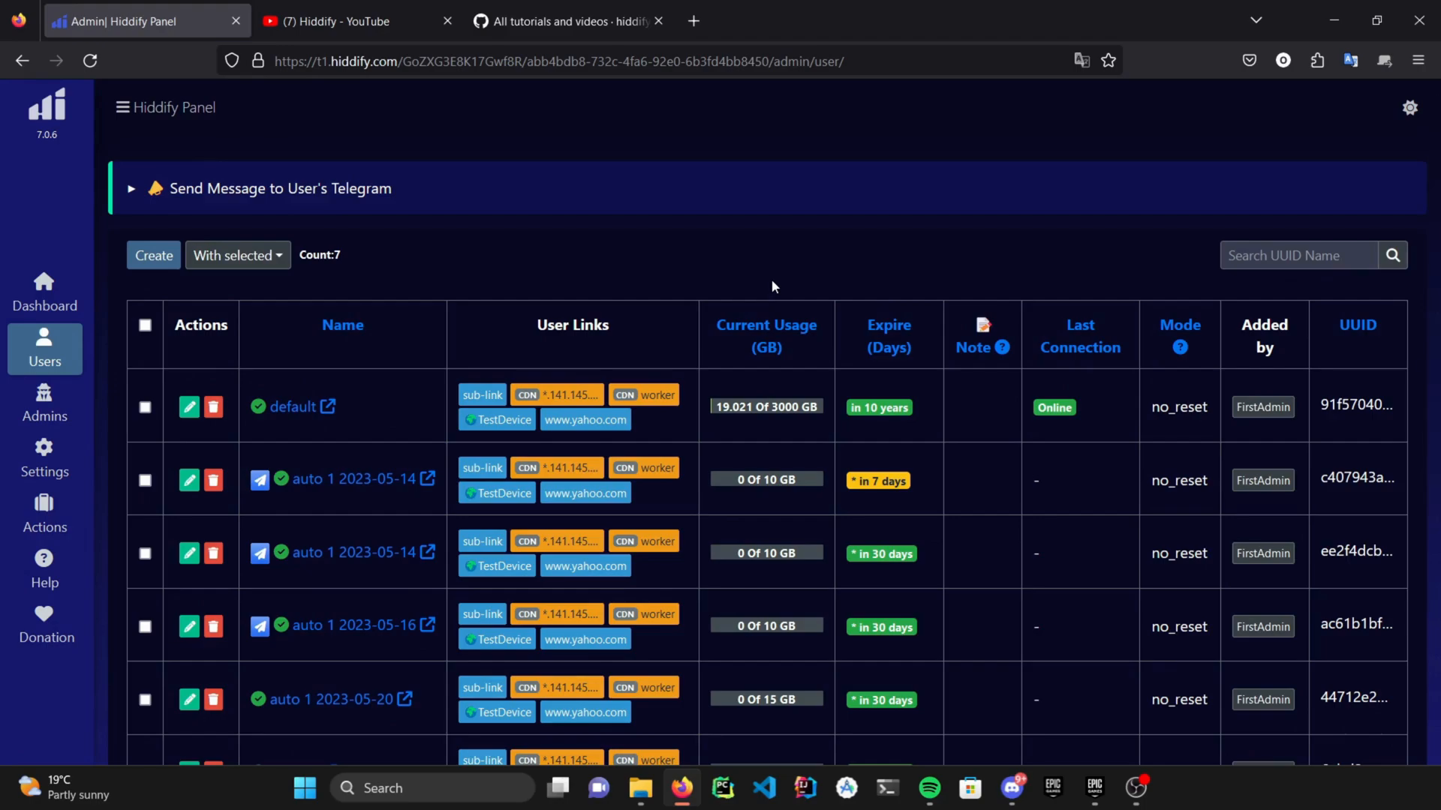
mouse_move(754, 289)
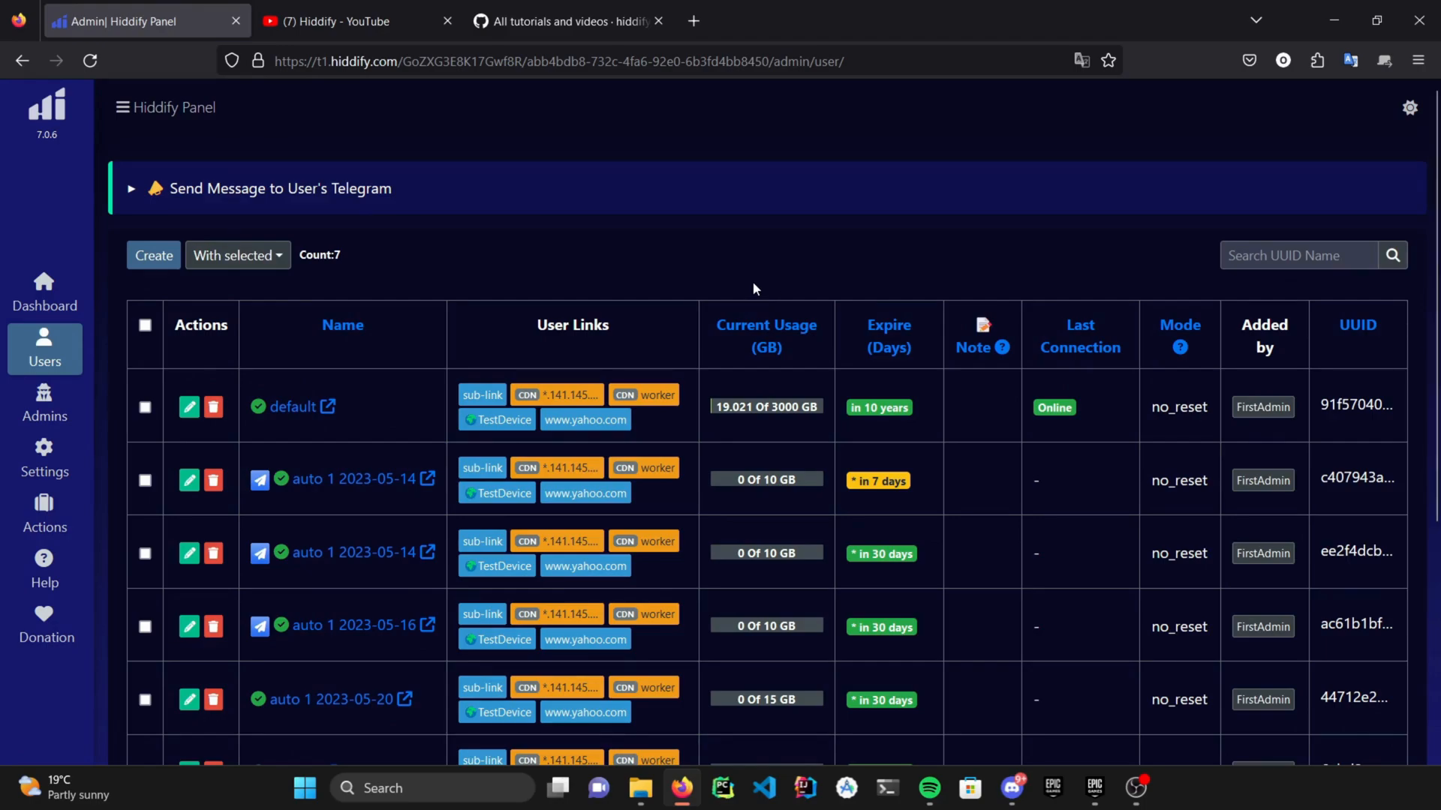
- Create user Hiddify-Tutorial with 1000 GB, 90 days, note VIP User, checking the usage reset modes
left_click(154, 255)
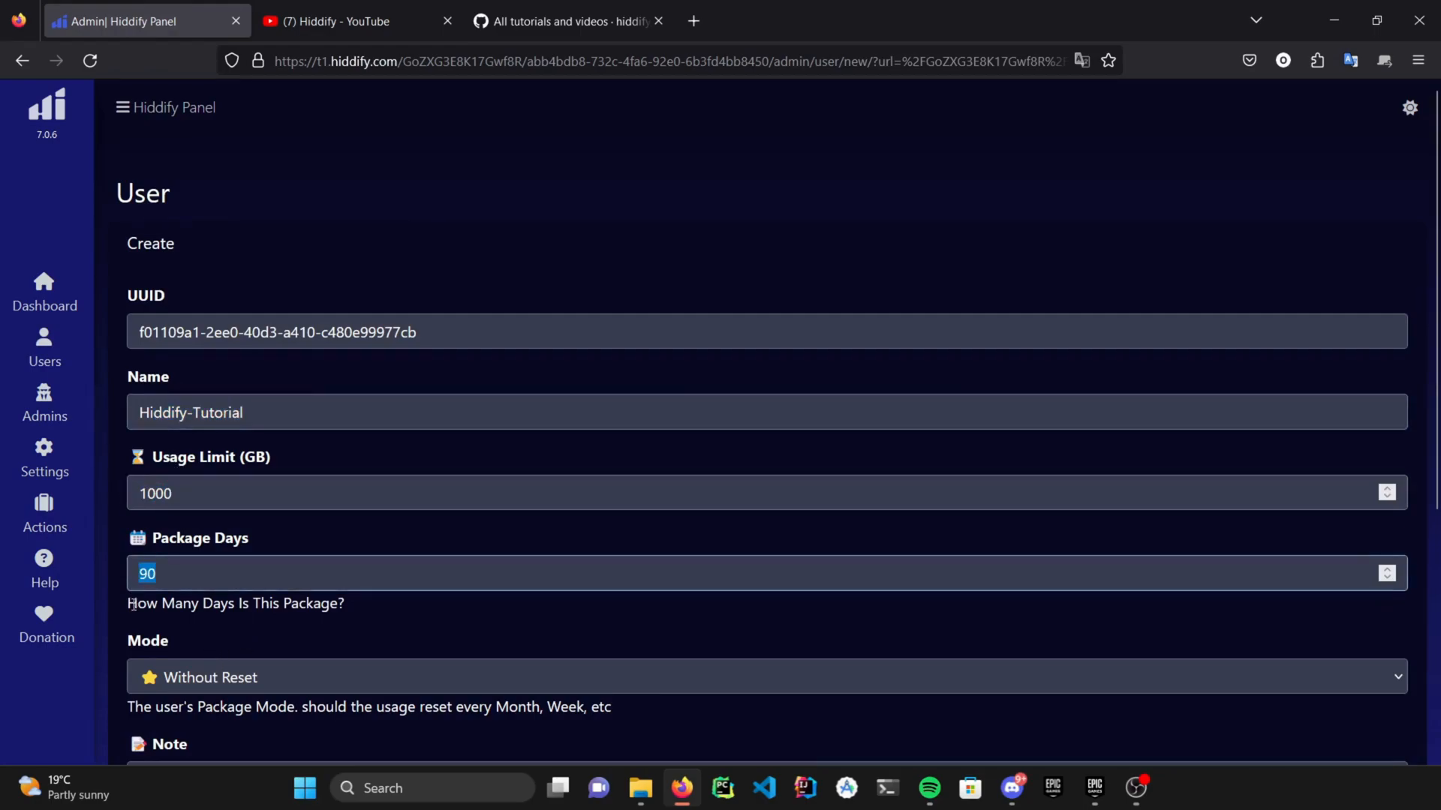
scroll("down", 3)
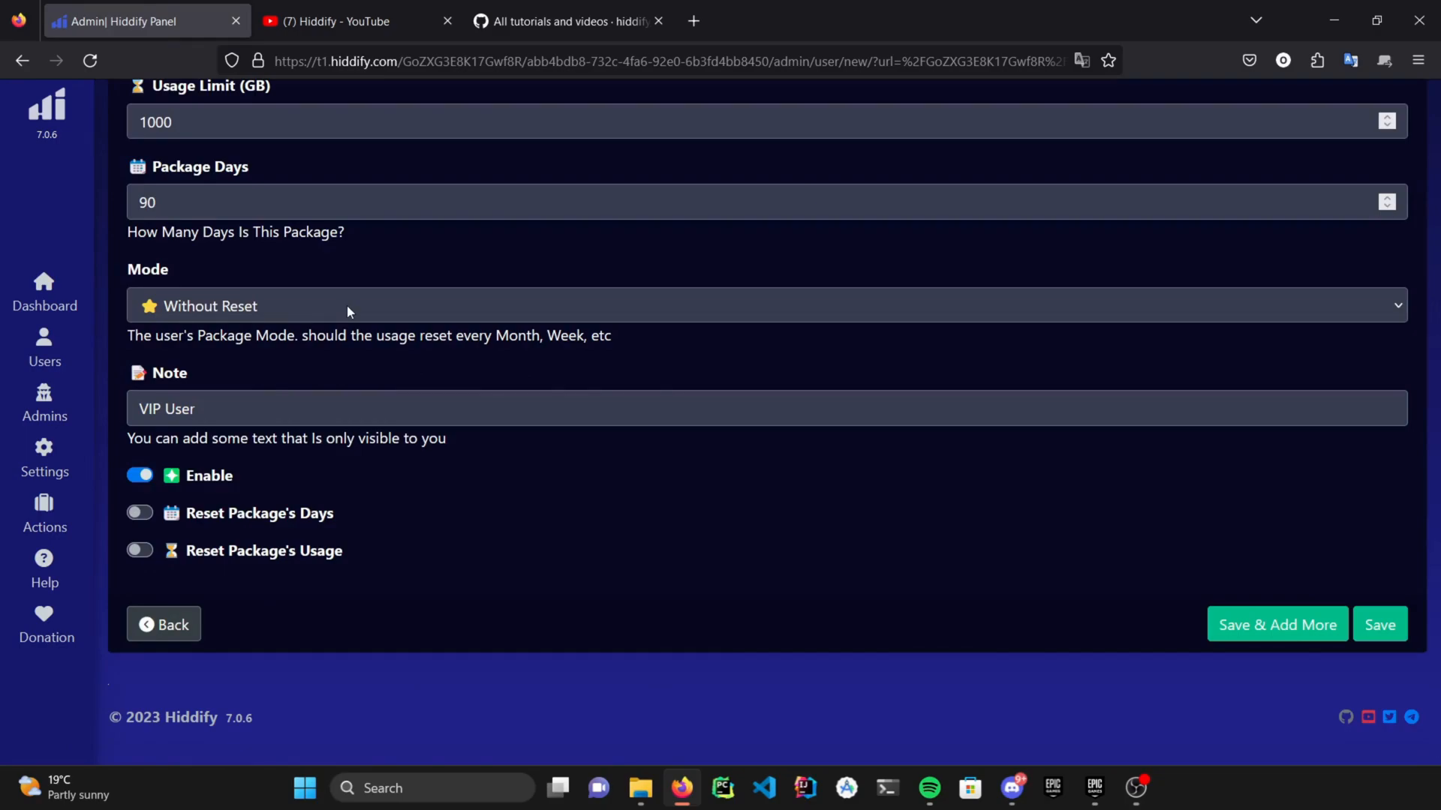
left_click(717, 306)
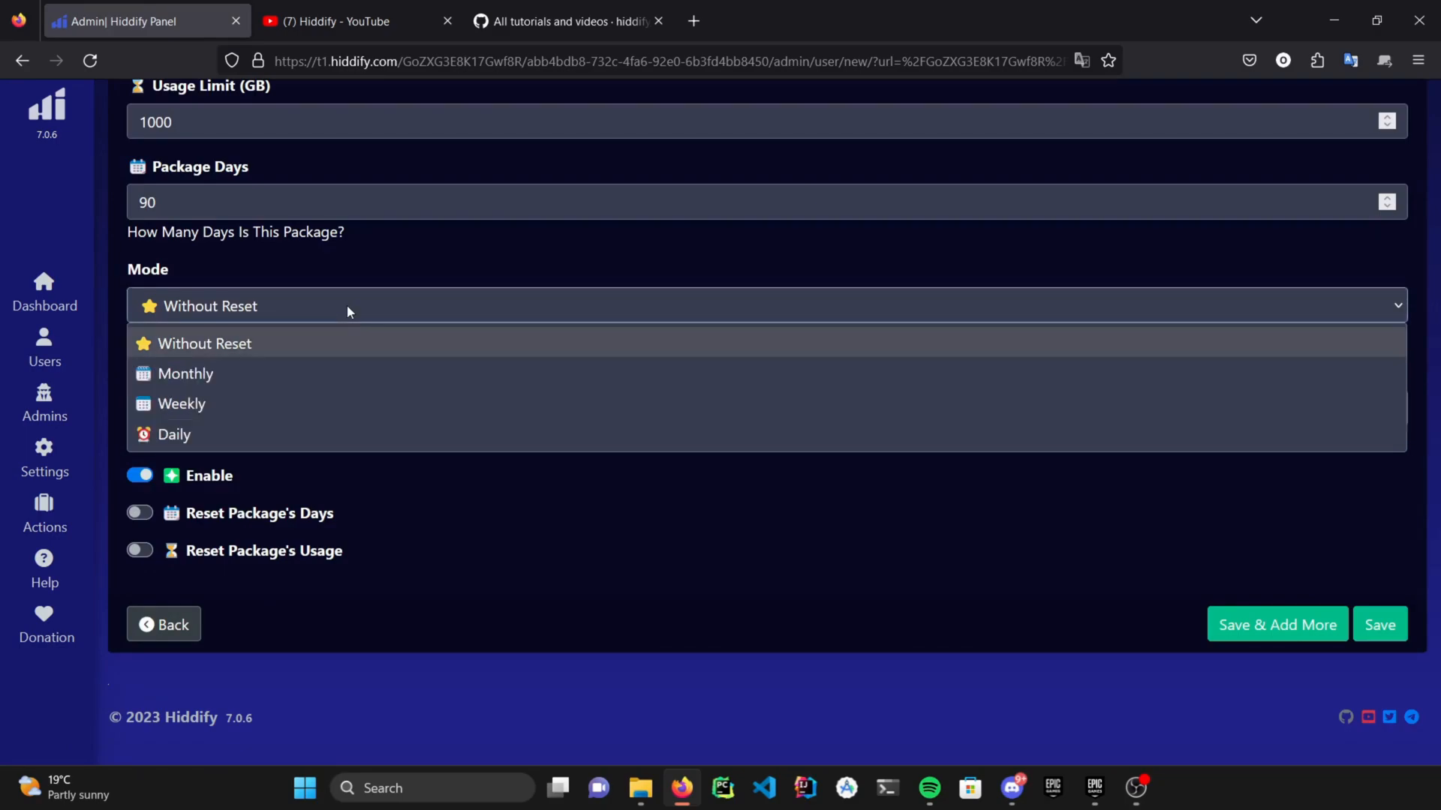
left_click(204, 342)
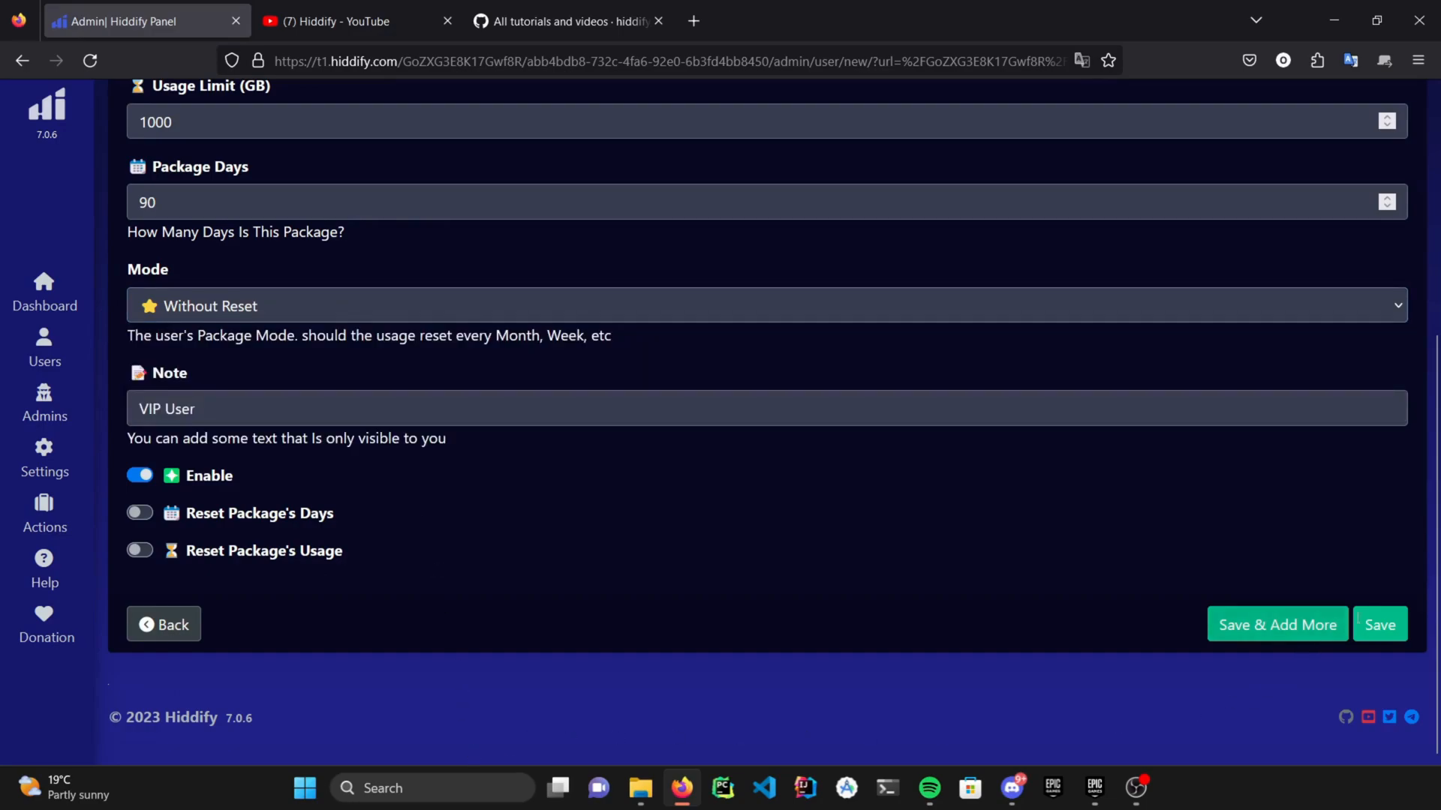
left_click(1379, 624)
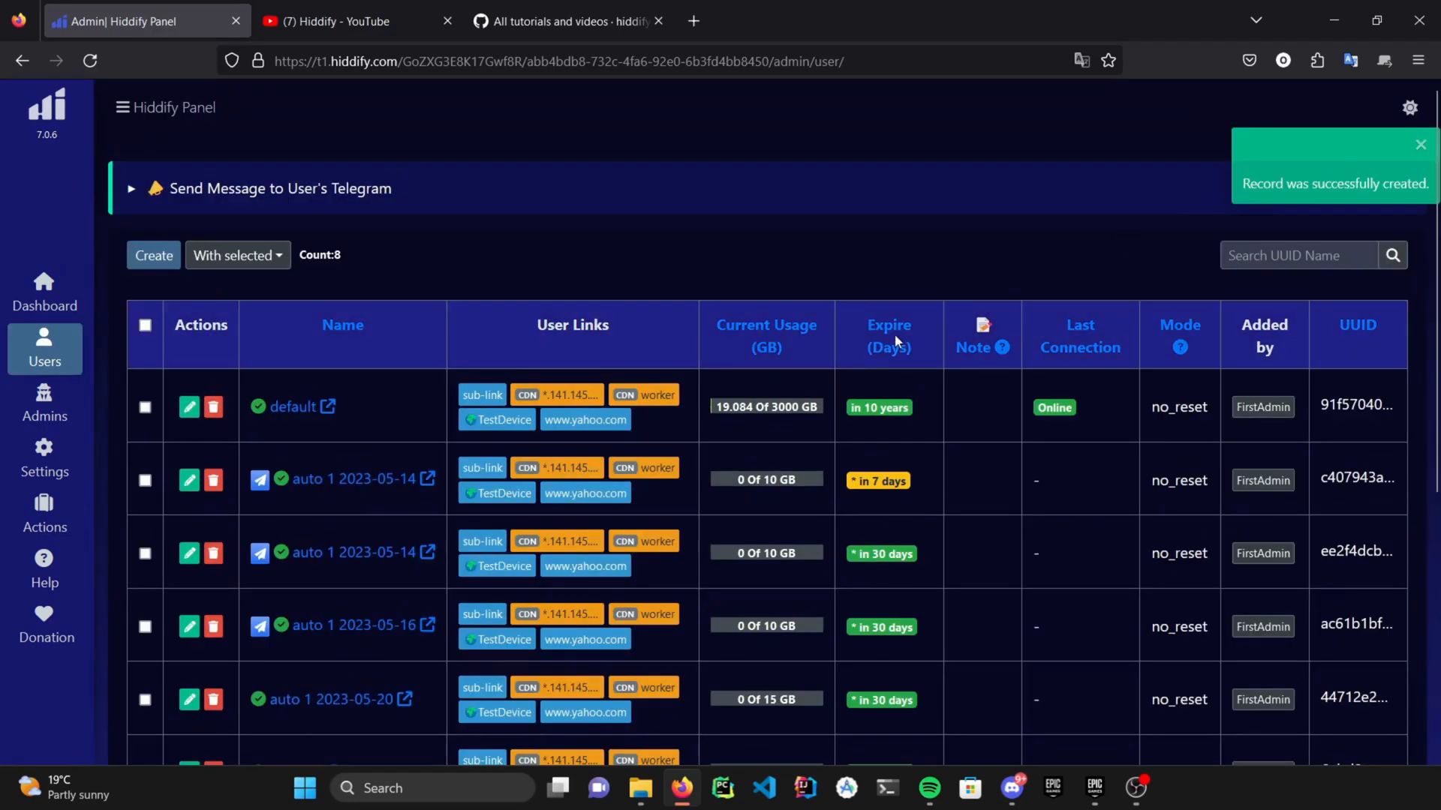
- Search the user list for 'hiddify', leaving the two Hiddify-Tutorial accounts
scroll("down", 3)
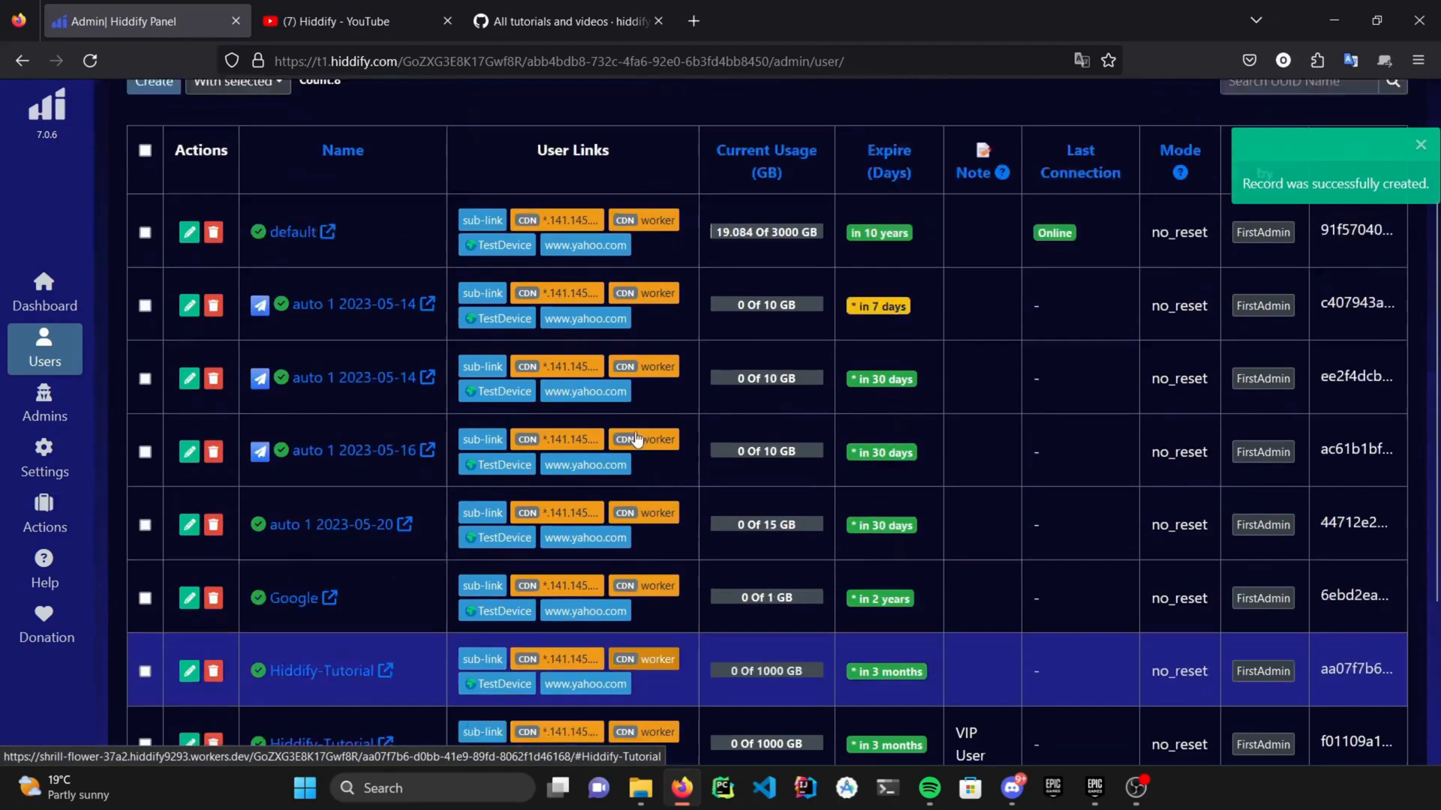
scroll("up", 3)
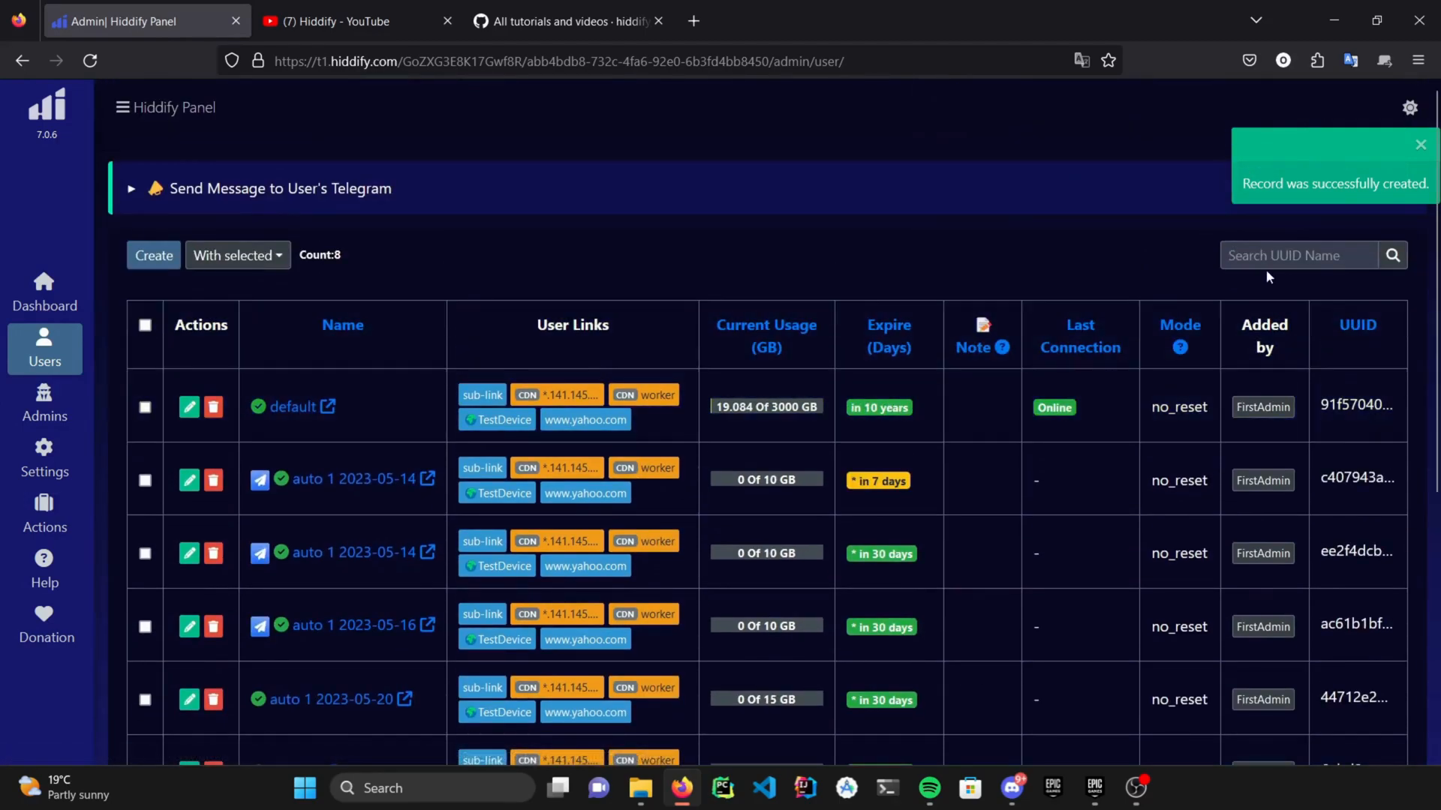
type("hiddify")
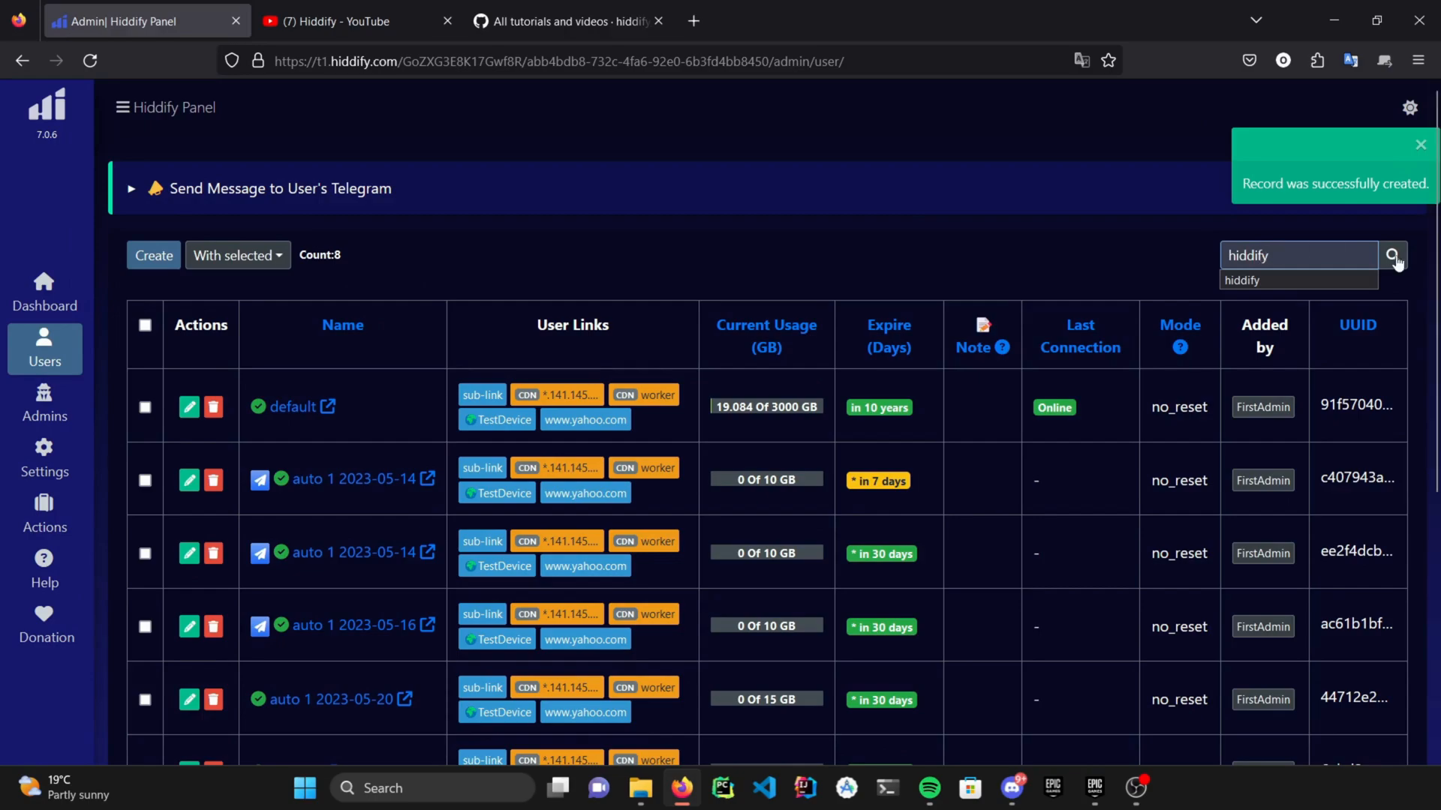
left_click(1390, 255)
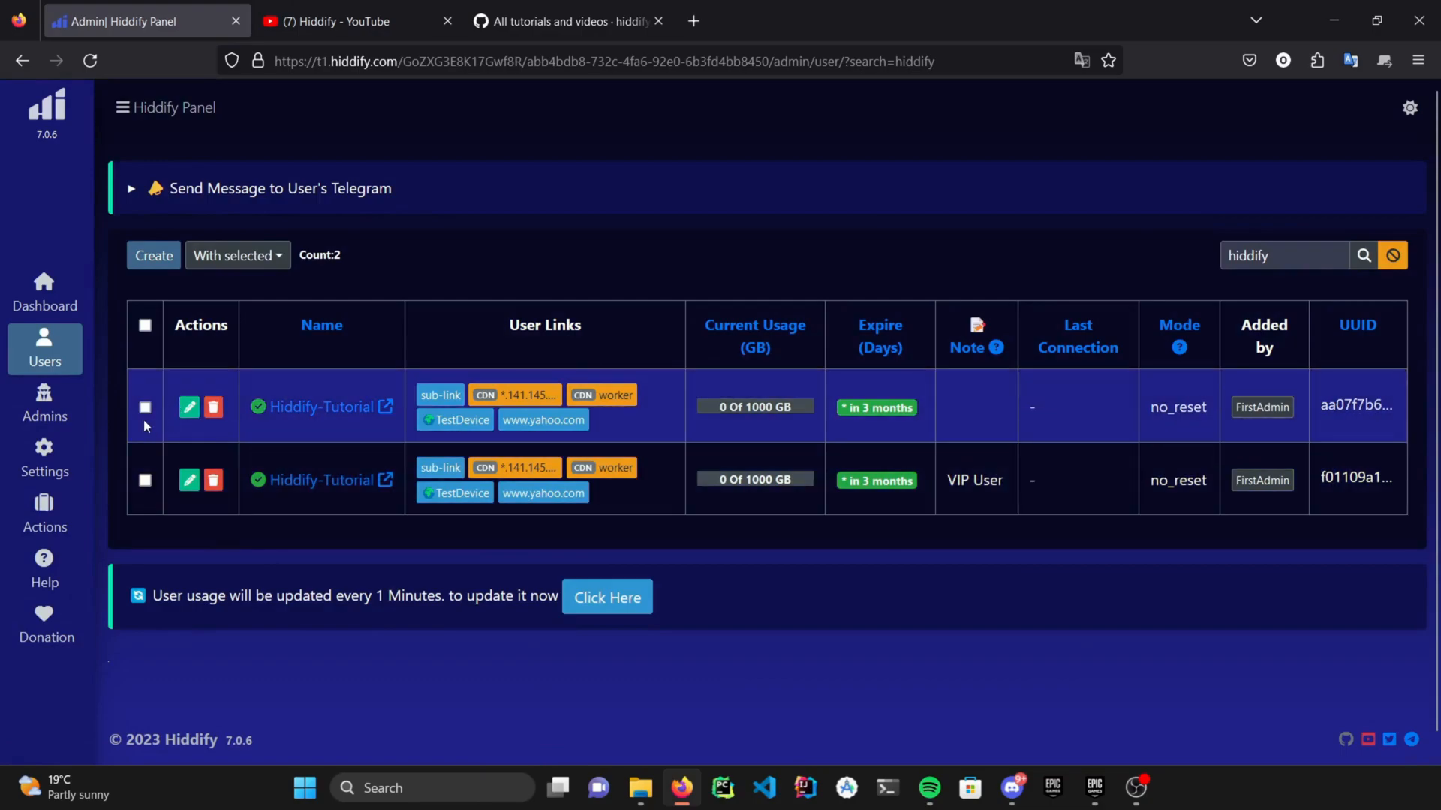
- Select both Hiddify-Tutorial users and confirm their deletion
left_click(144, 326)
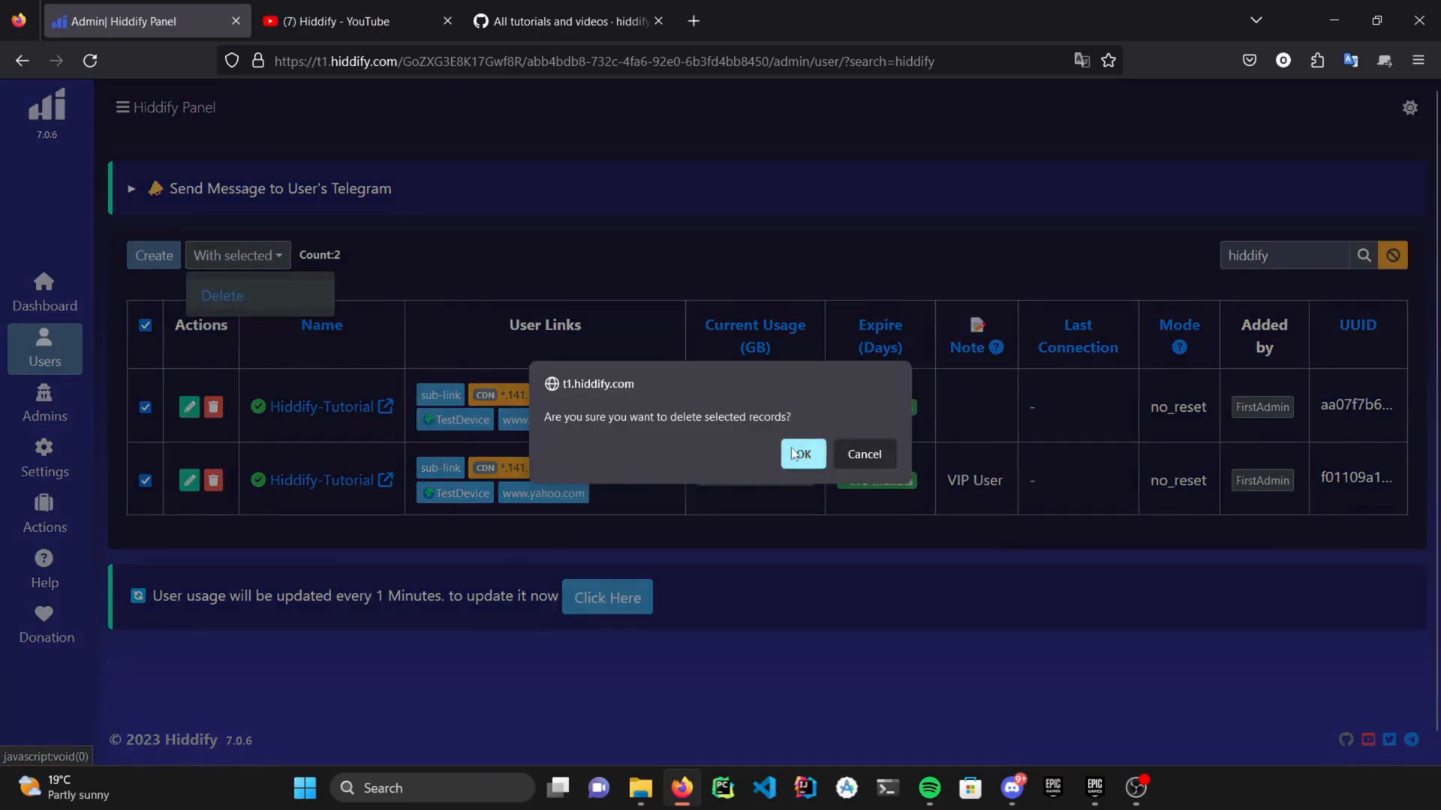
left_click(800, 453)
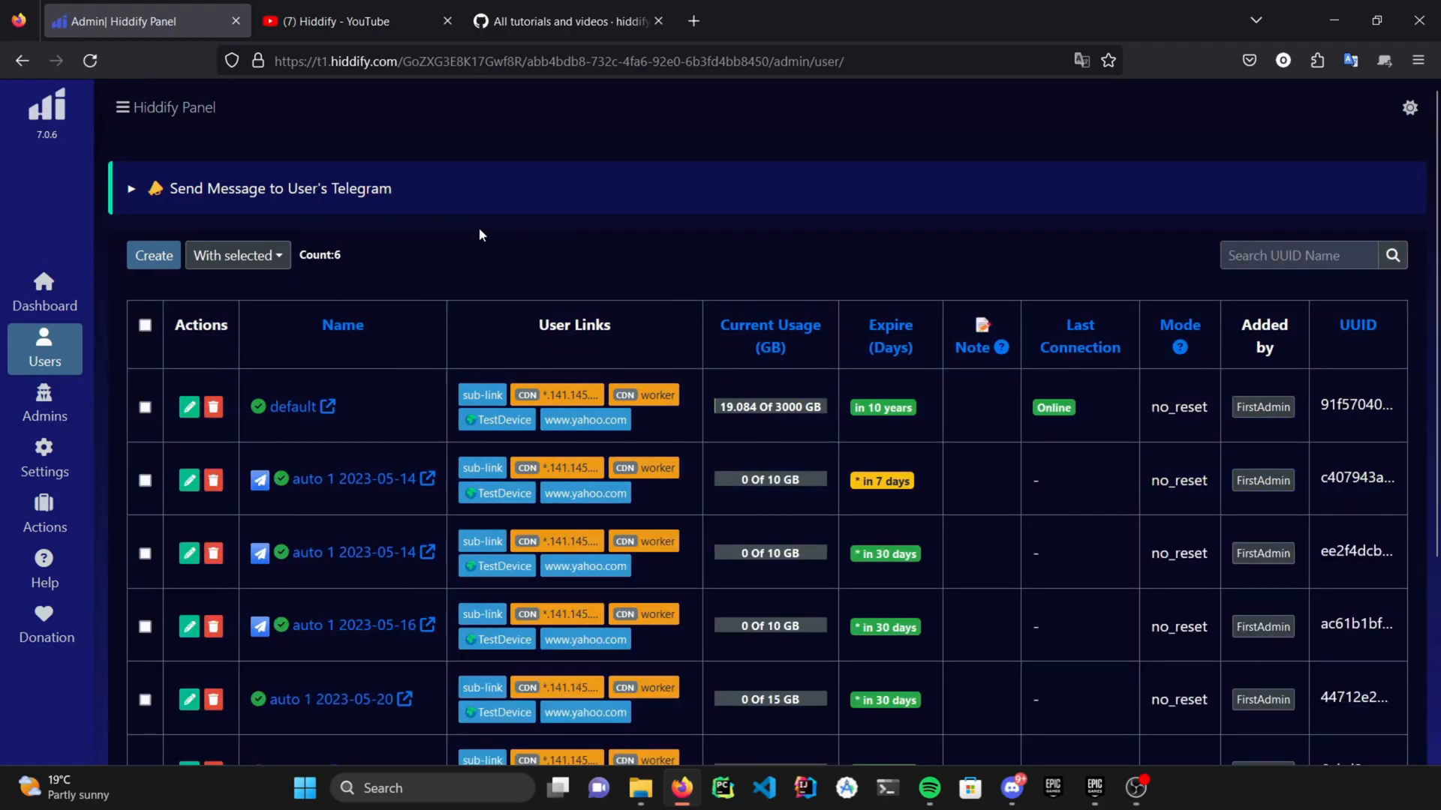
mouse_move(309, 485)
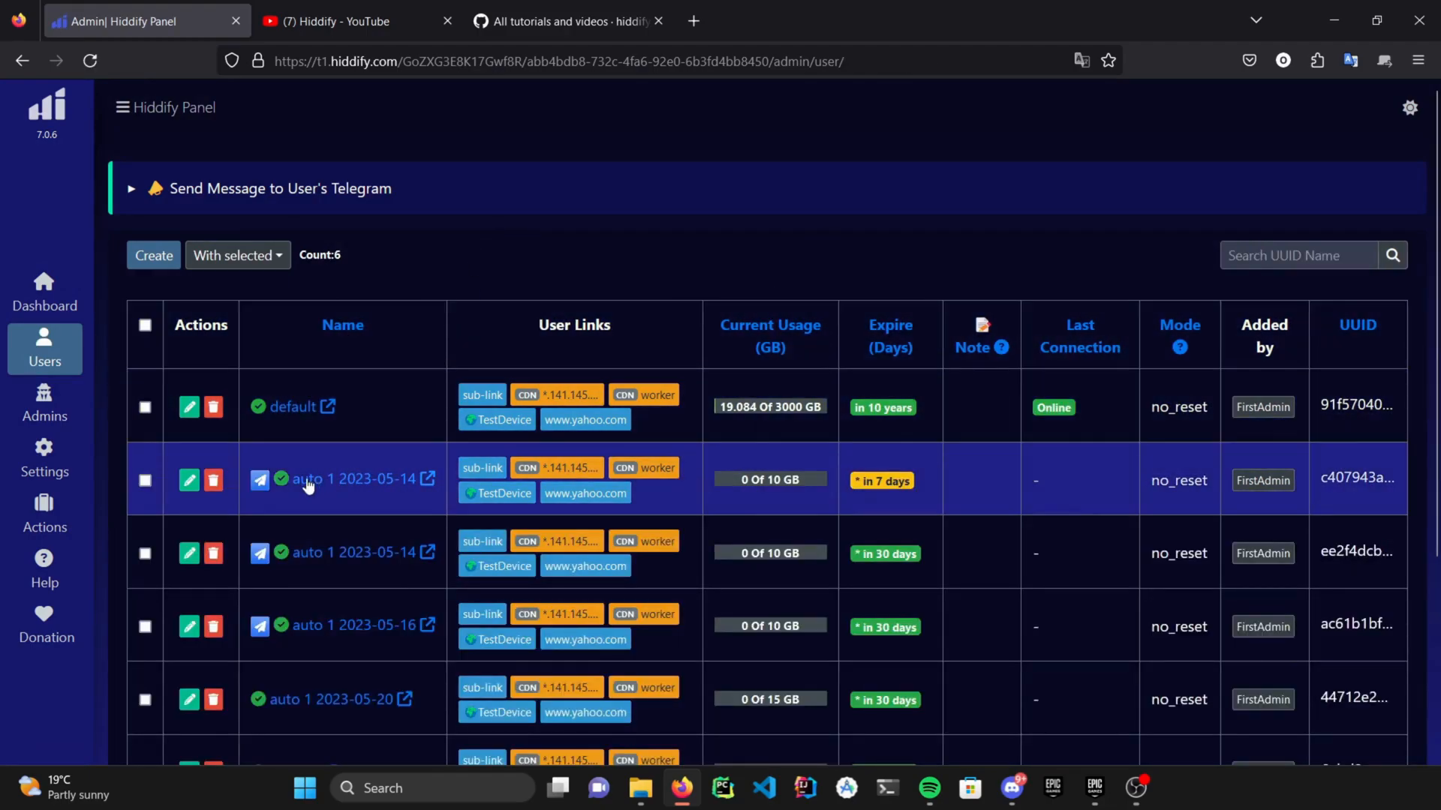
- Start and cancel a Telegram message to auto 1 2023-05-14, then expand the user-group messaging options
left_click(259, 479)
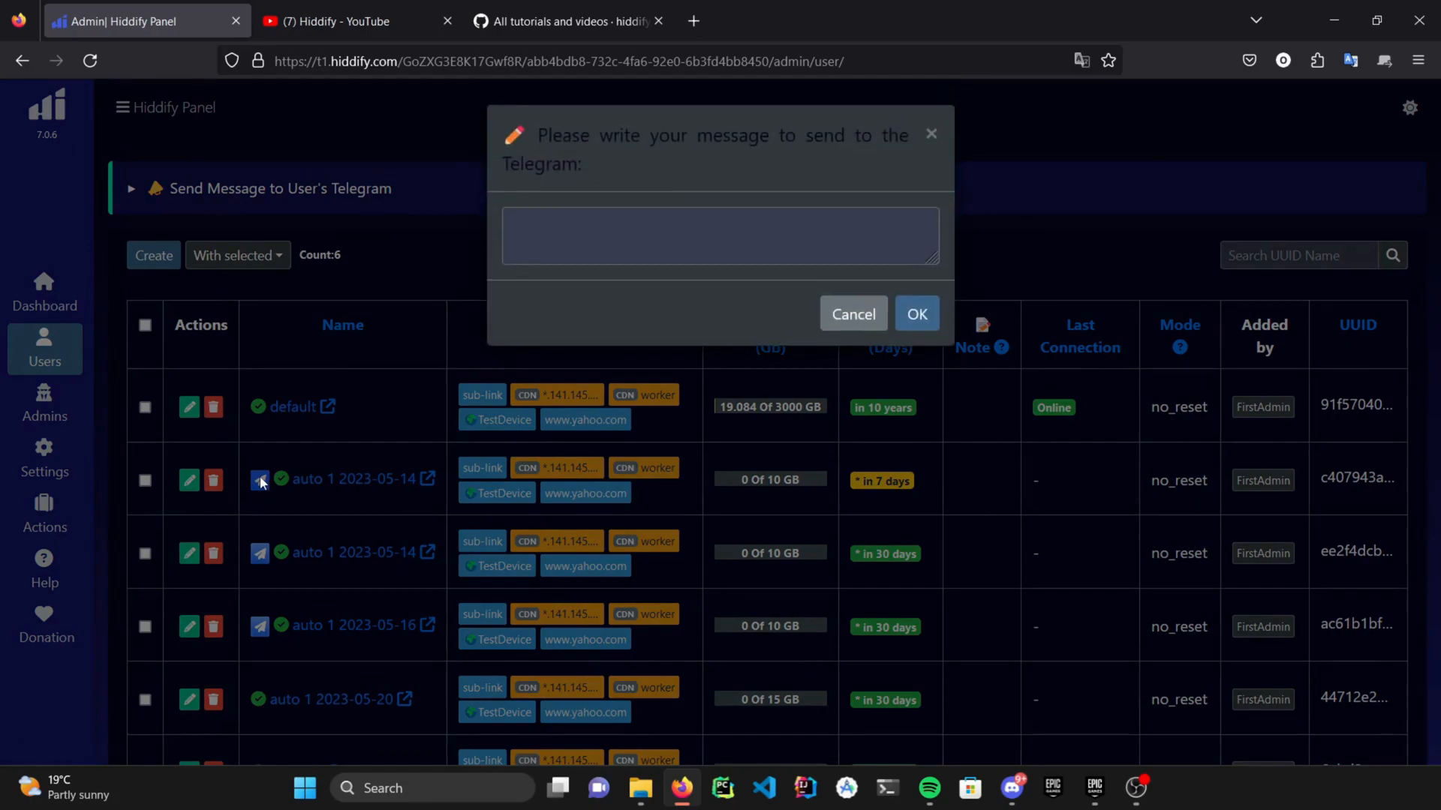
left_click(719, 235)
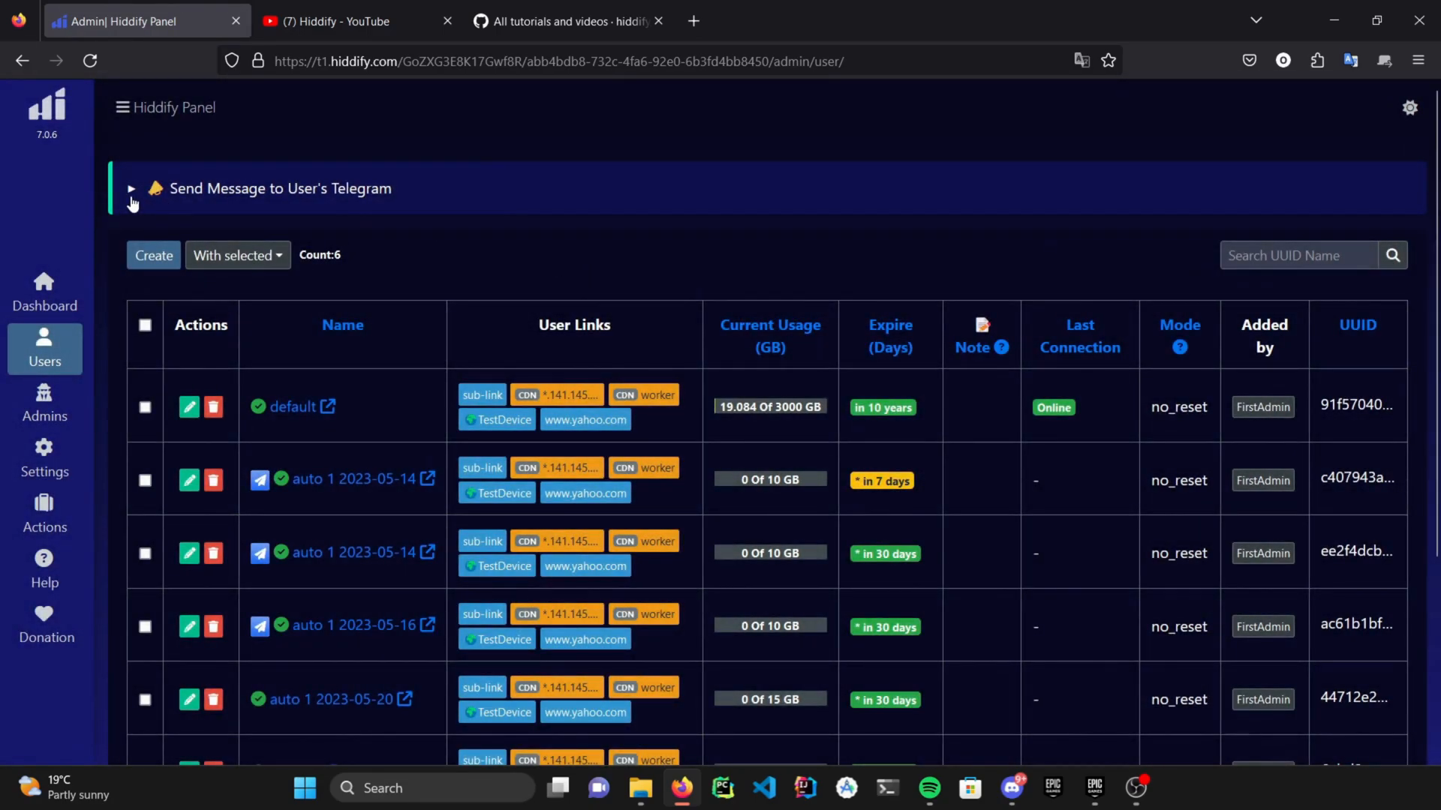
left_click(131, 189)
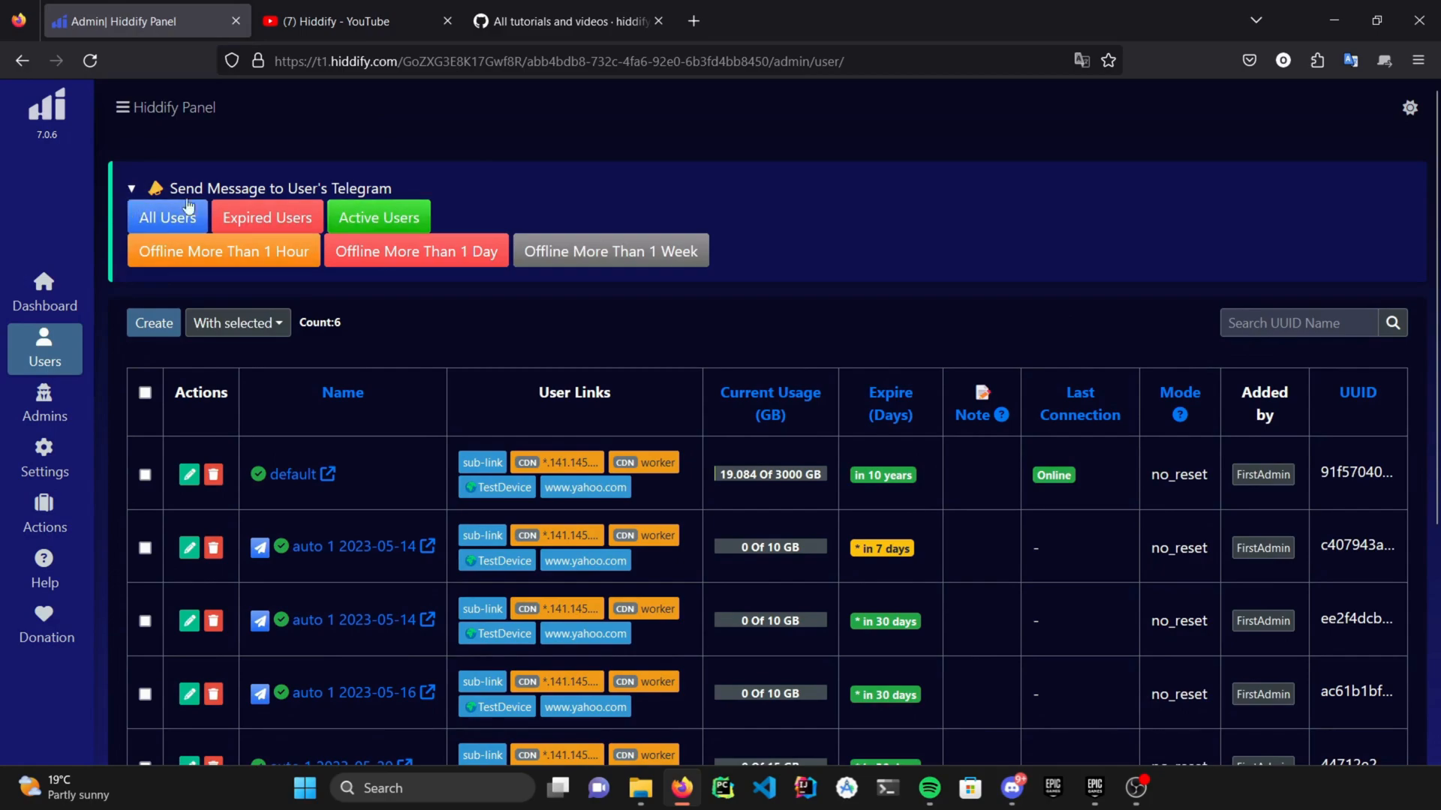
mouse_move(167, 216)
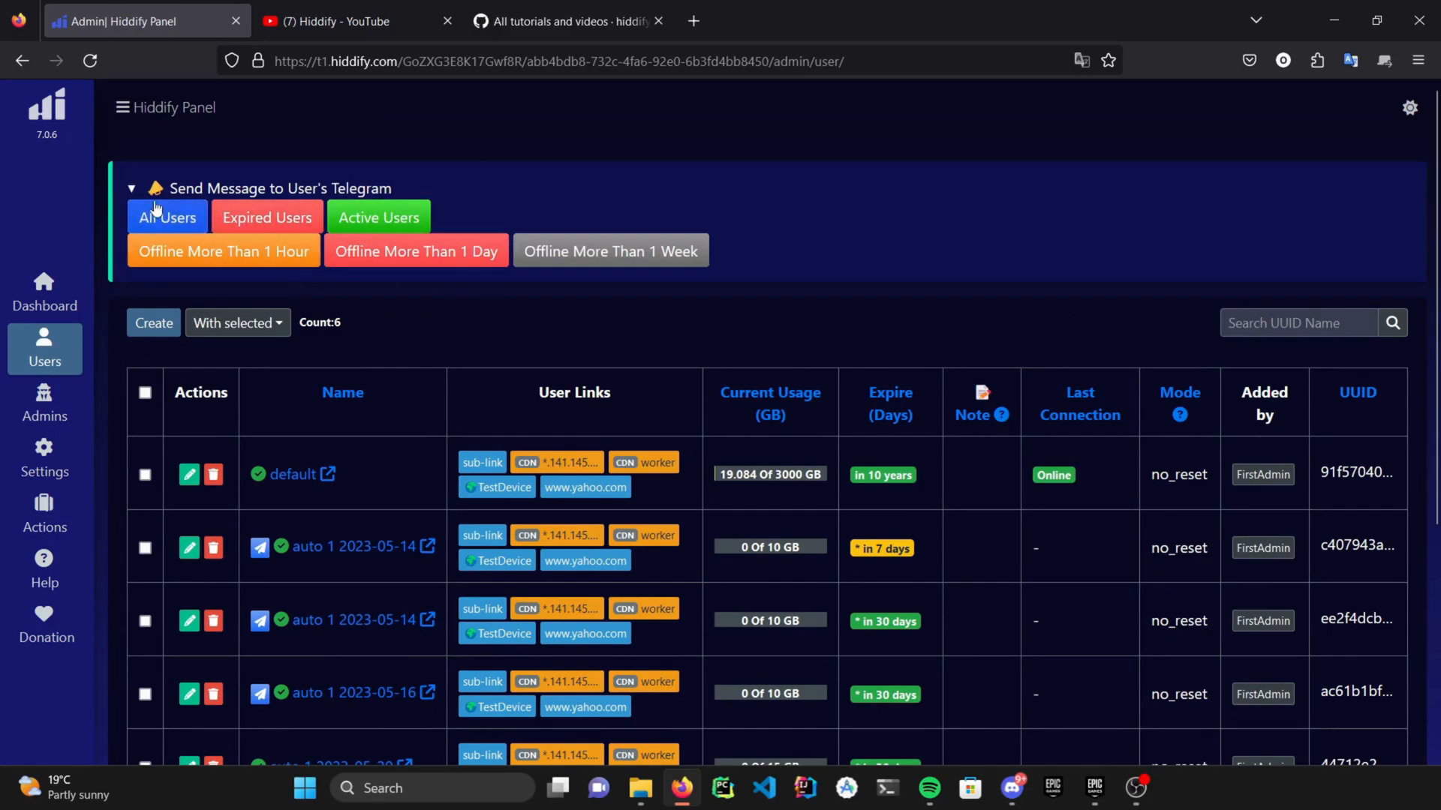
left_click(131, 189)
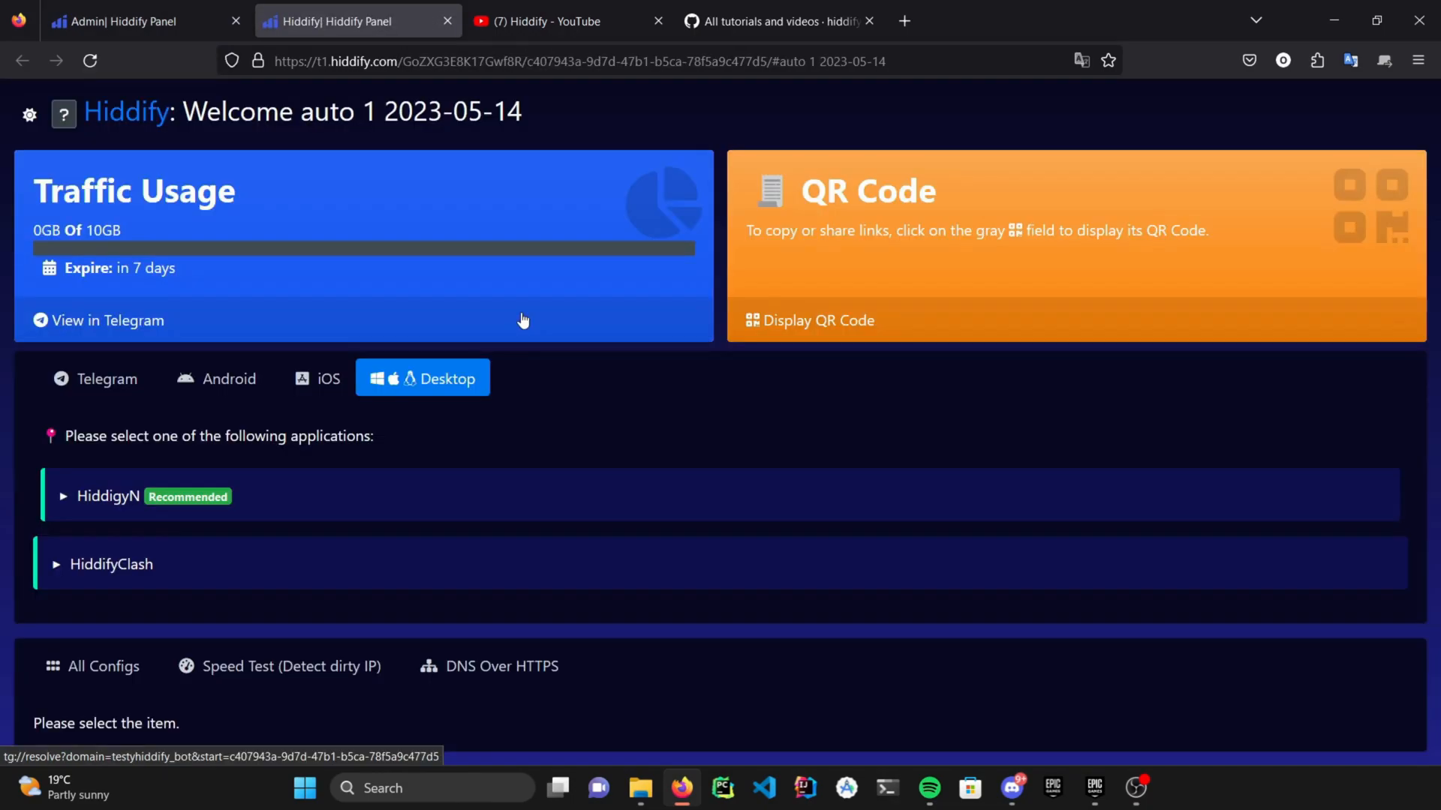
mouse_move(364, 191)
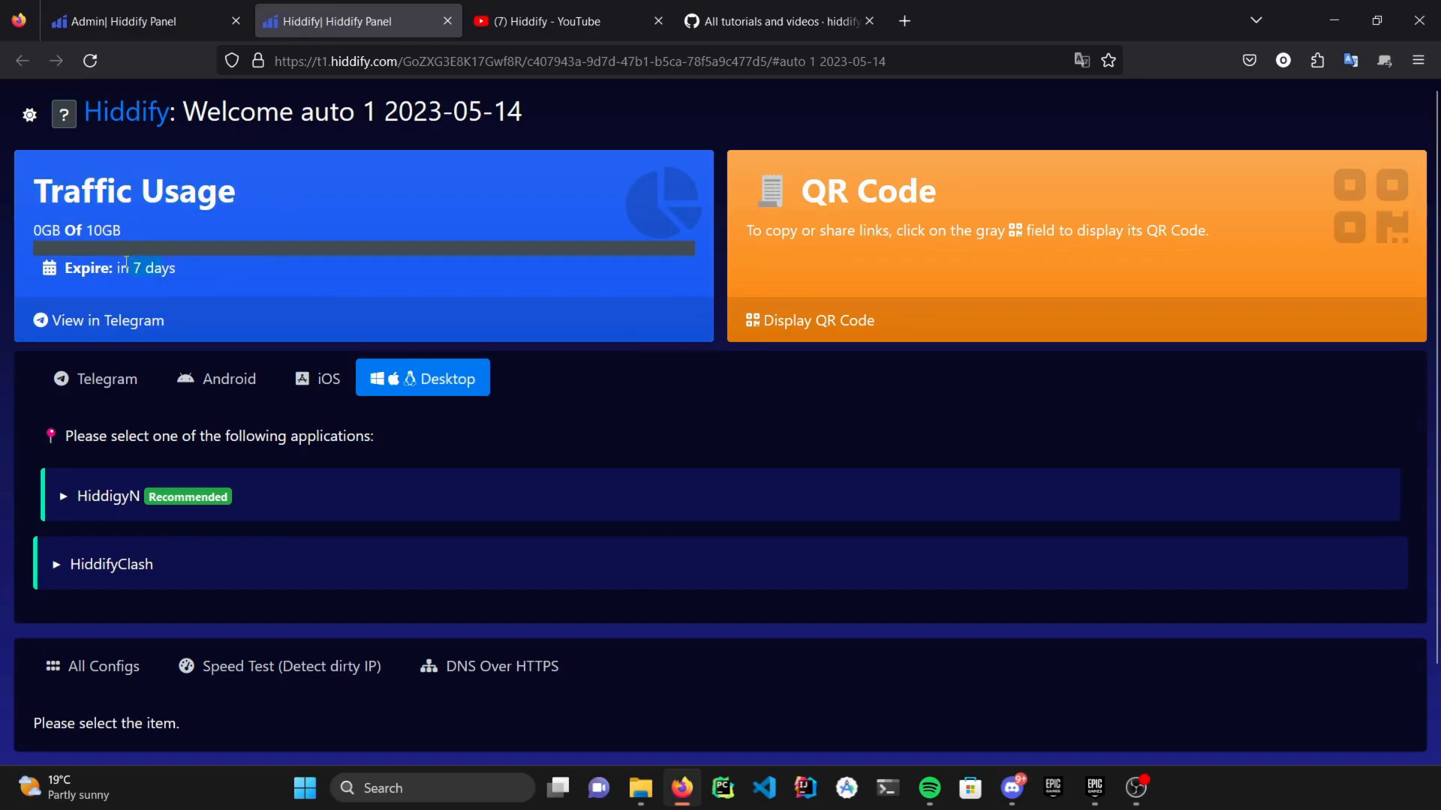
- Show All Configs for auto 1 2023-05-14 with Clash, Hiddify, subscription links and protocol configs
left_click(103, 666)
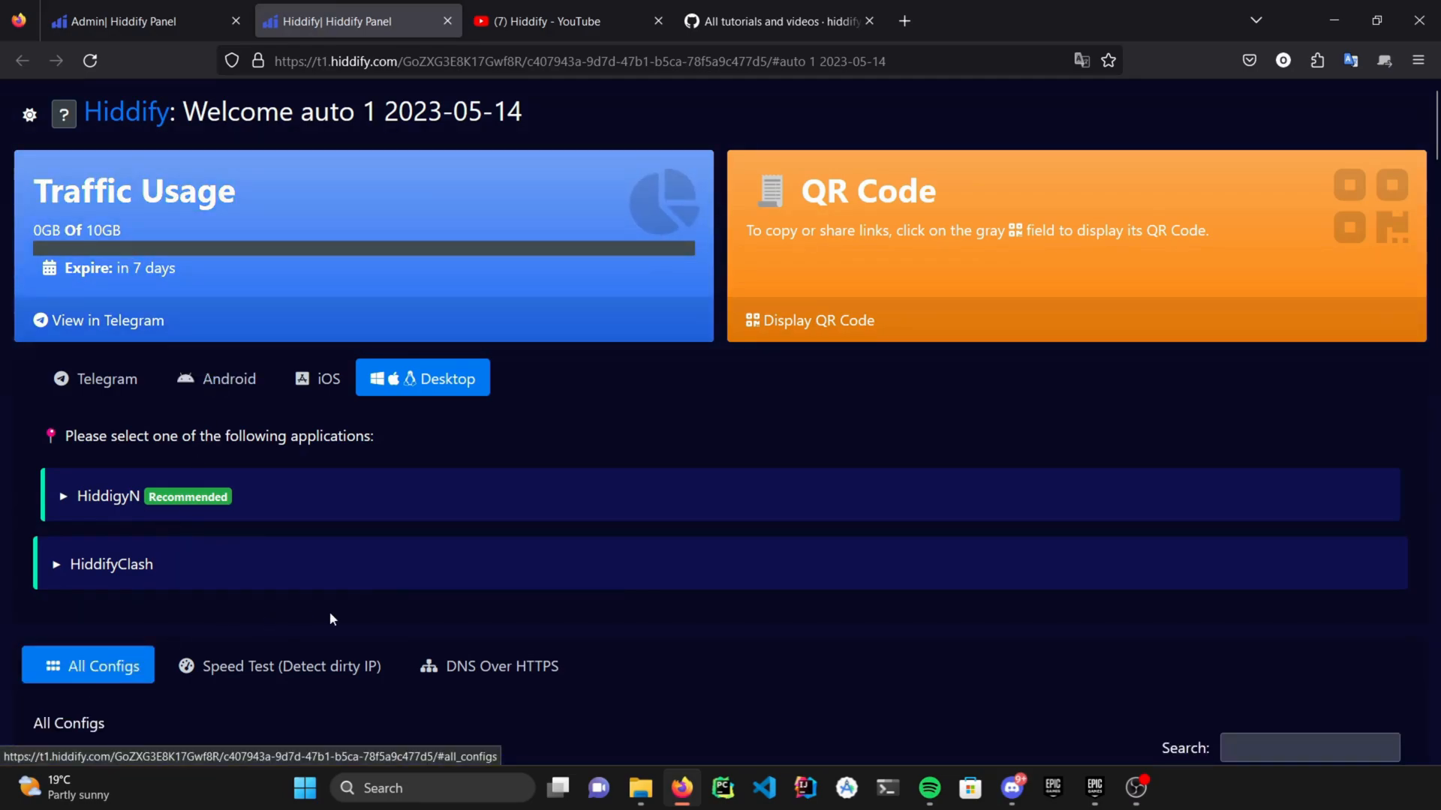
scroll("down", 3)
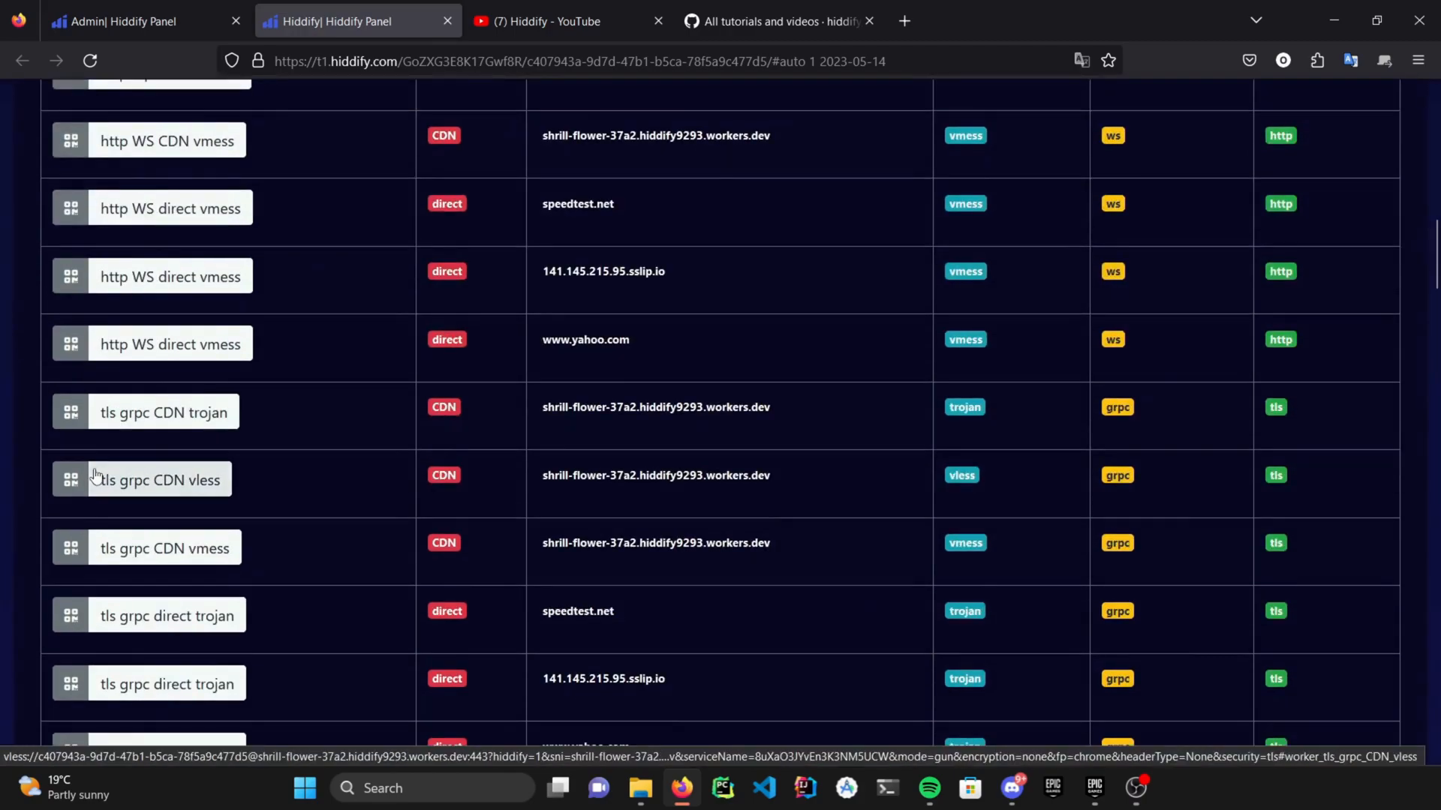
scroll("down", 3)
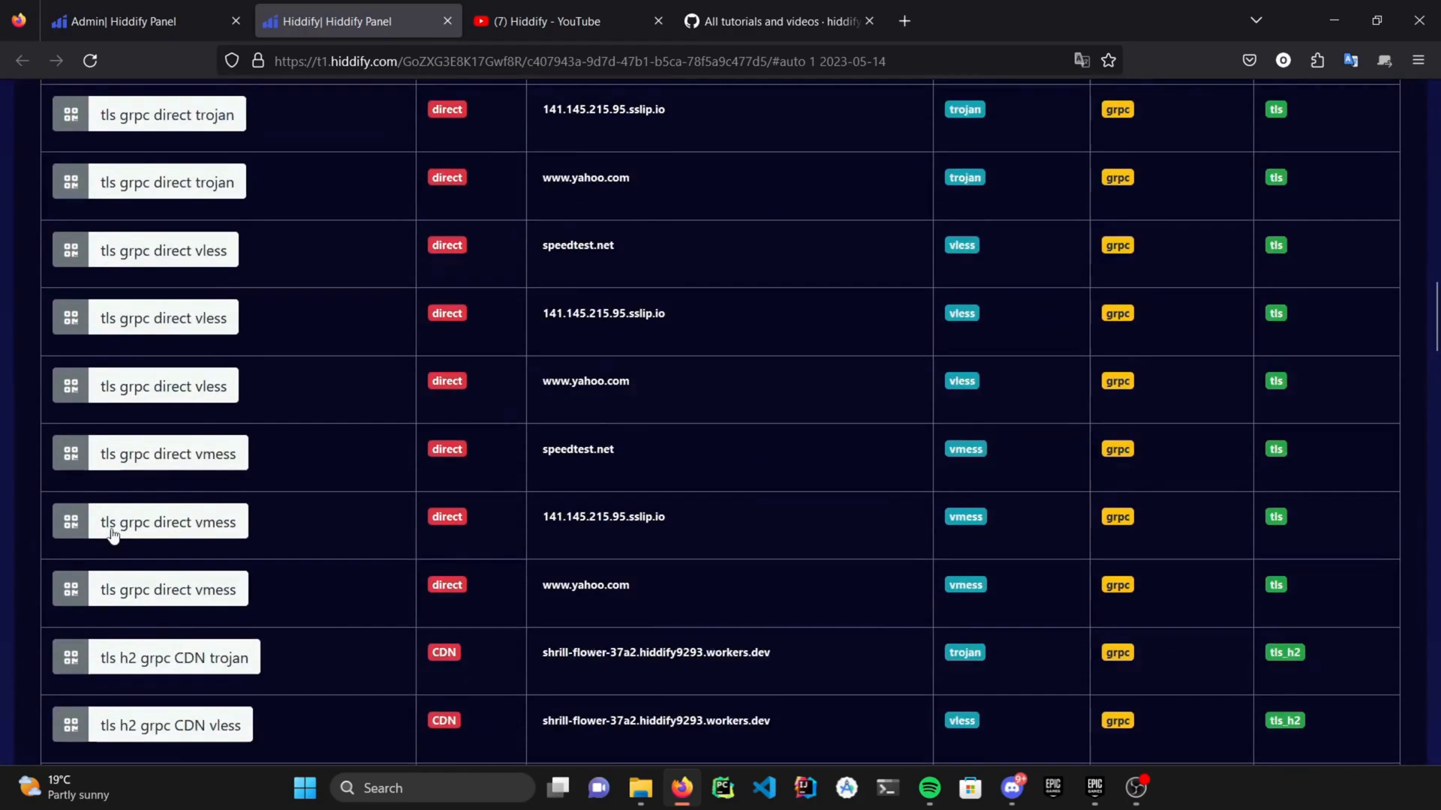
scroll("up", 3)
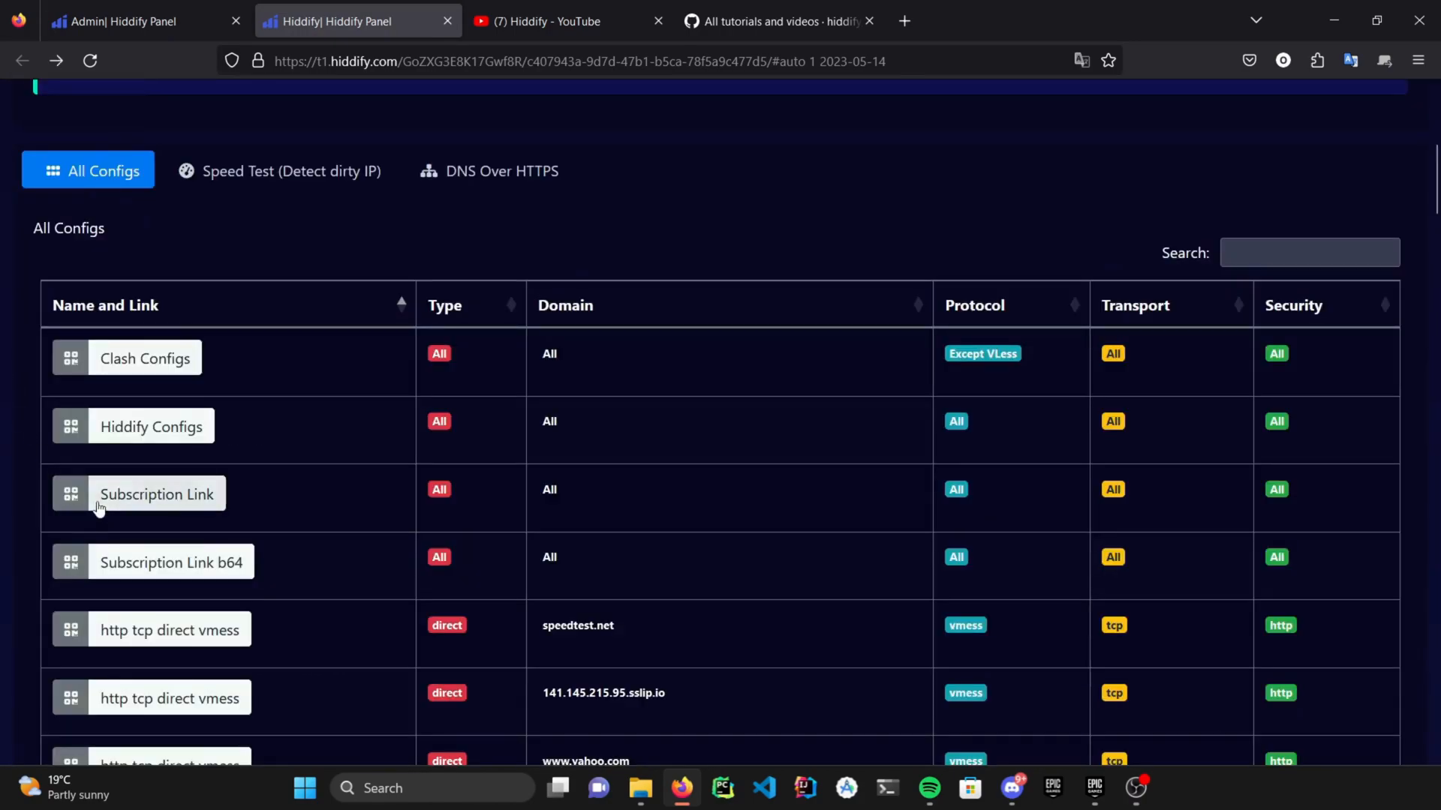
mouse_move(3, 486)
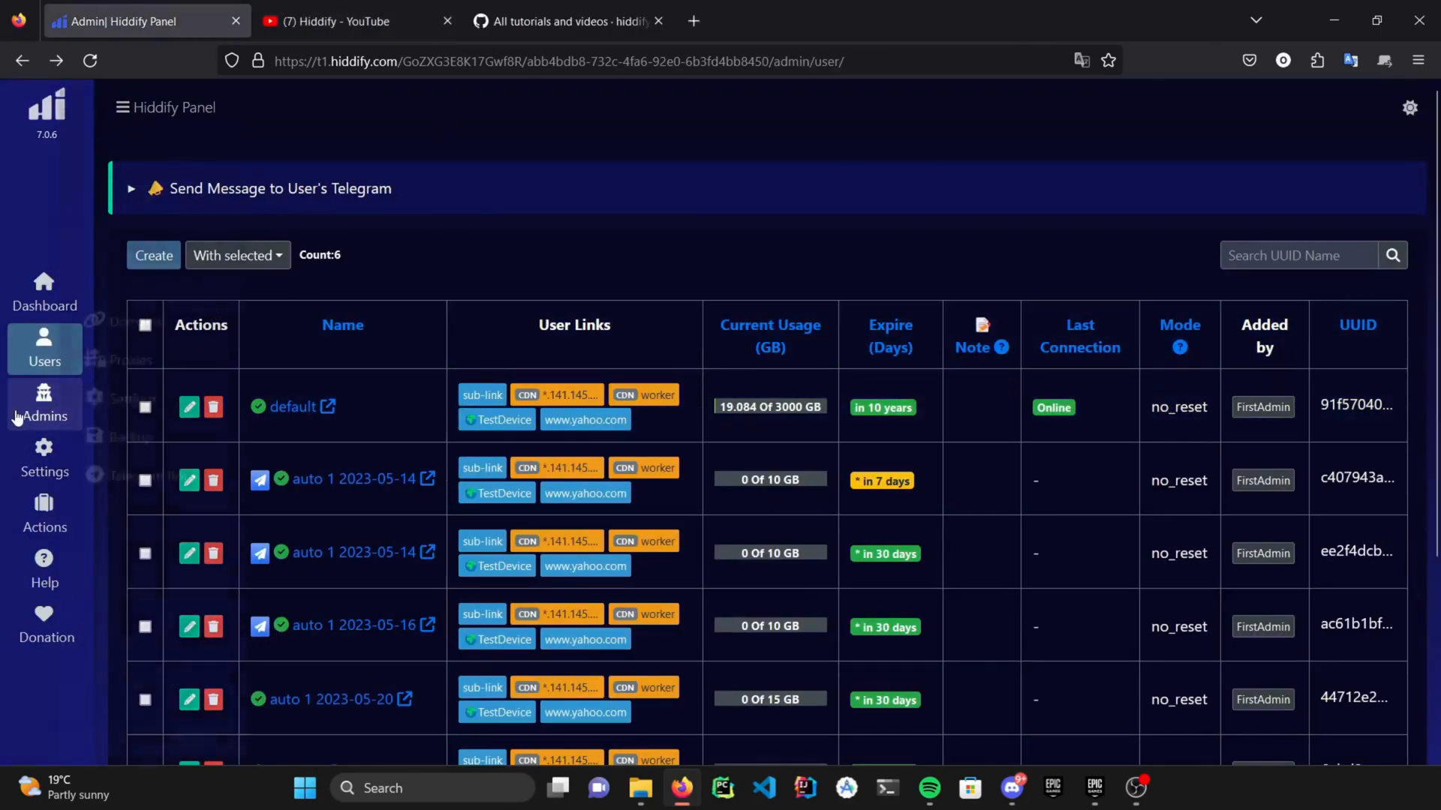
- Go to the Admins page listing FirstAdmin and start a blank new-admin form
left_click(43, 405)
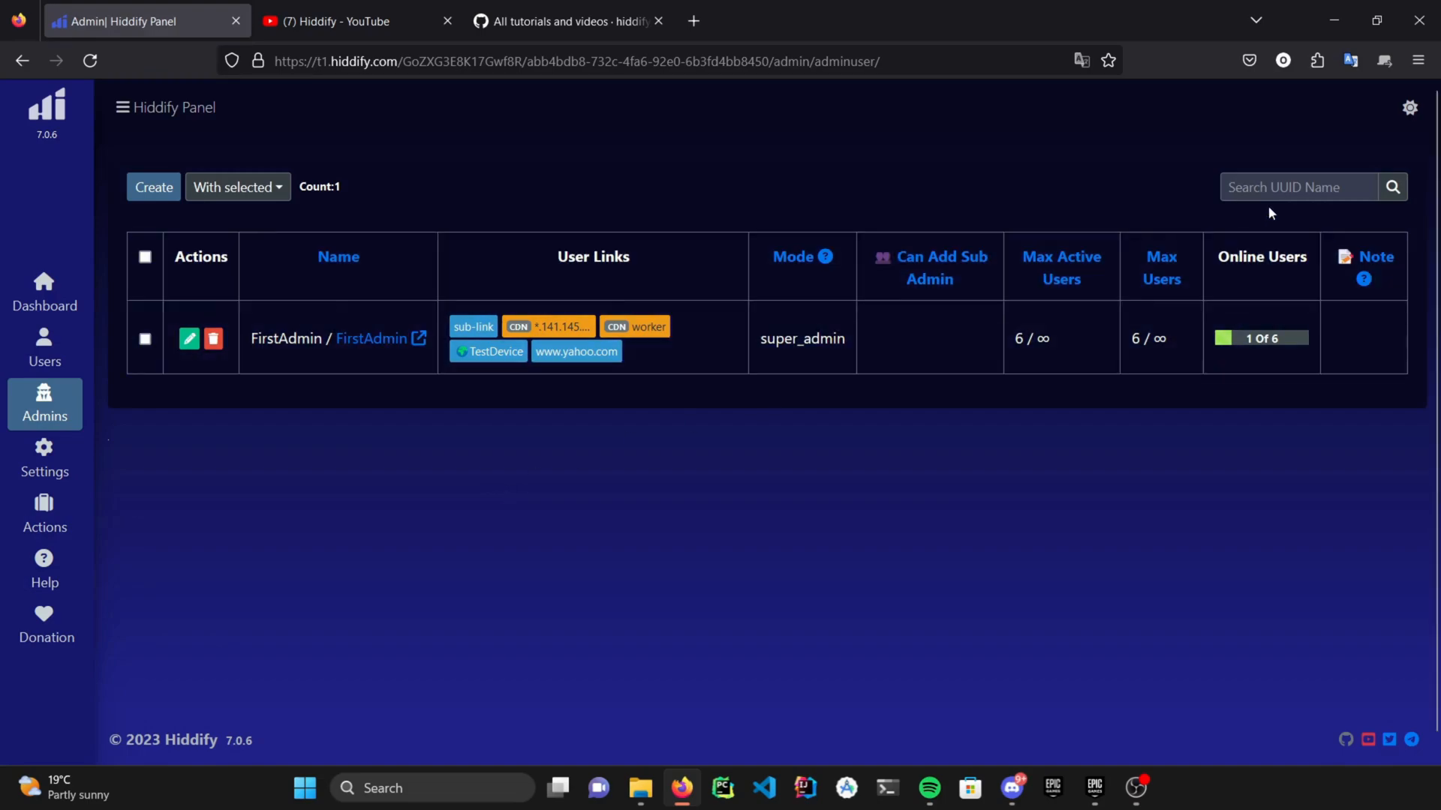
left_click(153, 186)
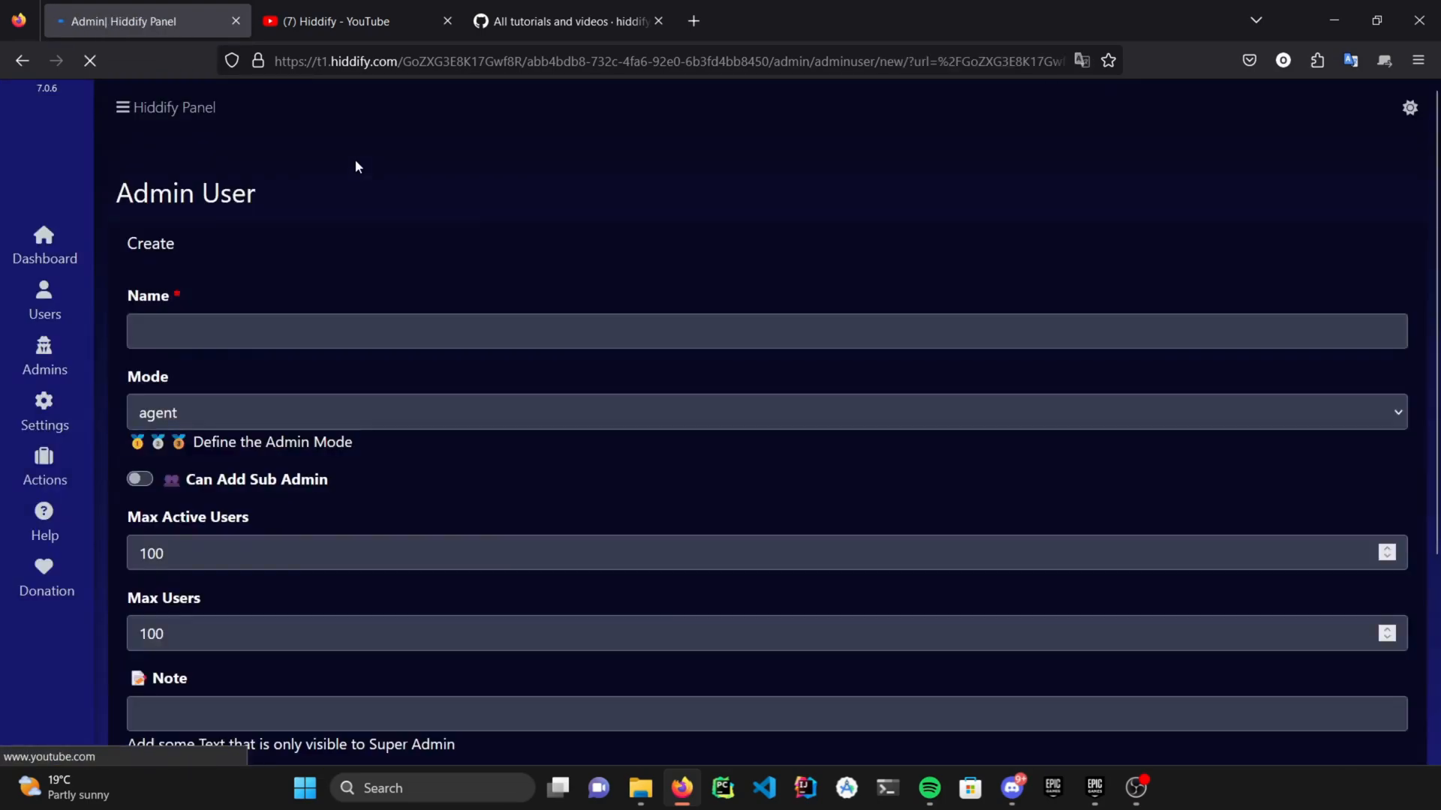
- Save a new agent-mode admin named Hiddify-Admin with 100 max active users and 100 max users
type("Hiddify-Admin")
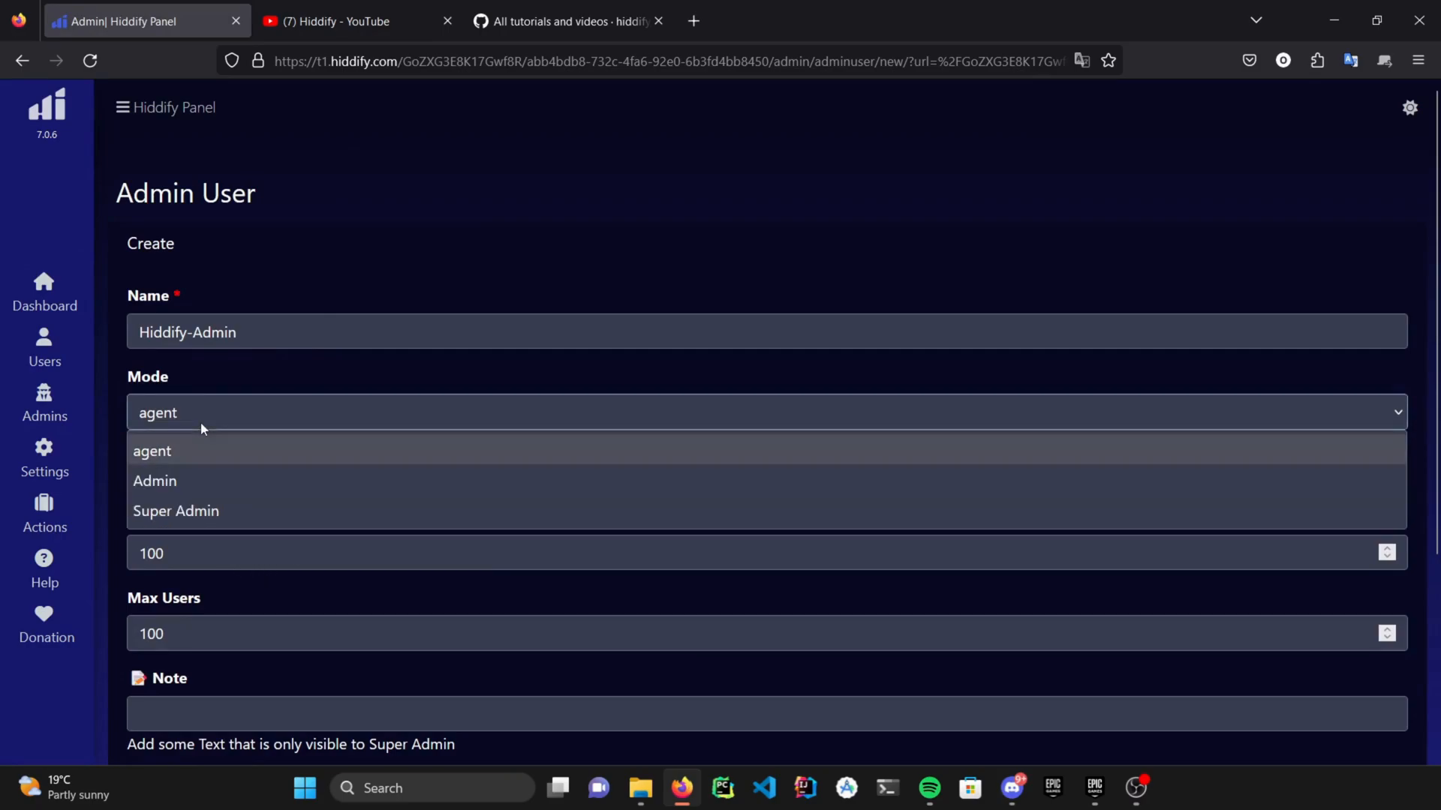
mouse_move(211, 536)
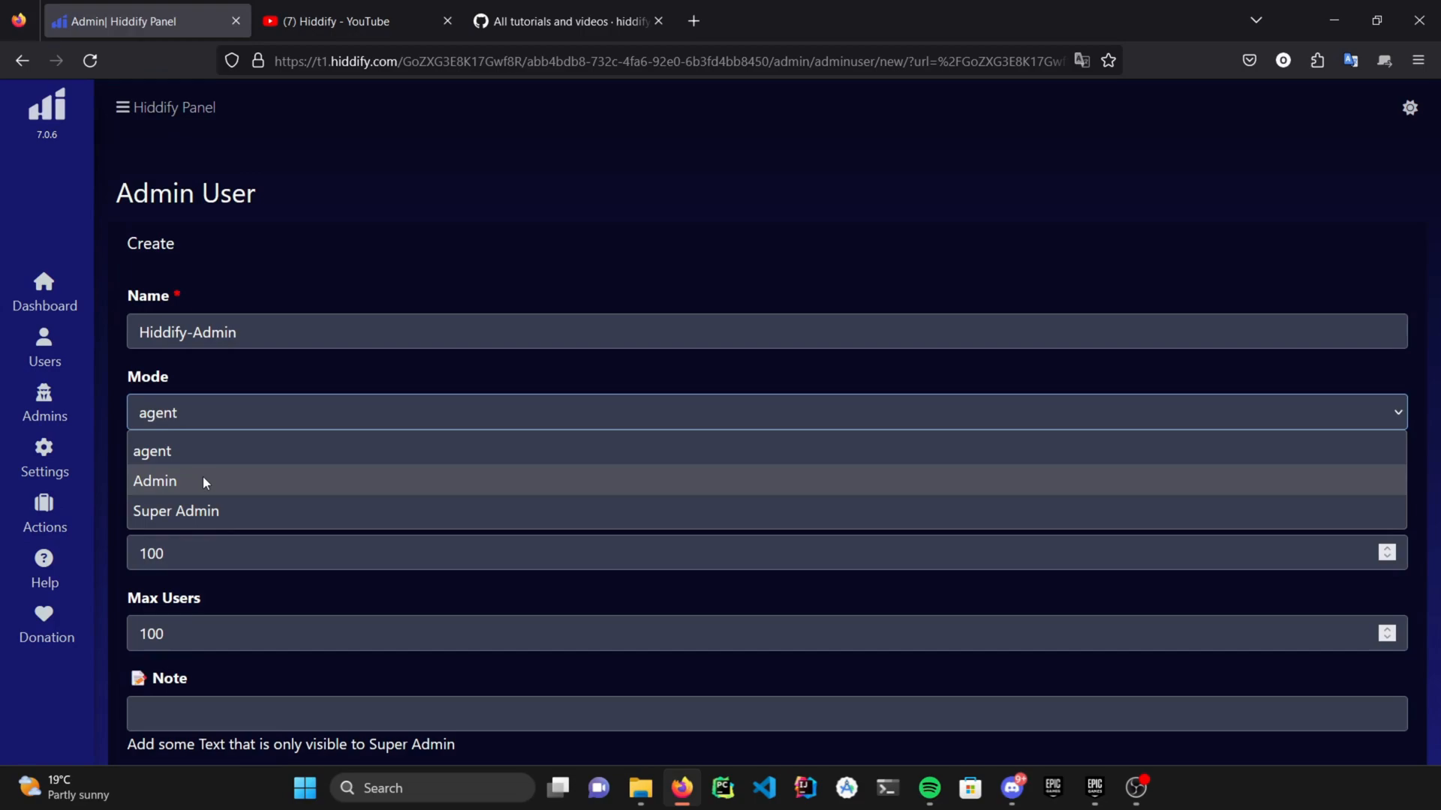
mouse_move(198, 452)
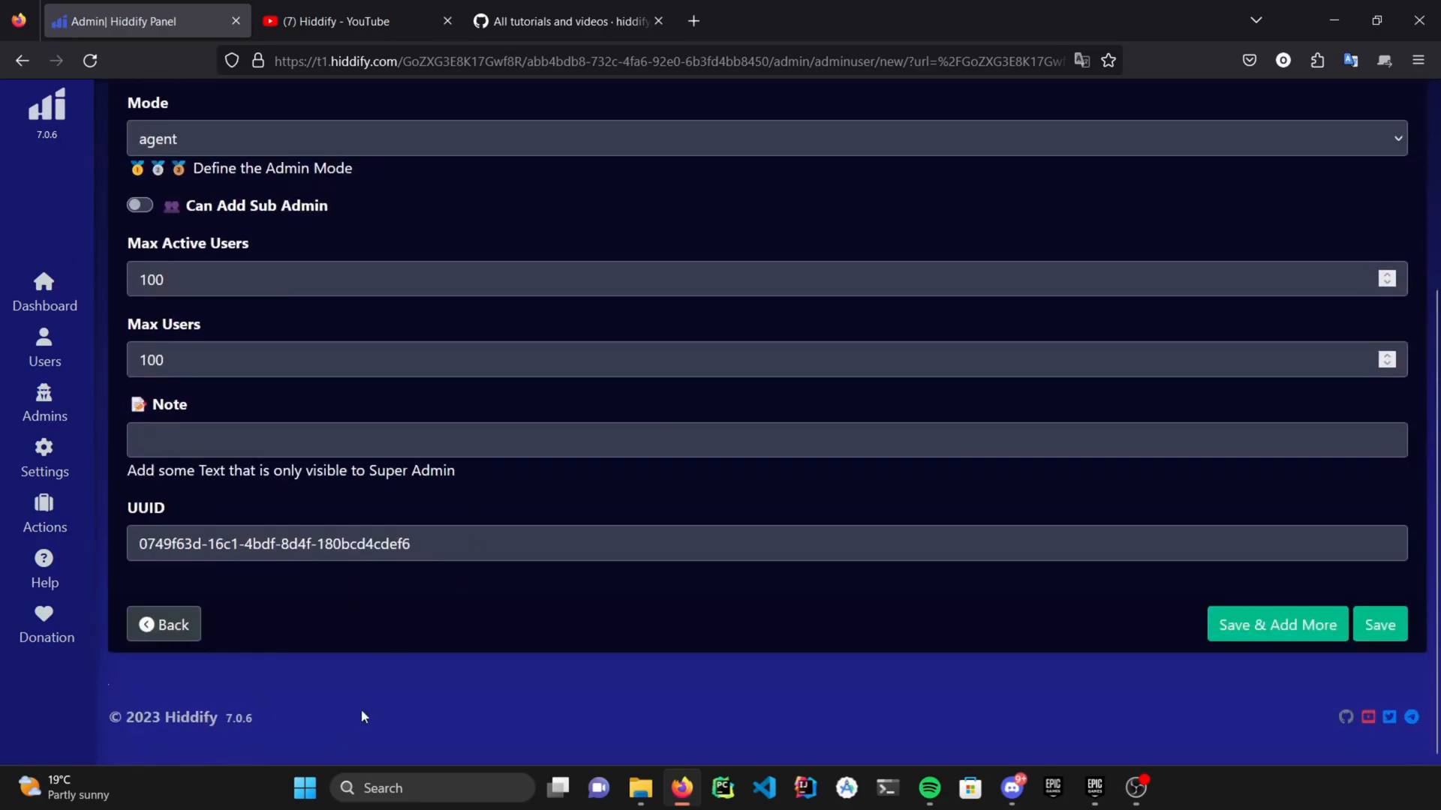
mouse_move(1159, 766)
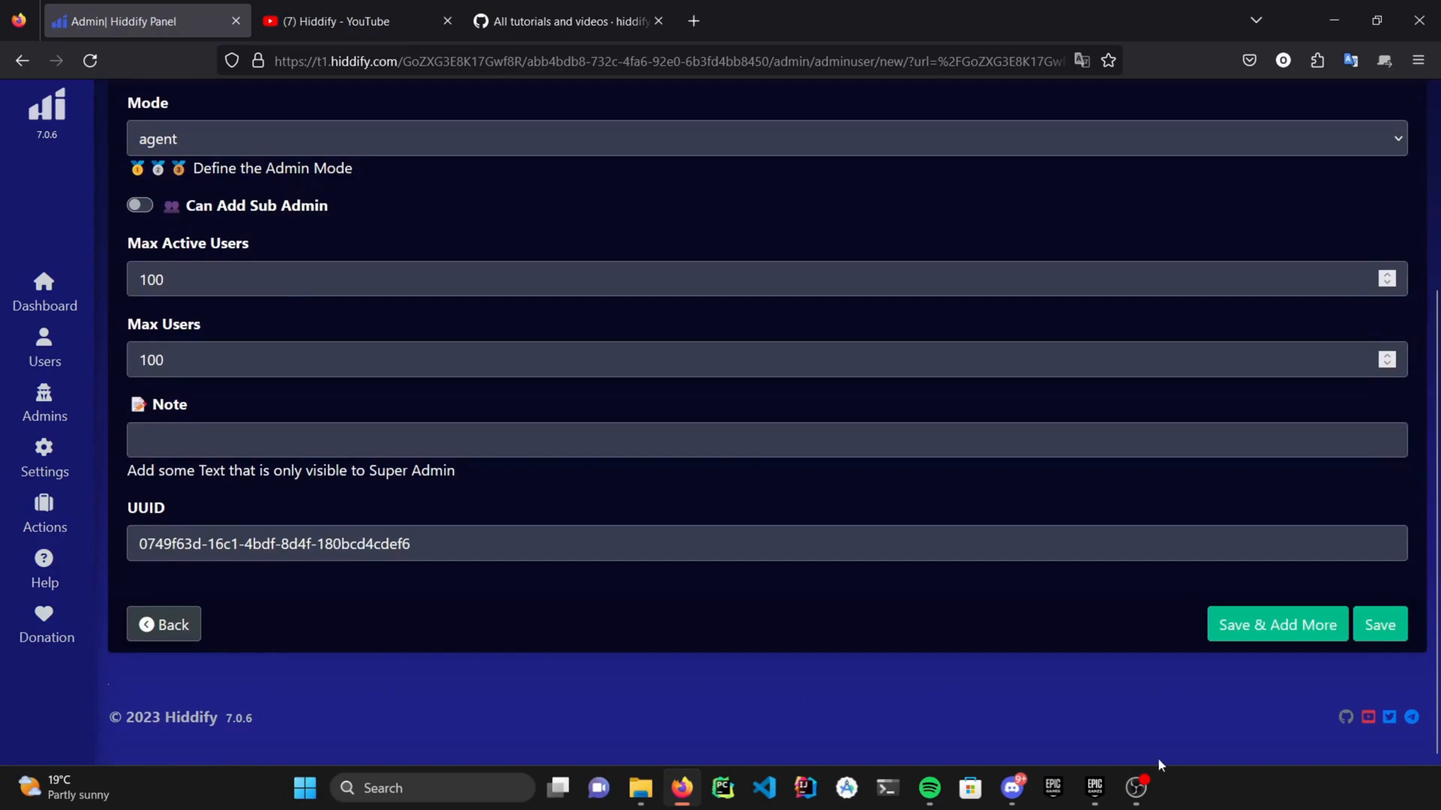
left_click(1379, 624)
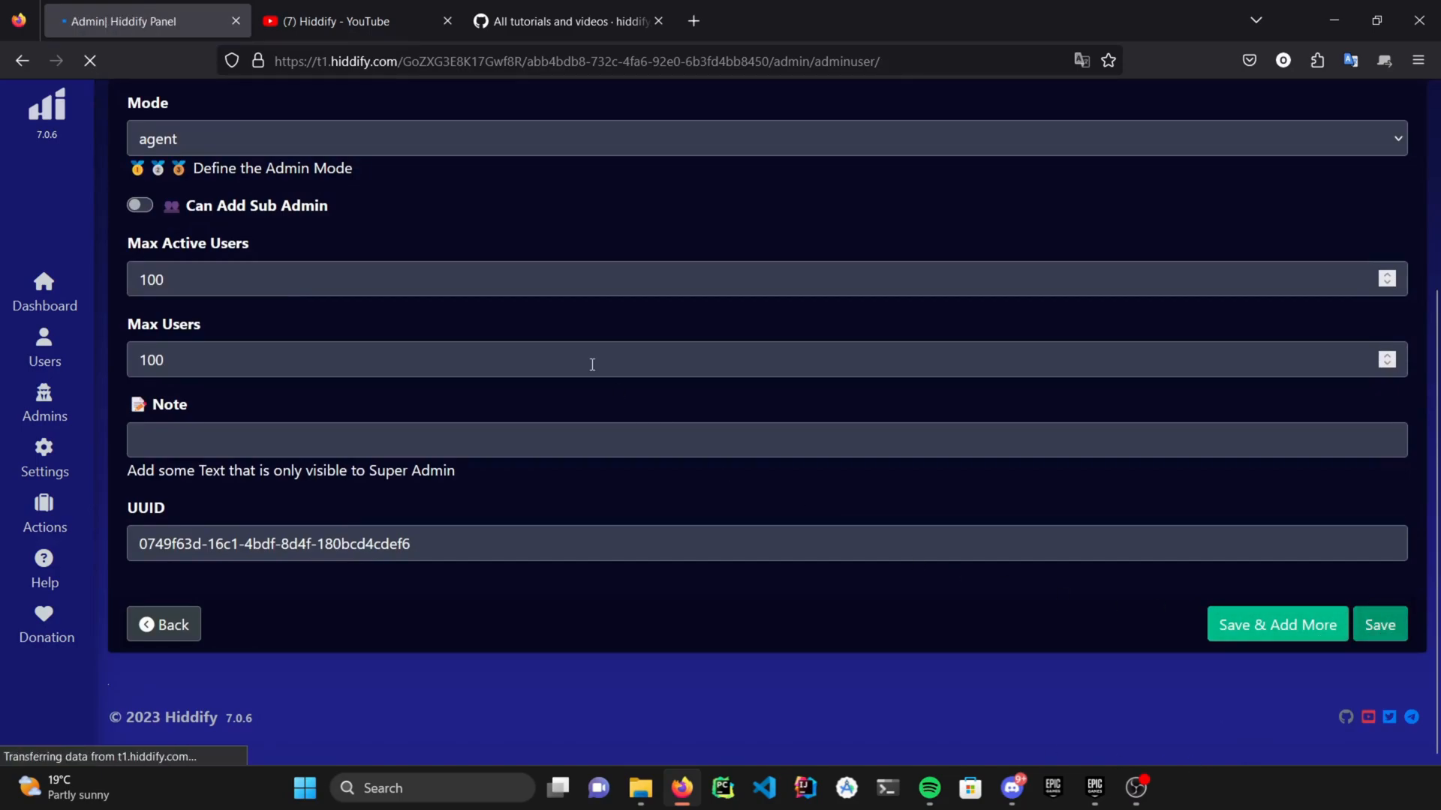
left_click(1378, 624)
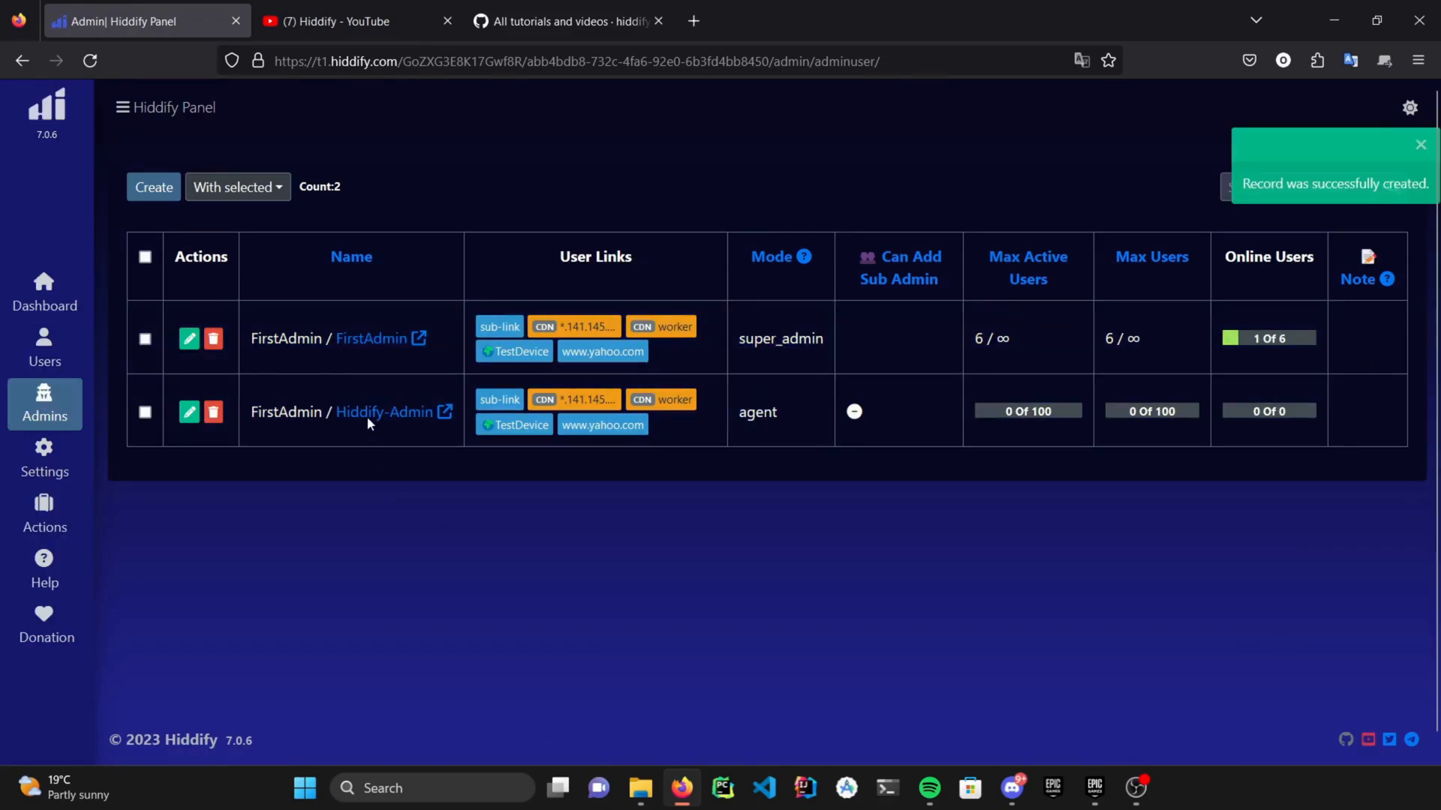
- Reveal the Settings sub-pages in the sidebar
right_click(384, 411)
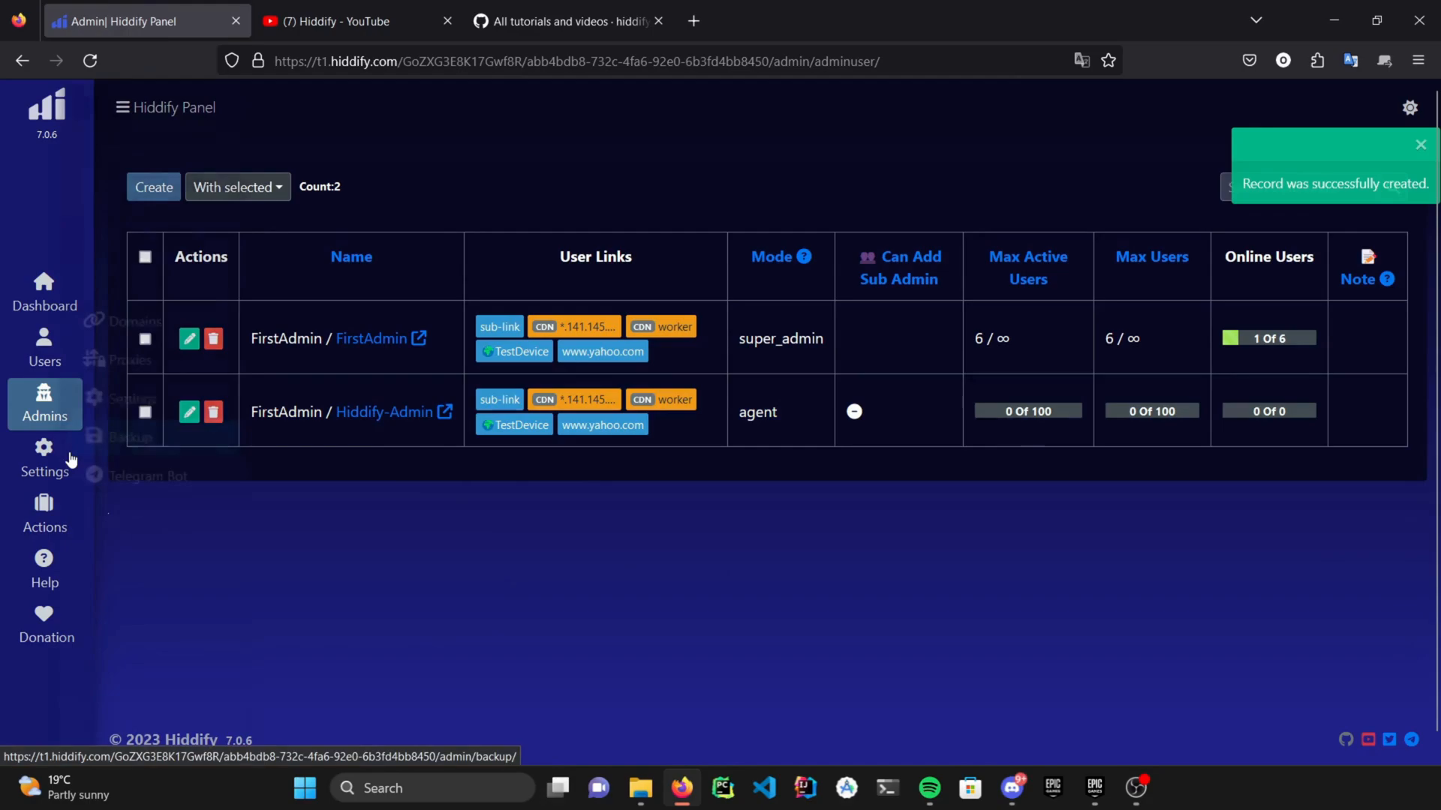
left_click(145, 436)
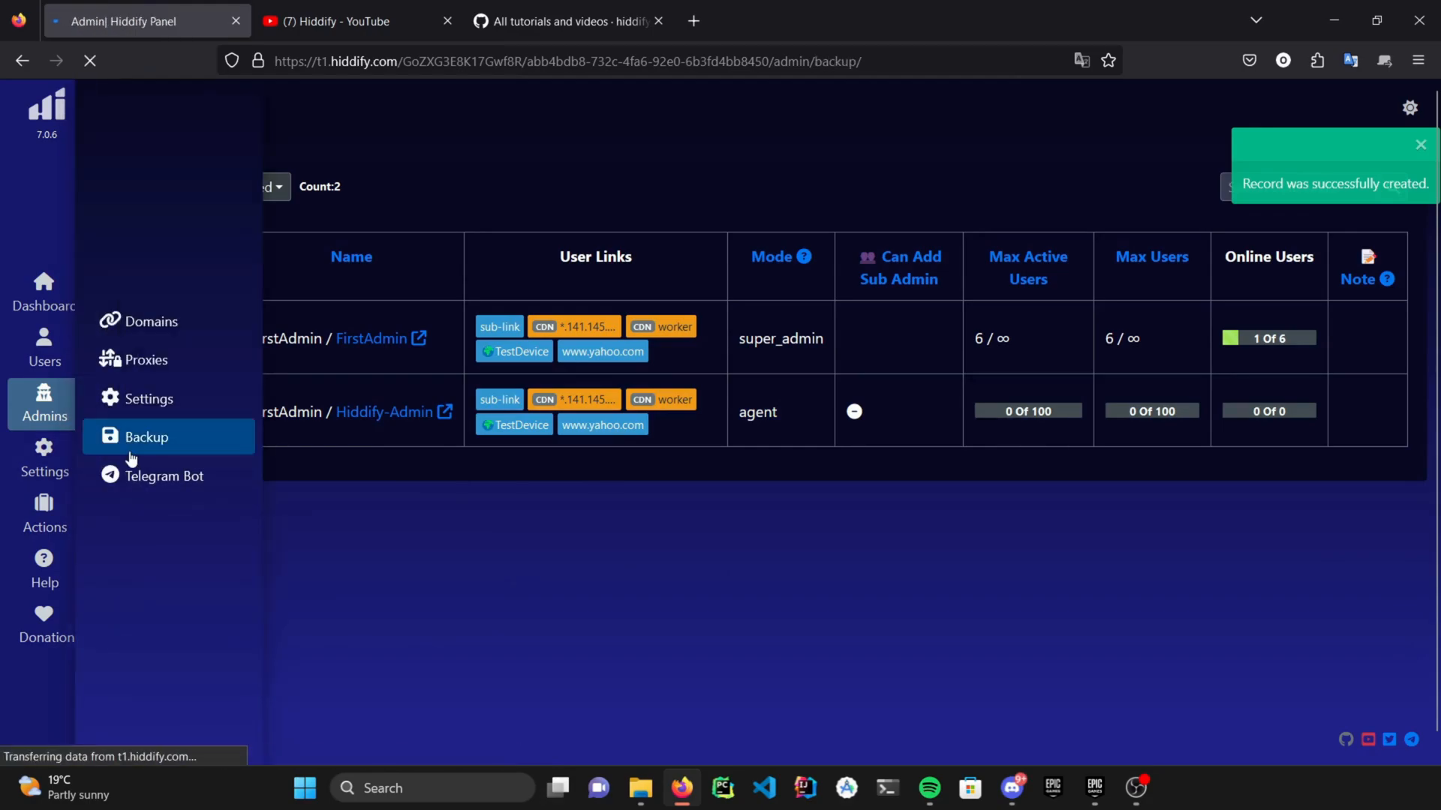
- View the Backup and Restore page, then go to the main panel settings page
left_click(145, 437)
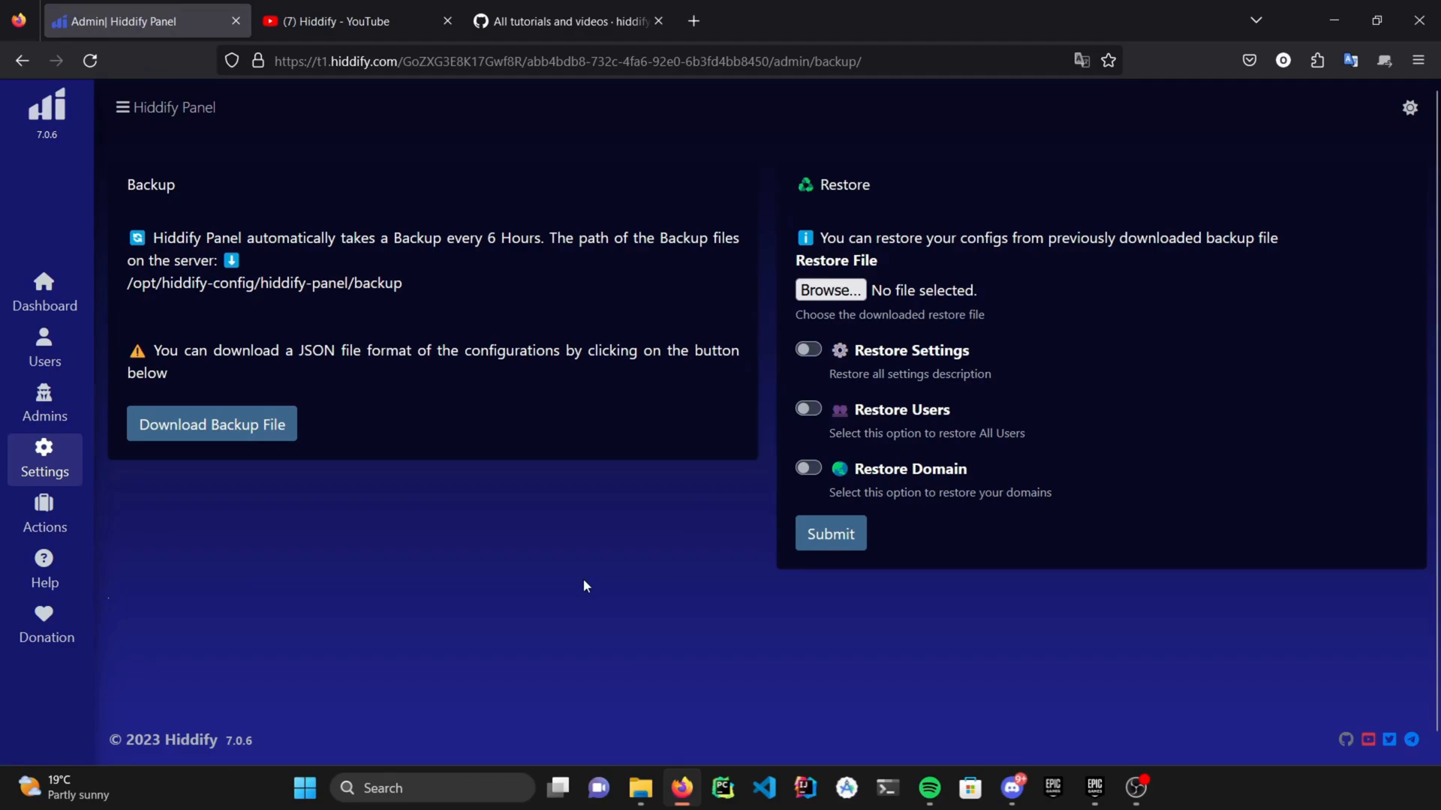
mouse_move(887, 362)
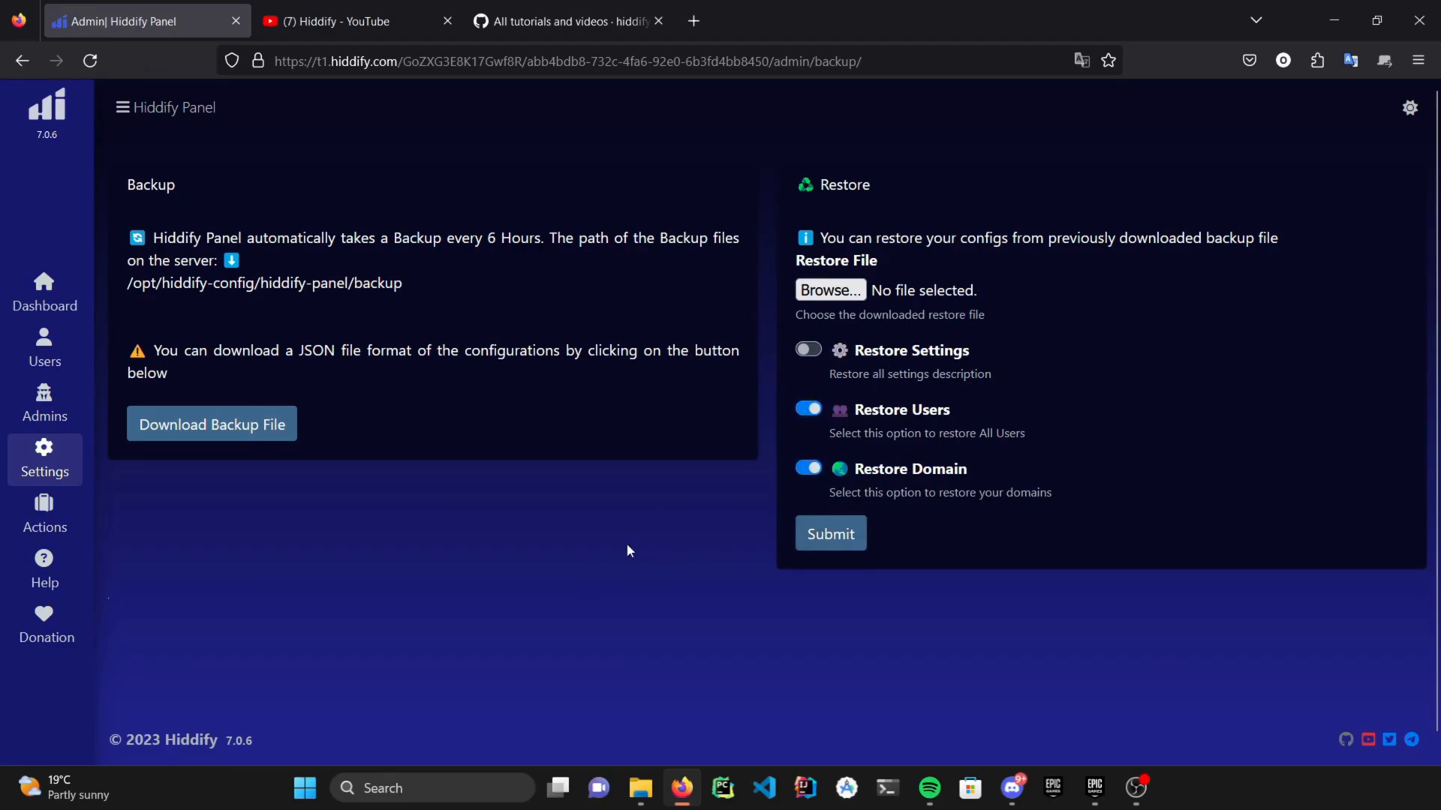
left_click(44, 459)
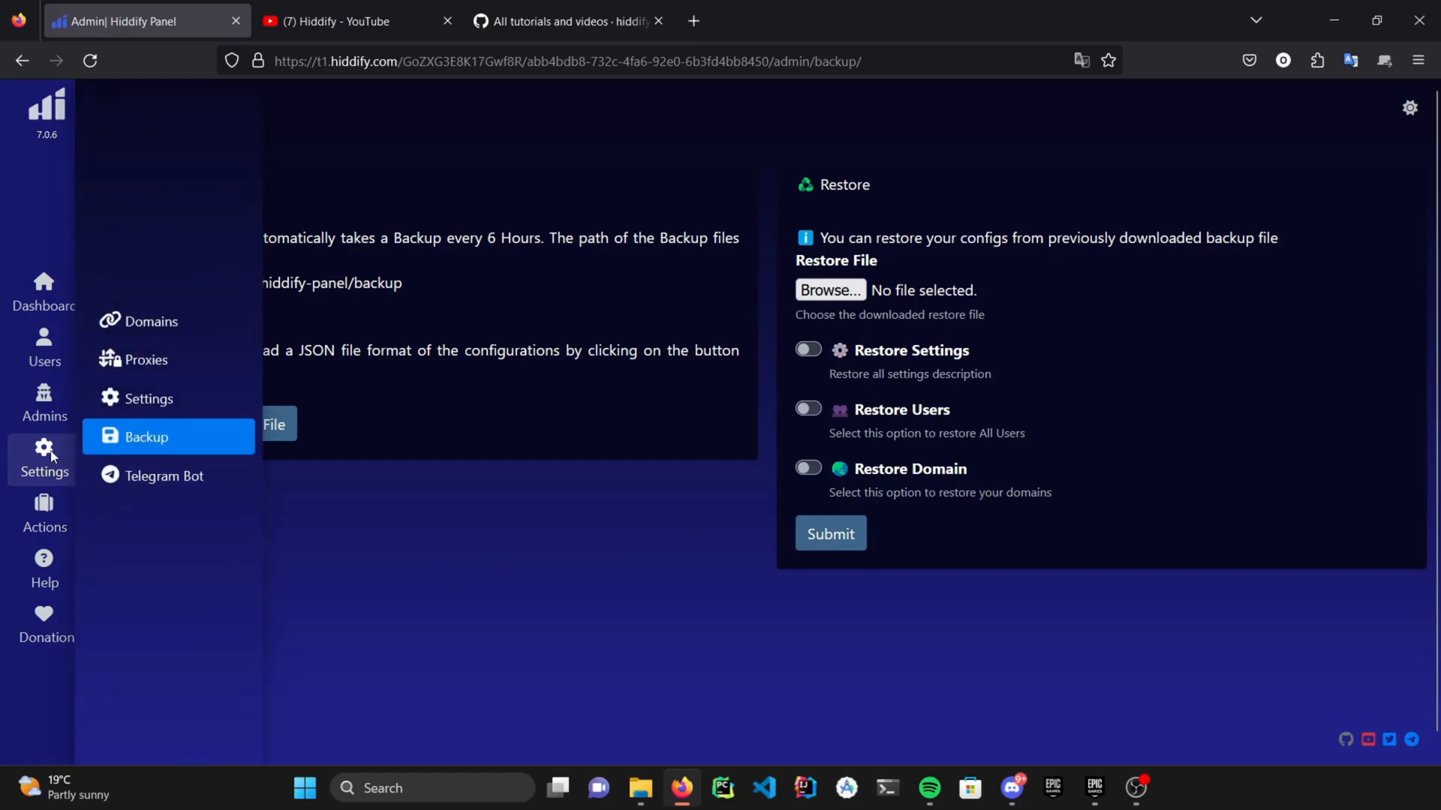
left_click(148, 398)
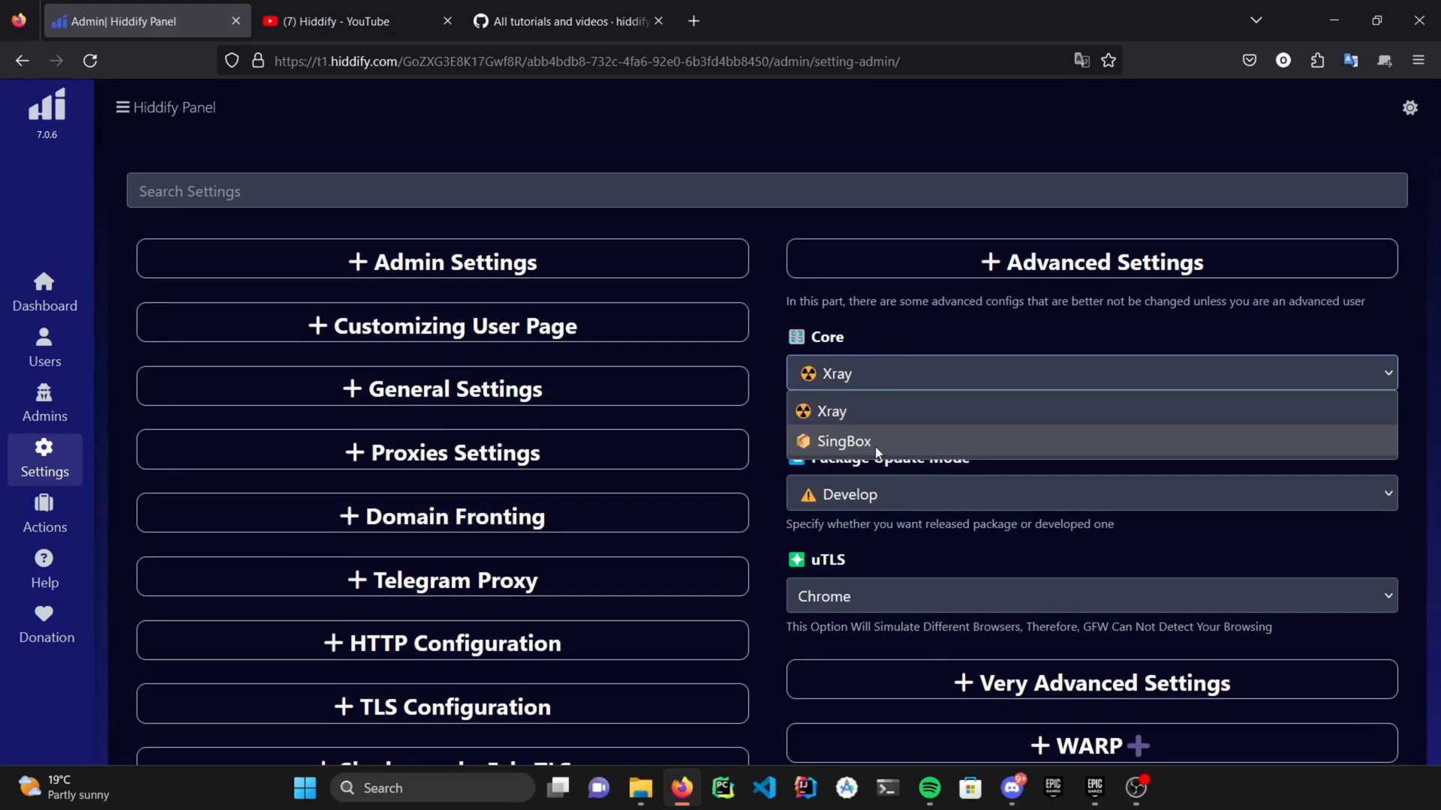
- Expand General Settings to show DNS server 1.1.1.1, decoy site, firewall and auto update
left_click(441, 387)
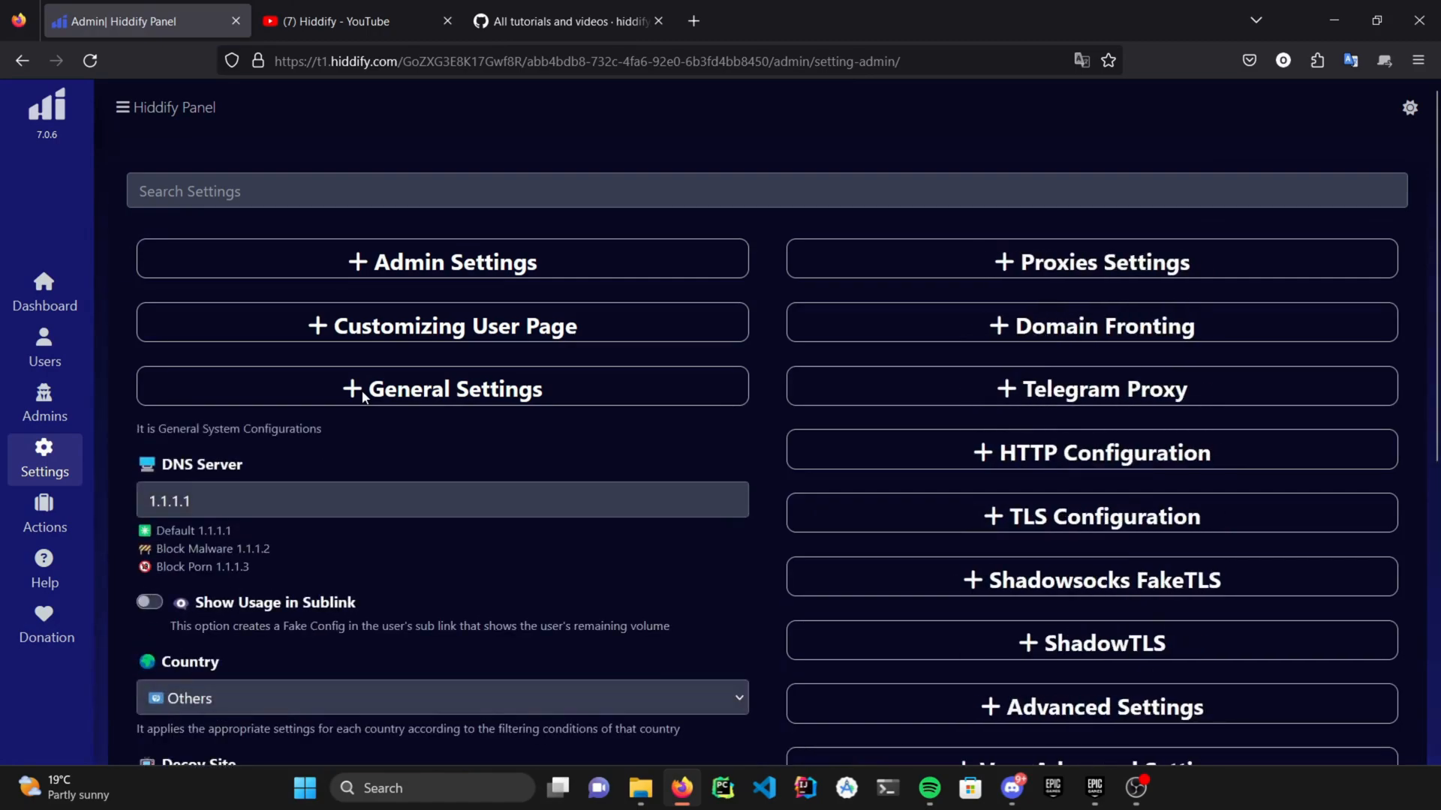
scroll("down", 3)
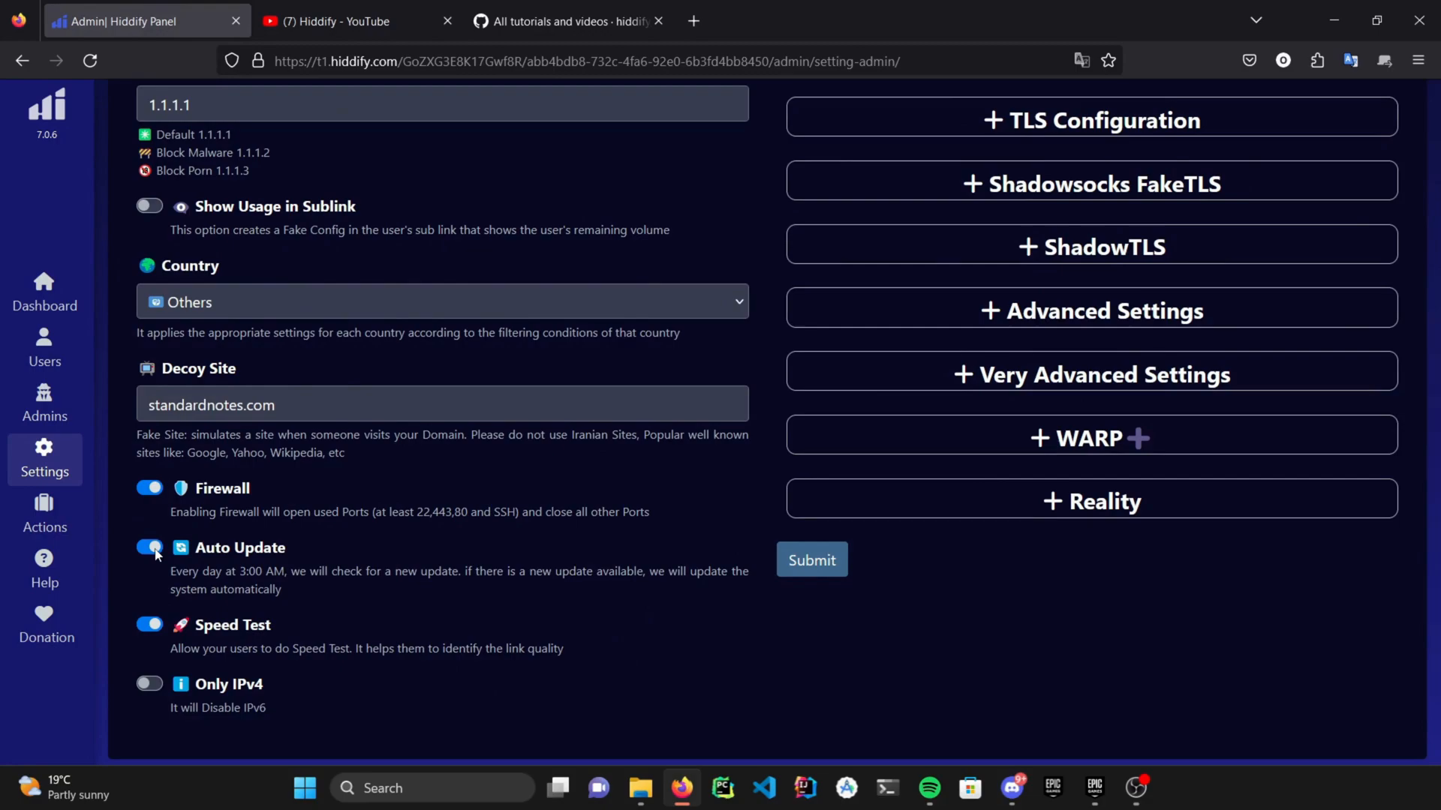
left_click(148, 548)
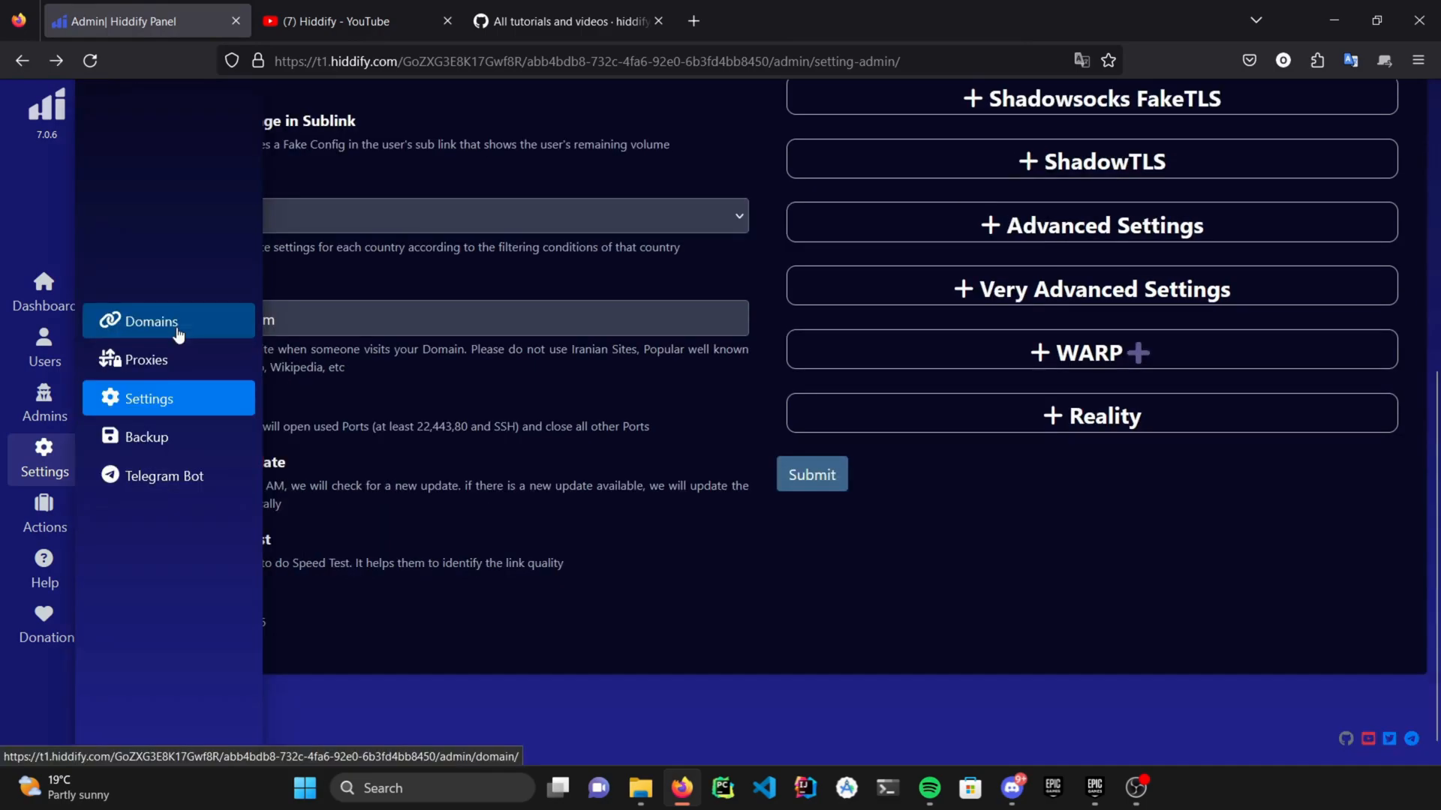
- Review the Relay mode choice for t1.hiddify.com, then return to the eight-domain list unsaved
left_click(150, 321)
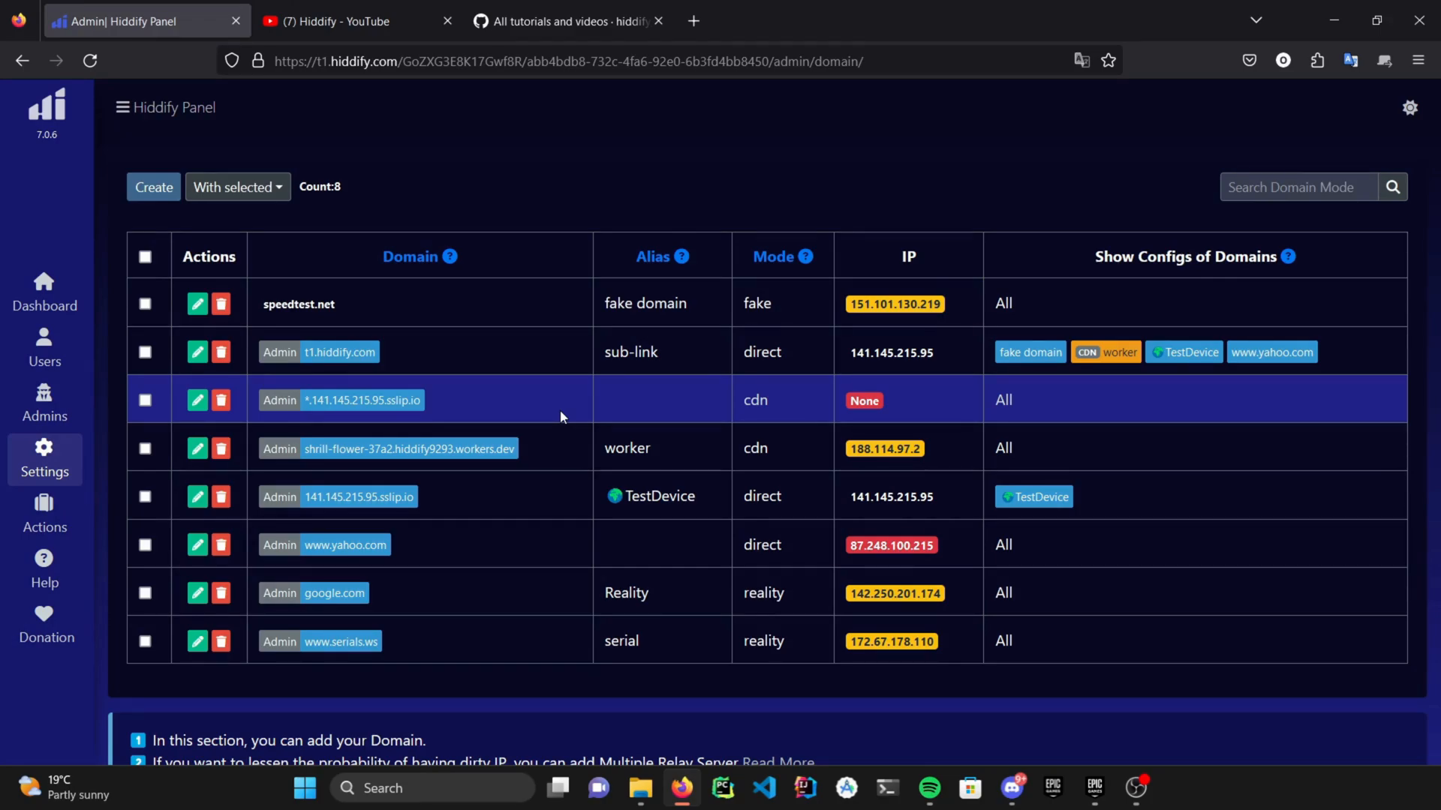
left_click(196, 351)
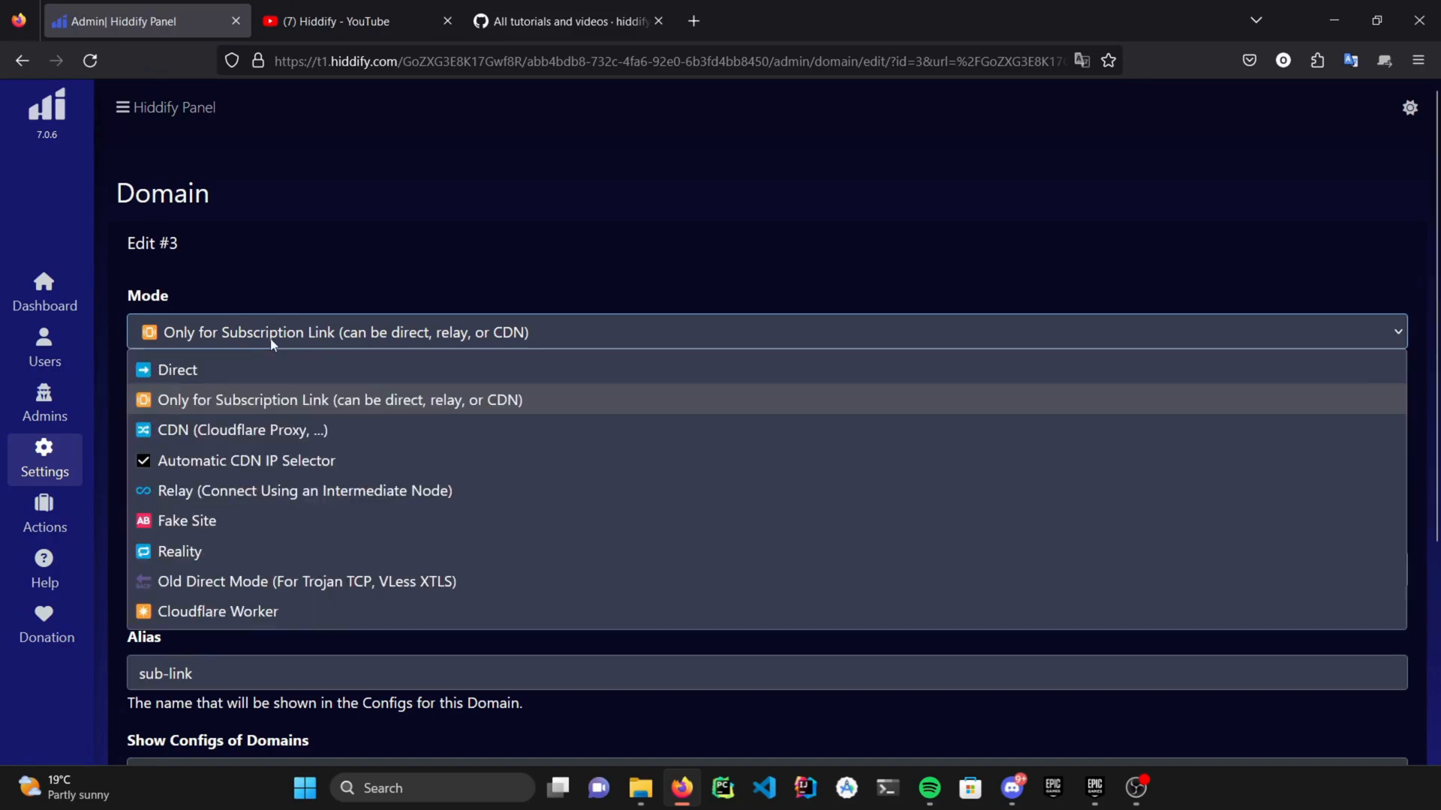
left_click(303, 490)
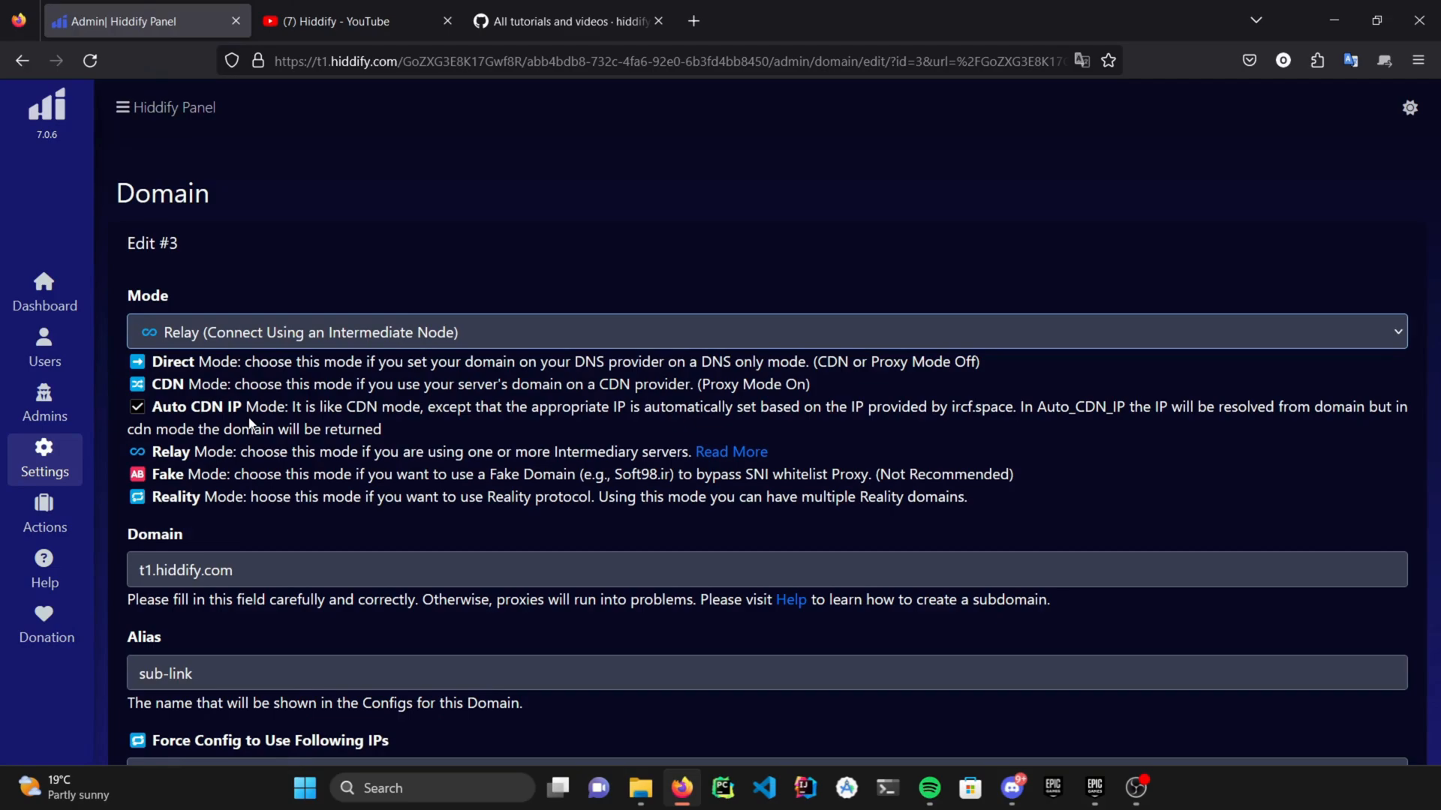
left_click(23, 60)
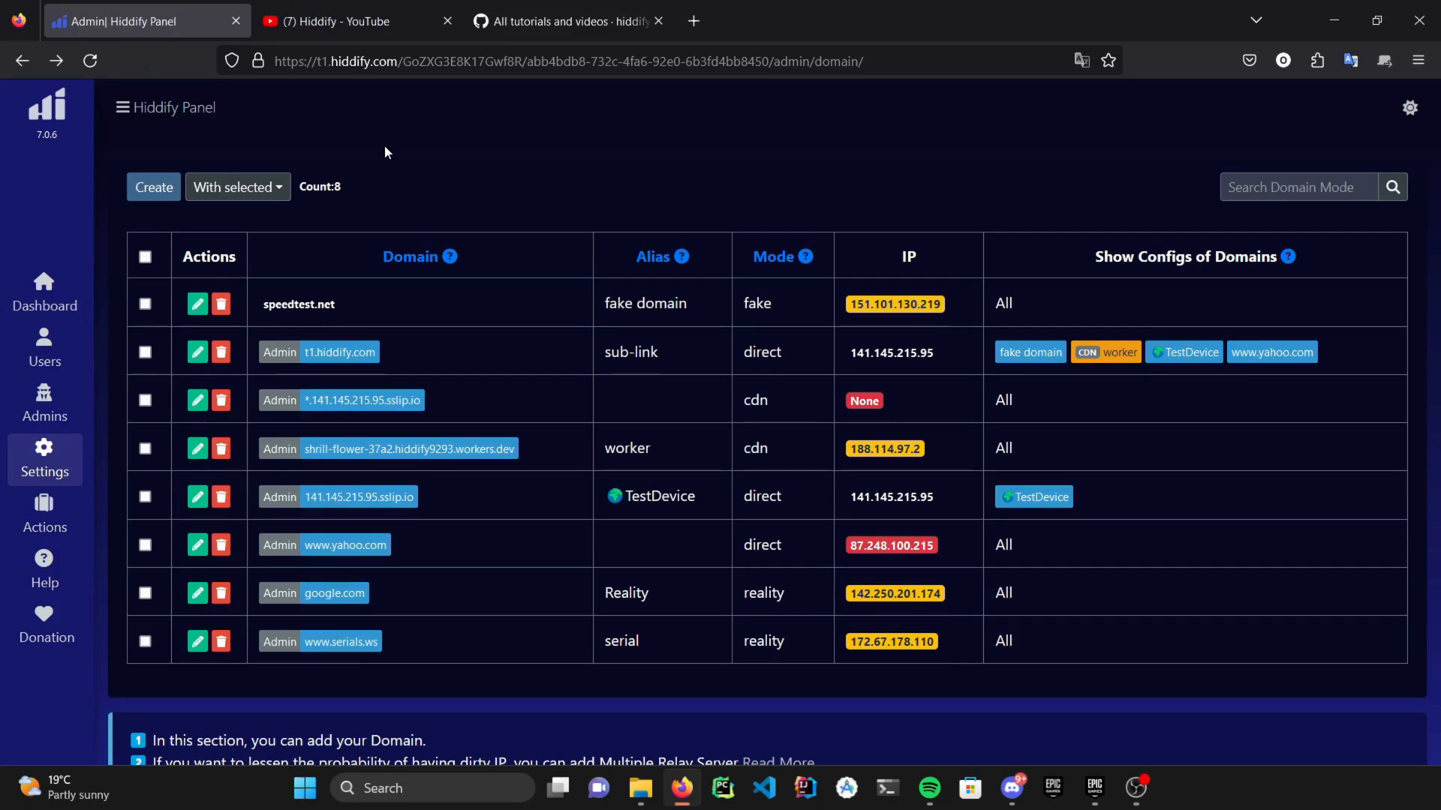
- Expand Customizing User Page on the settings page and enter 't.m' in a field
left_click(44, 460)
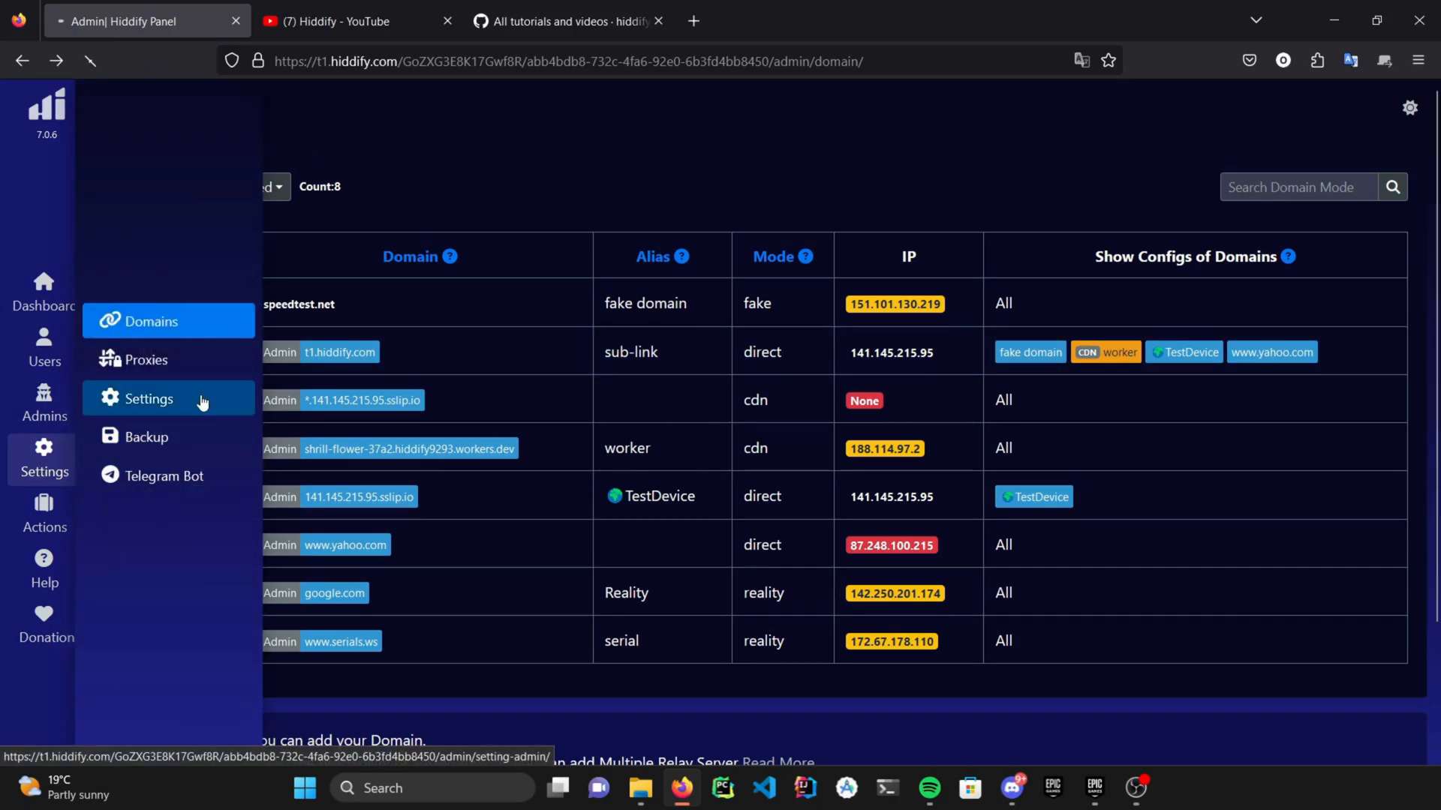
left_click(147, 398)
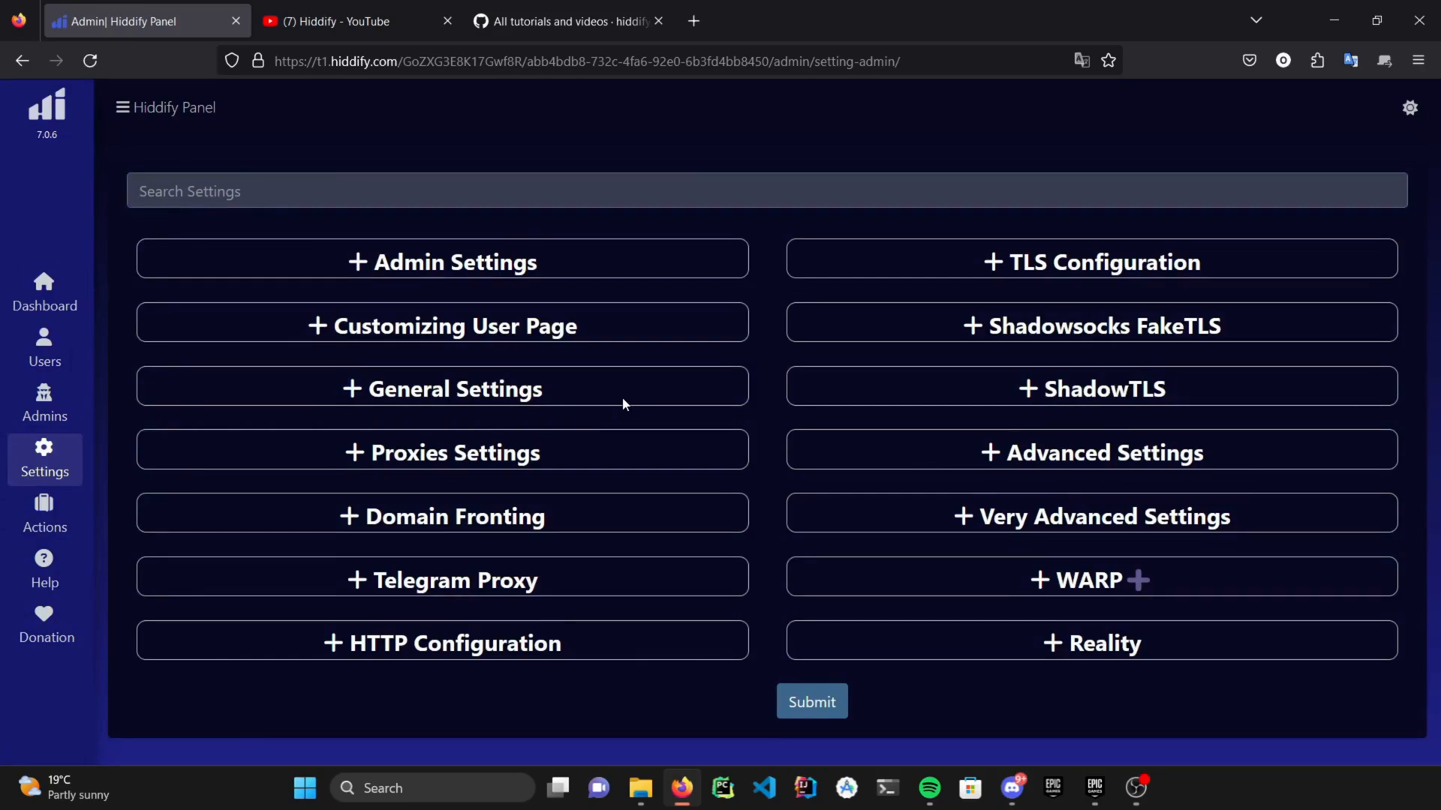
mouse_move(577, 321)
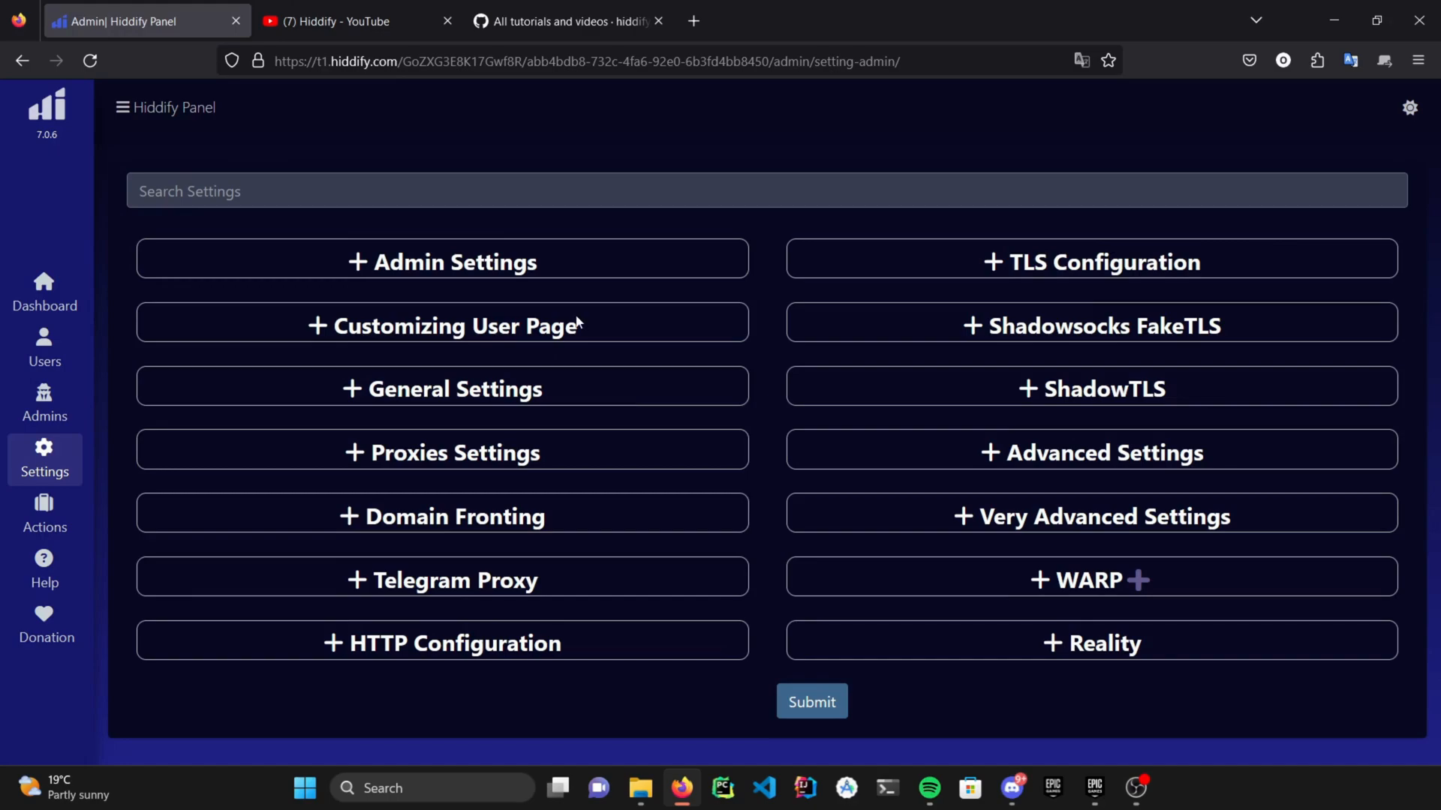
left_click(442, 326)
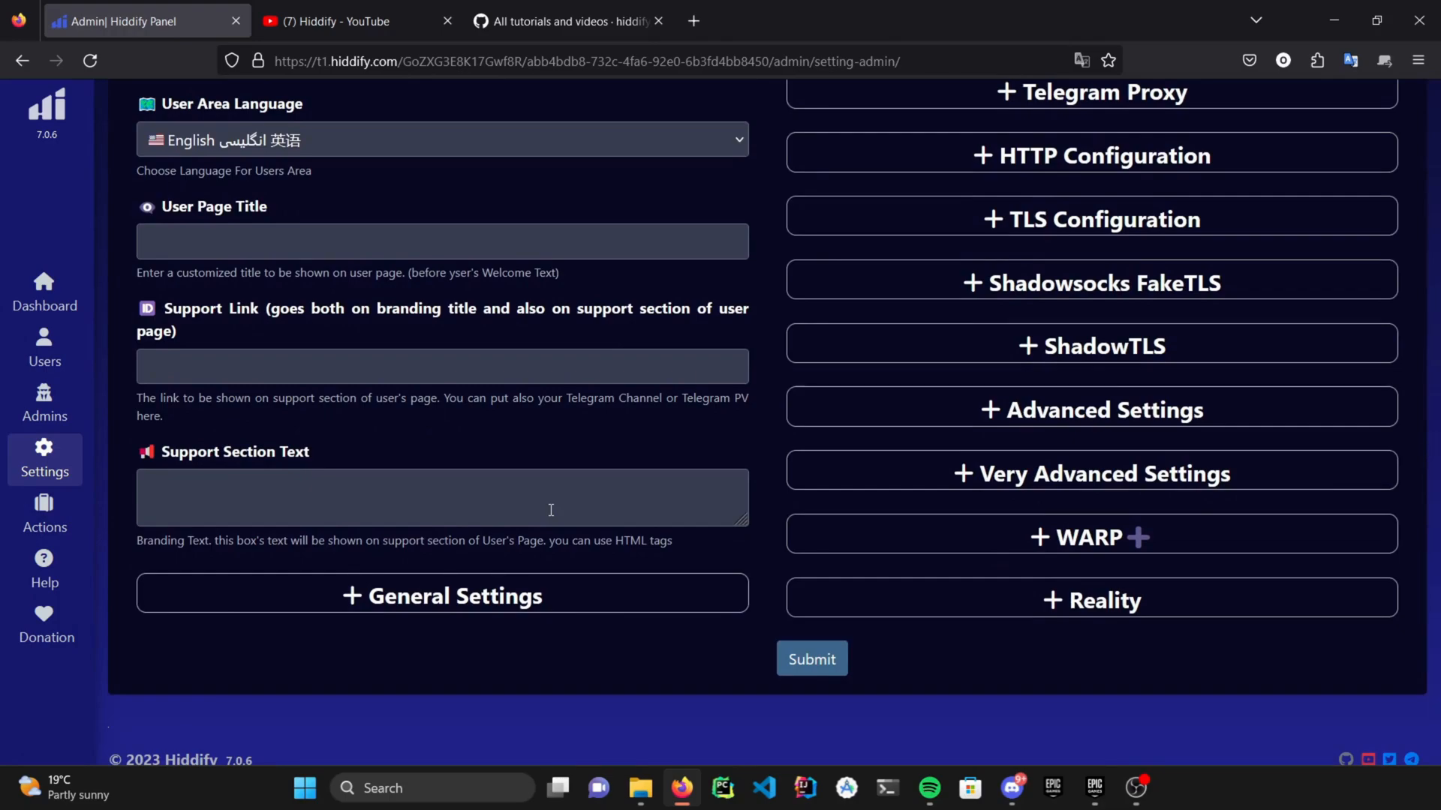
mouse_move(556, 431)
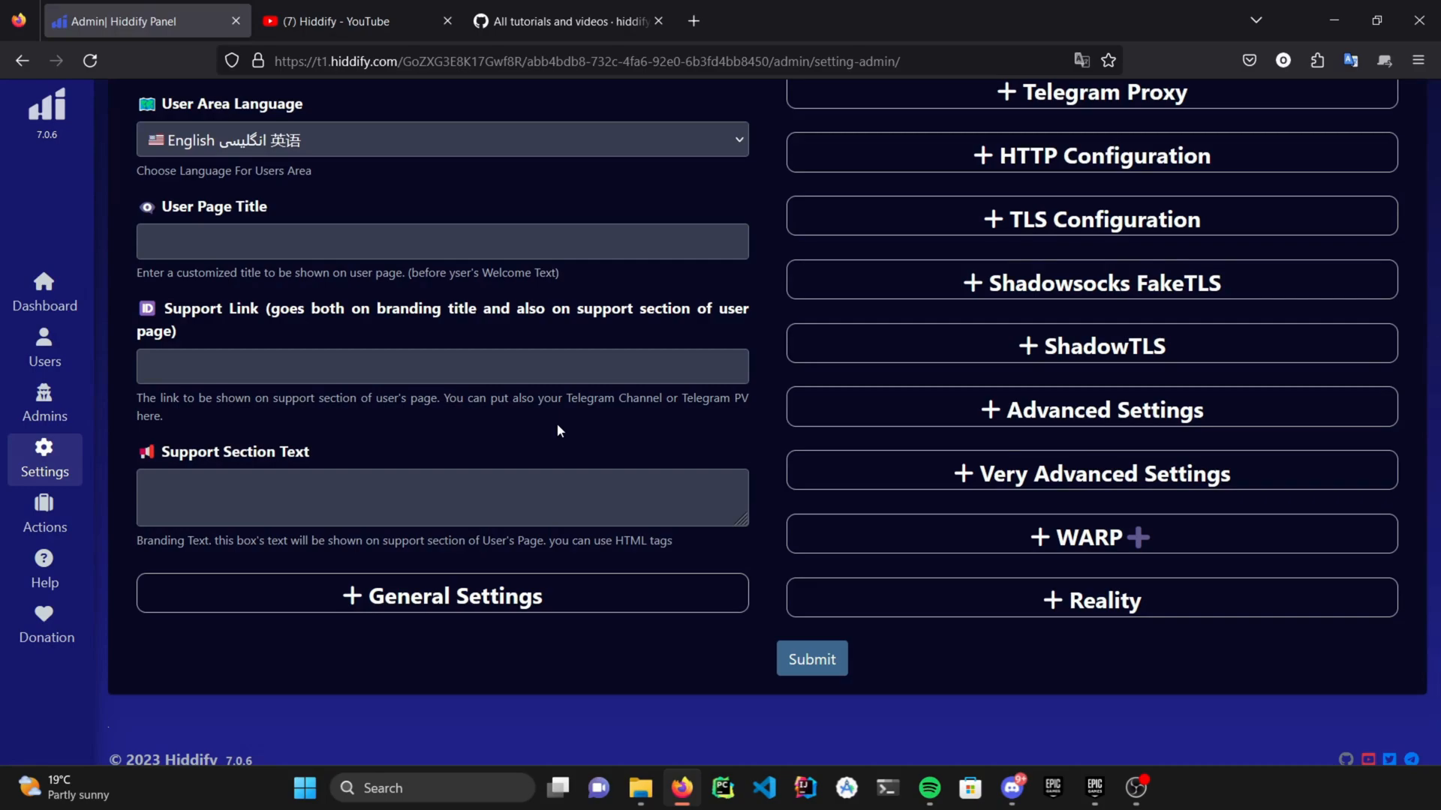
mouse_move(312, 303)
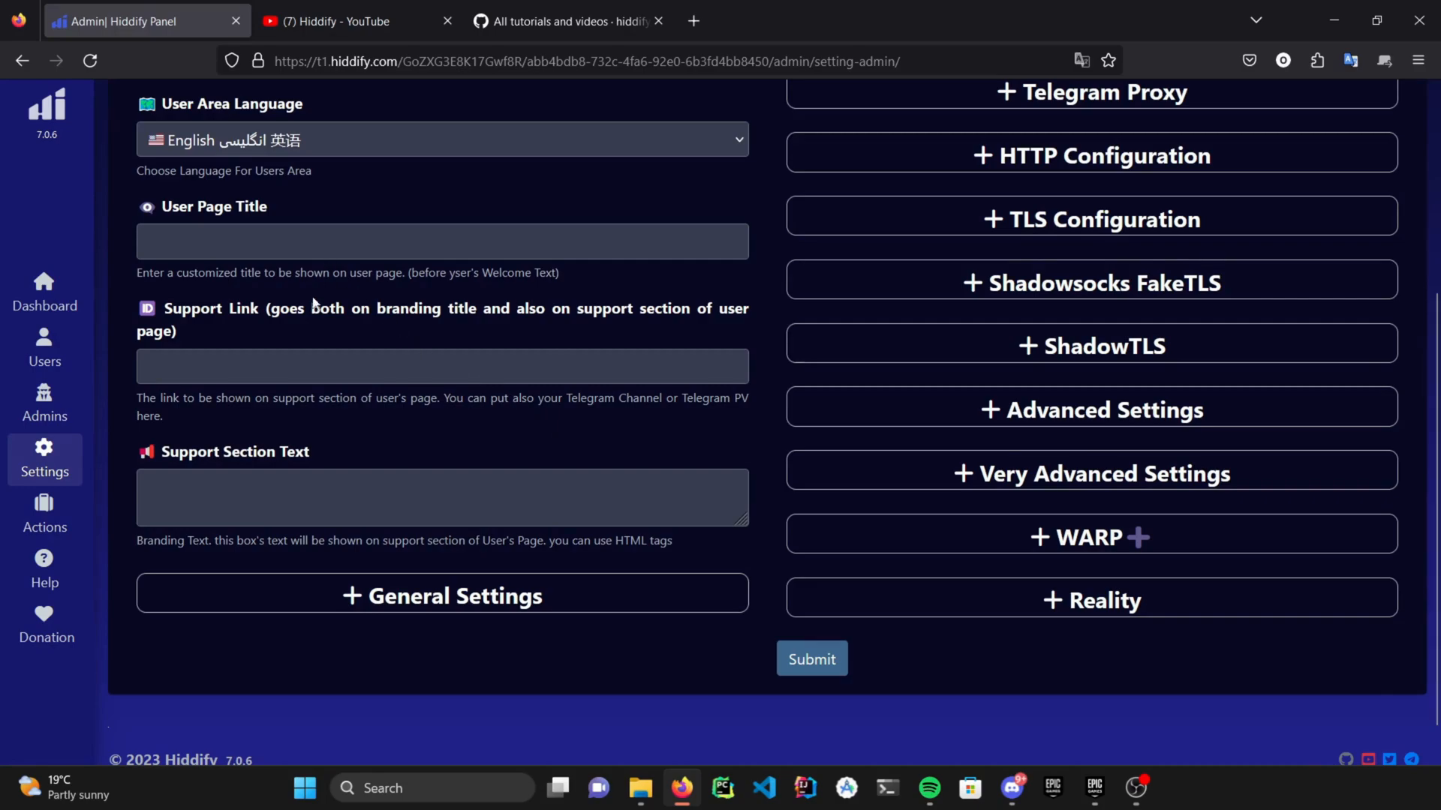
type("t.m")
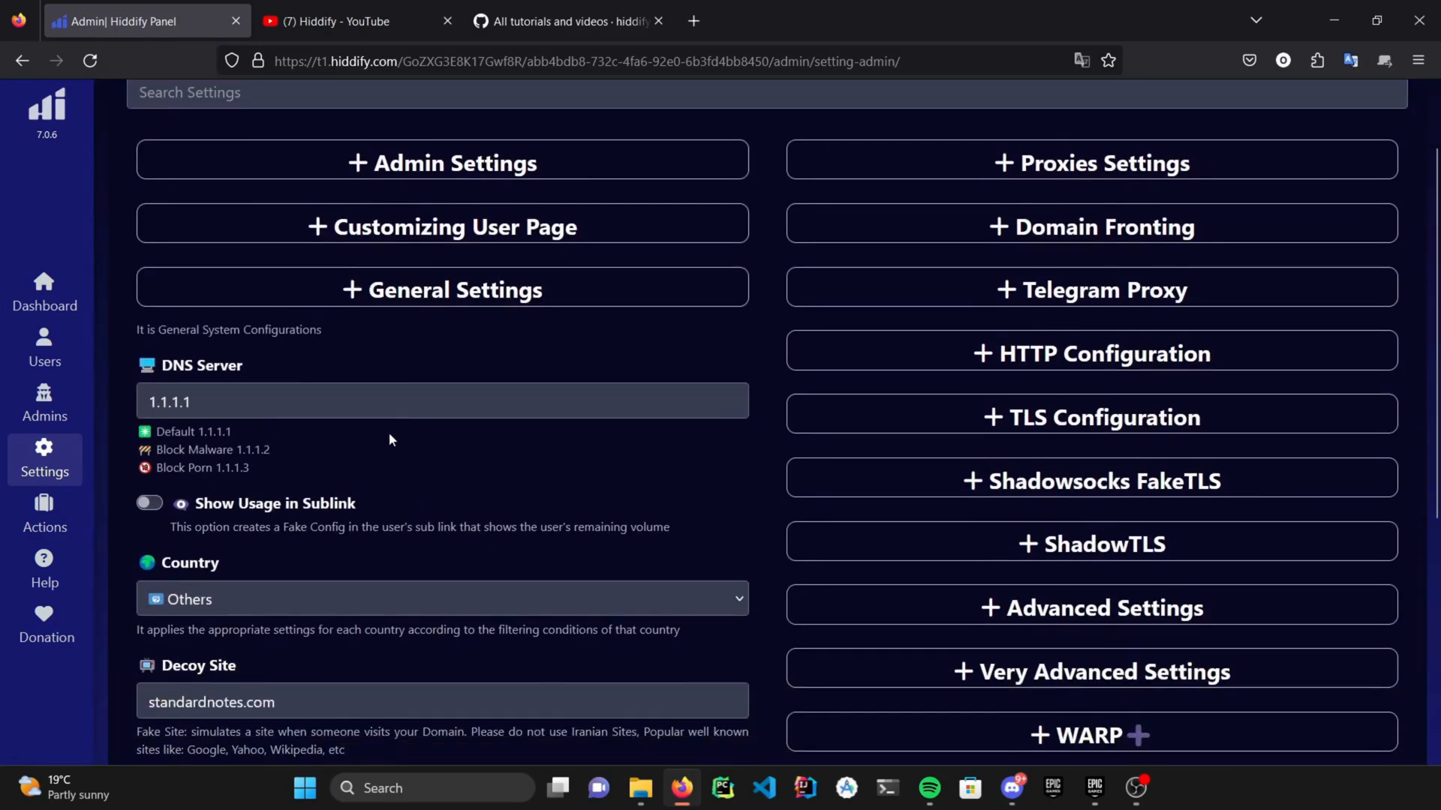
- Scroll through General Settings: DNS server, decoy site, firewall, auto update, speed test, IPv4
scroll("down", 3)
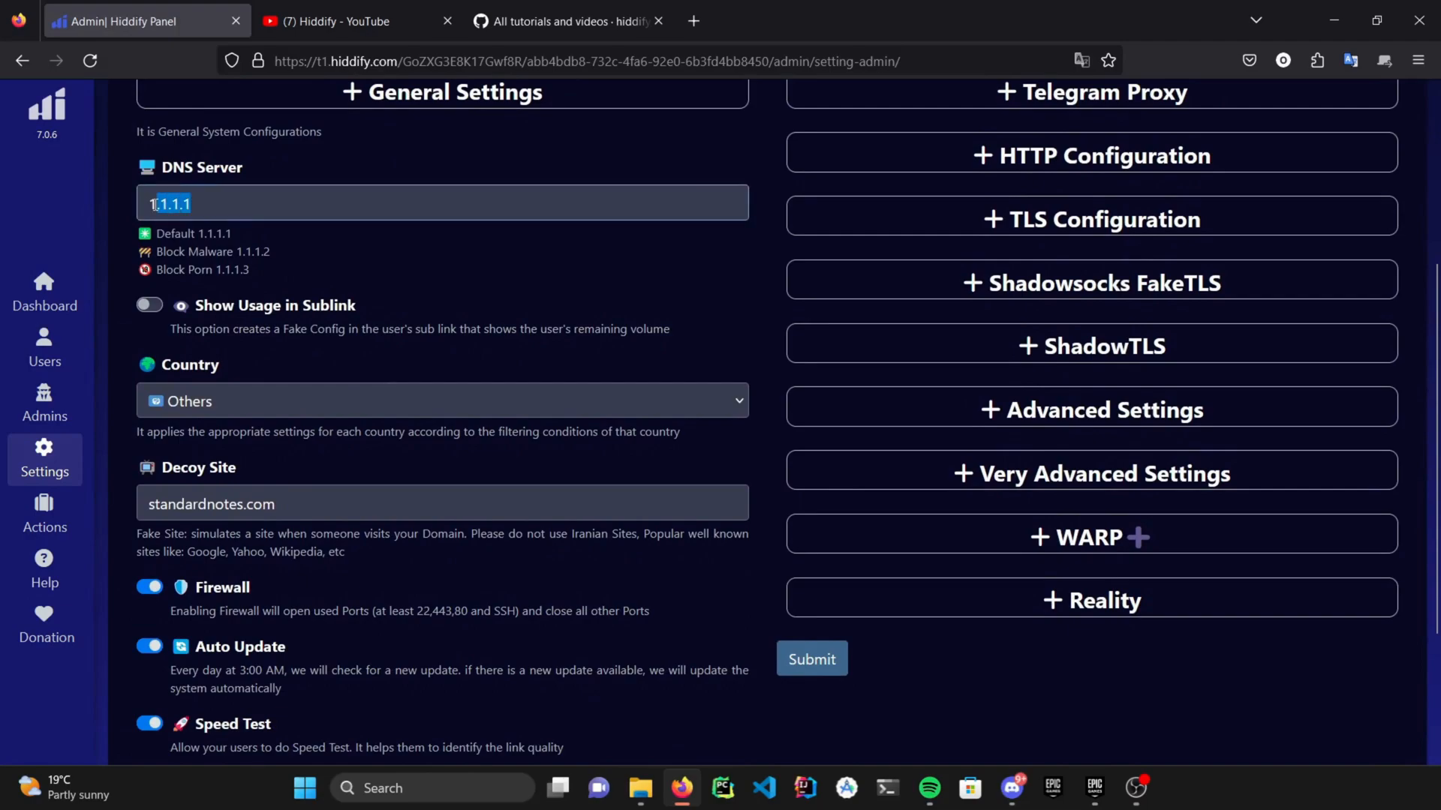
scroll("down", 3)
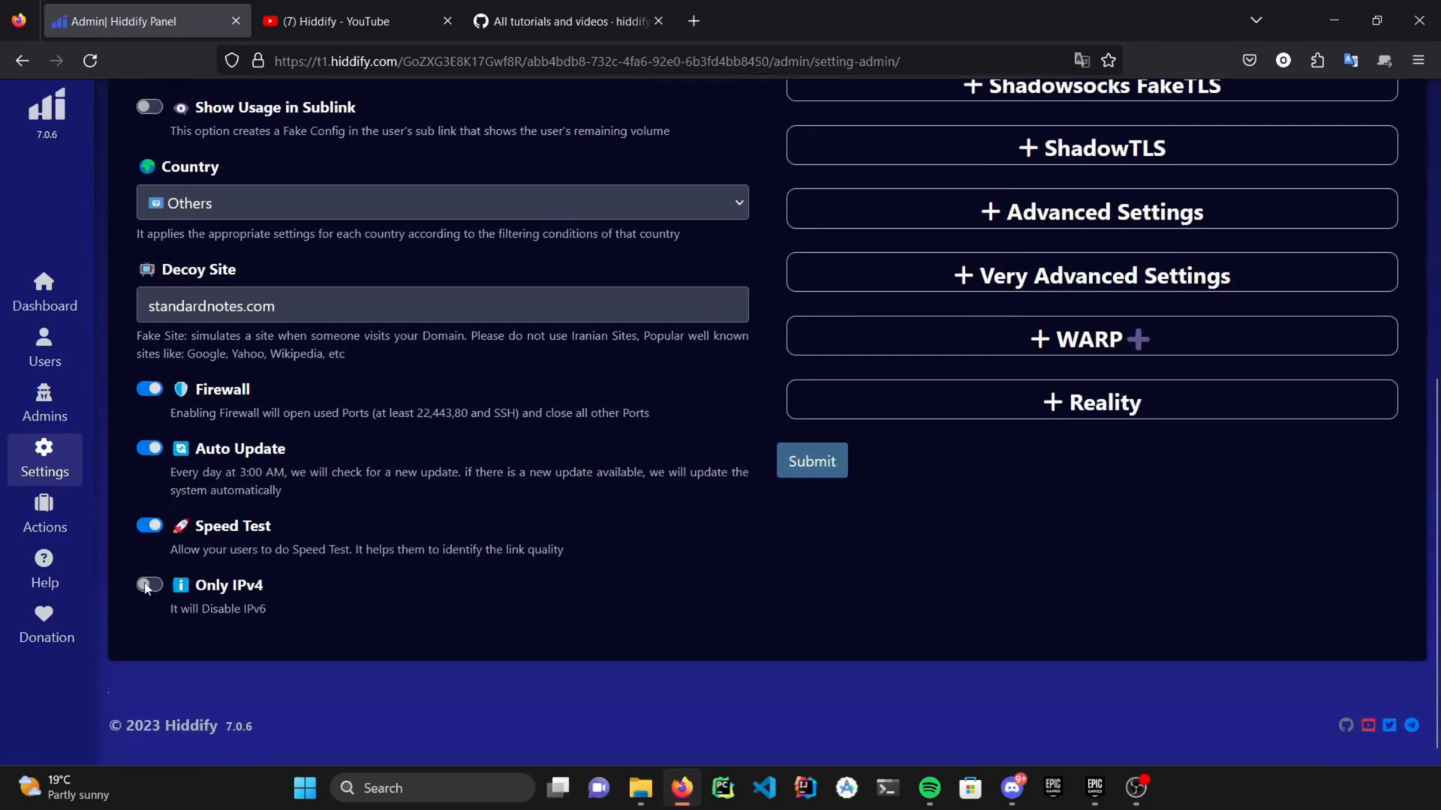
scroll("up", 3)
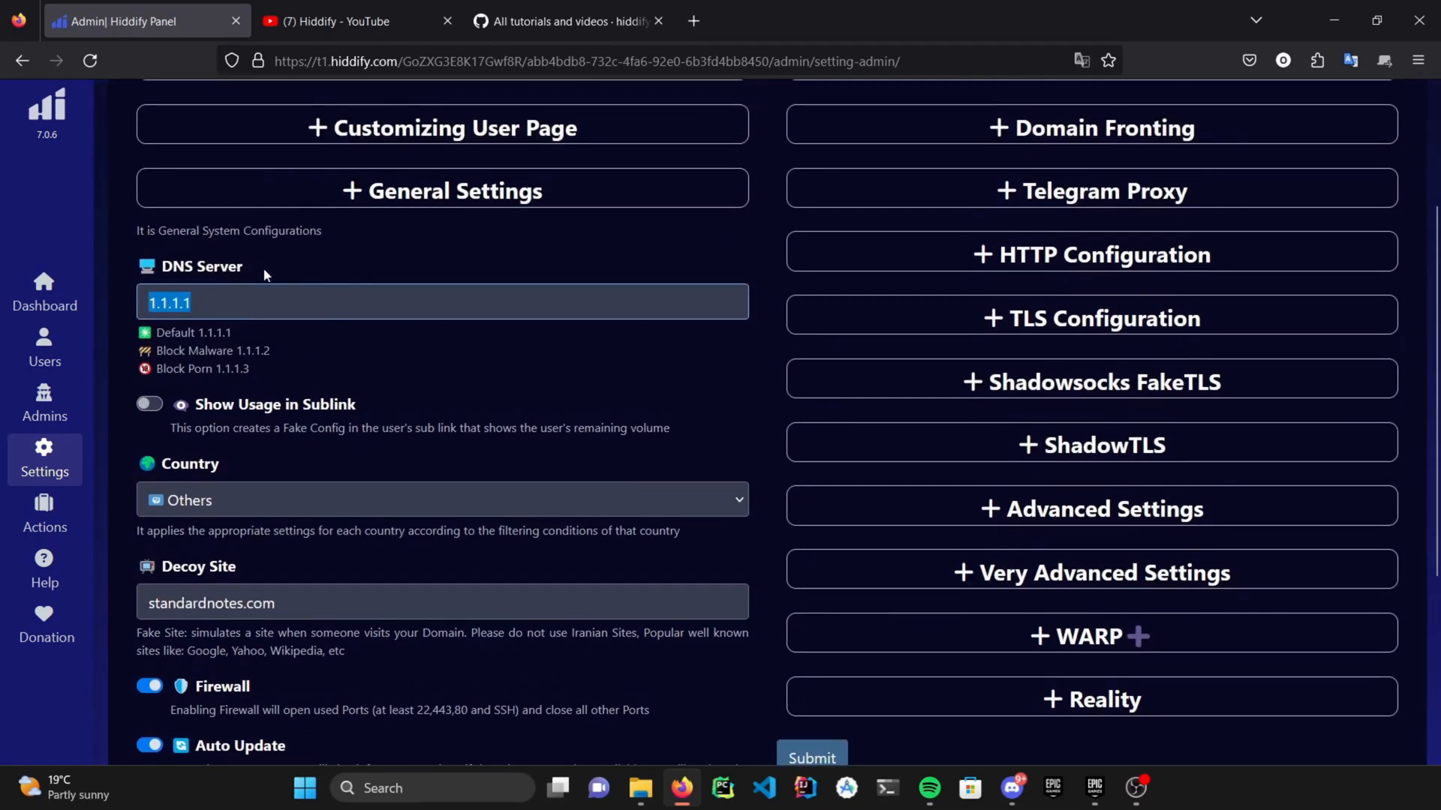
scroll("down", 3)
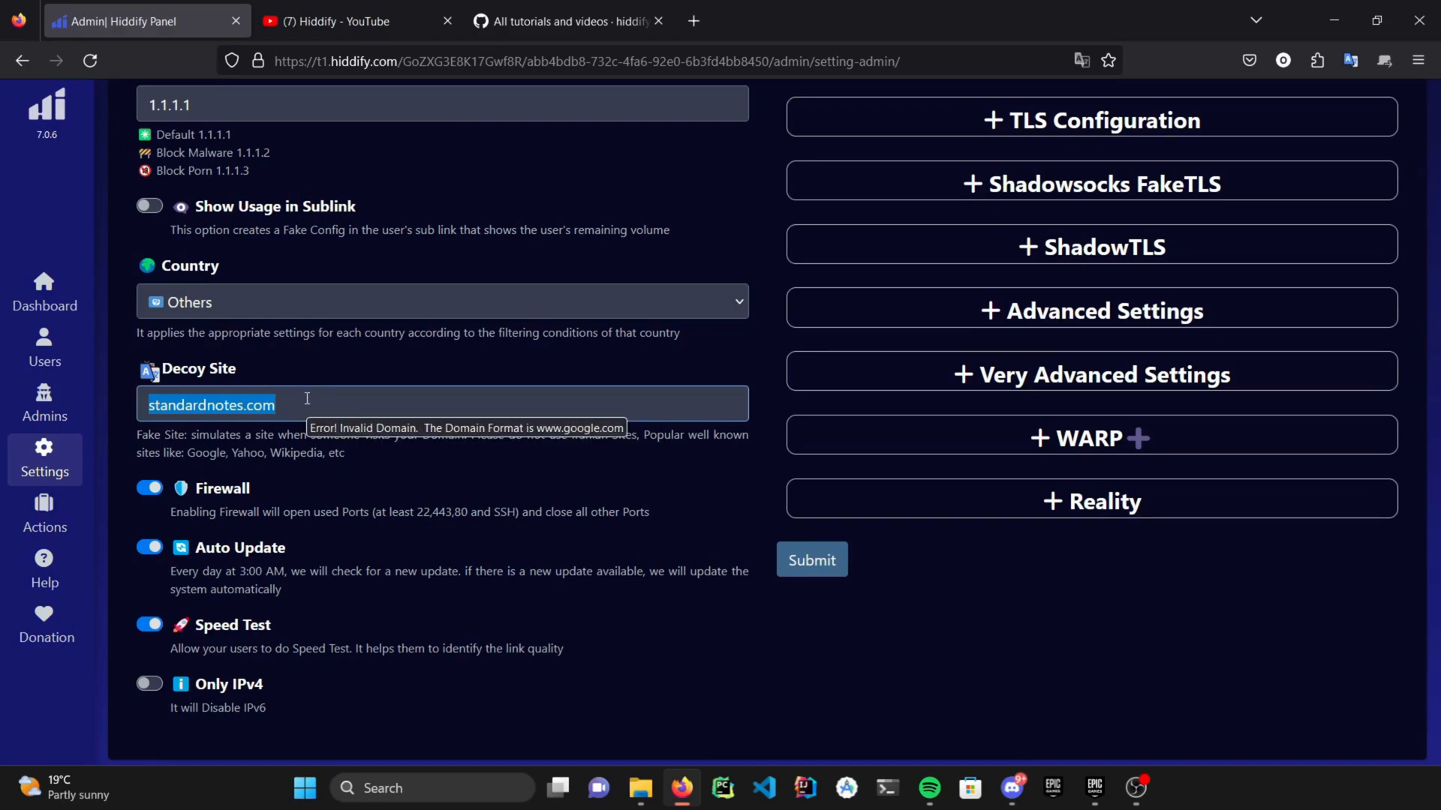
scroll("up", 3)
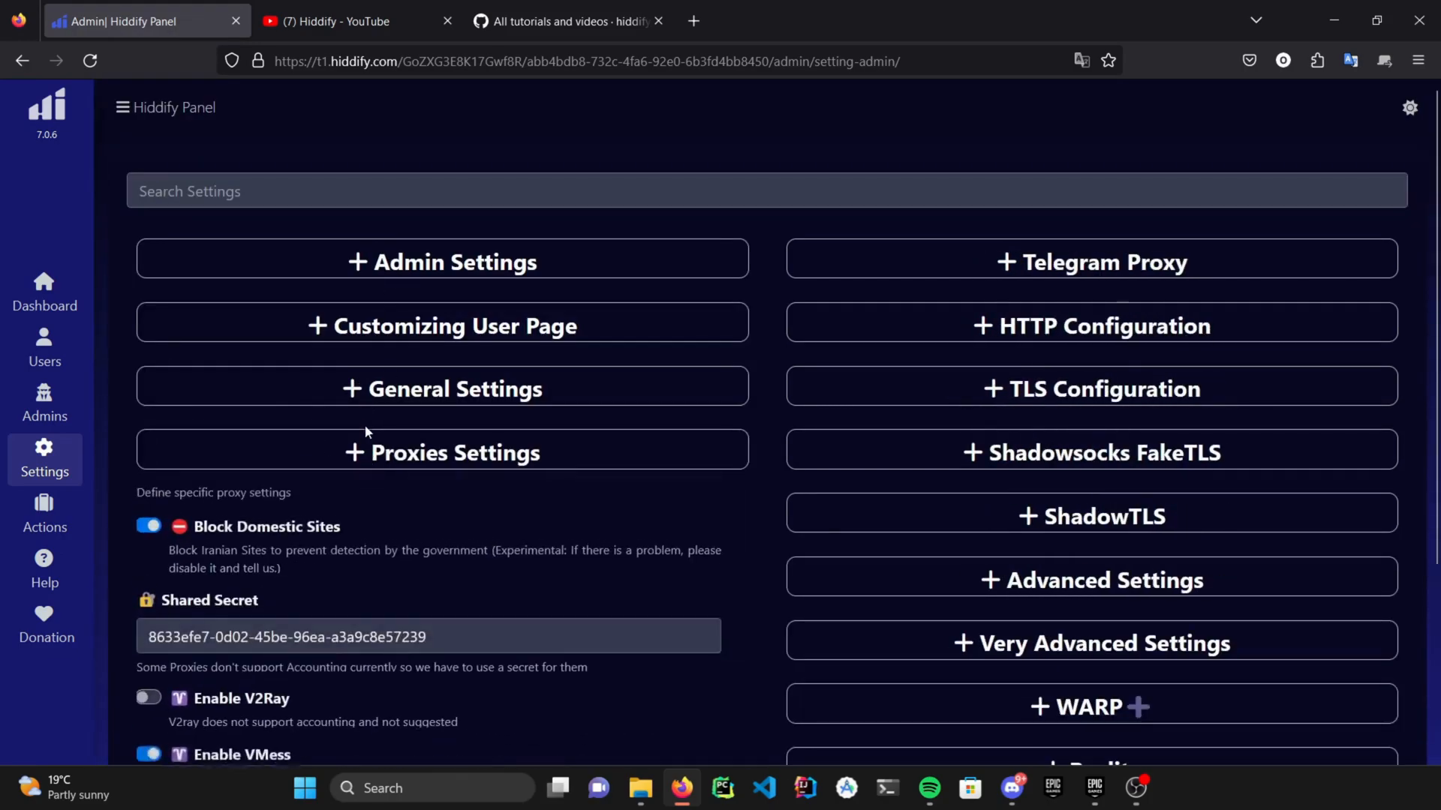
- Collapse Proxies Settings so all settings sections sit closed above Submit
scroll("down", 3)
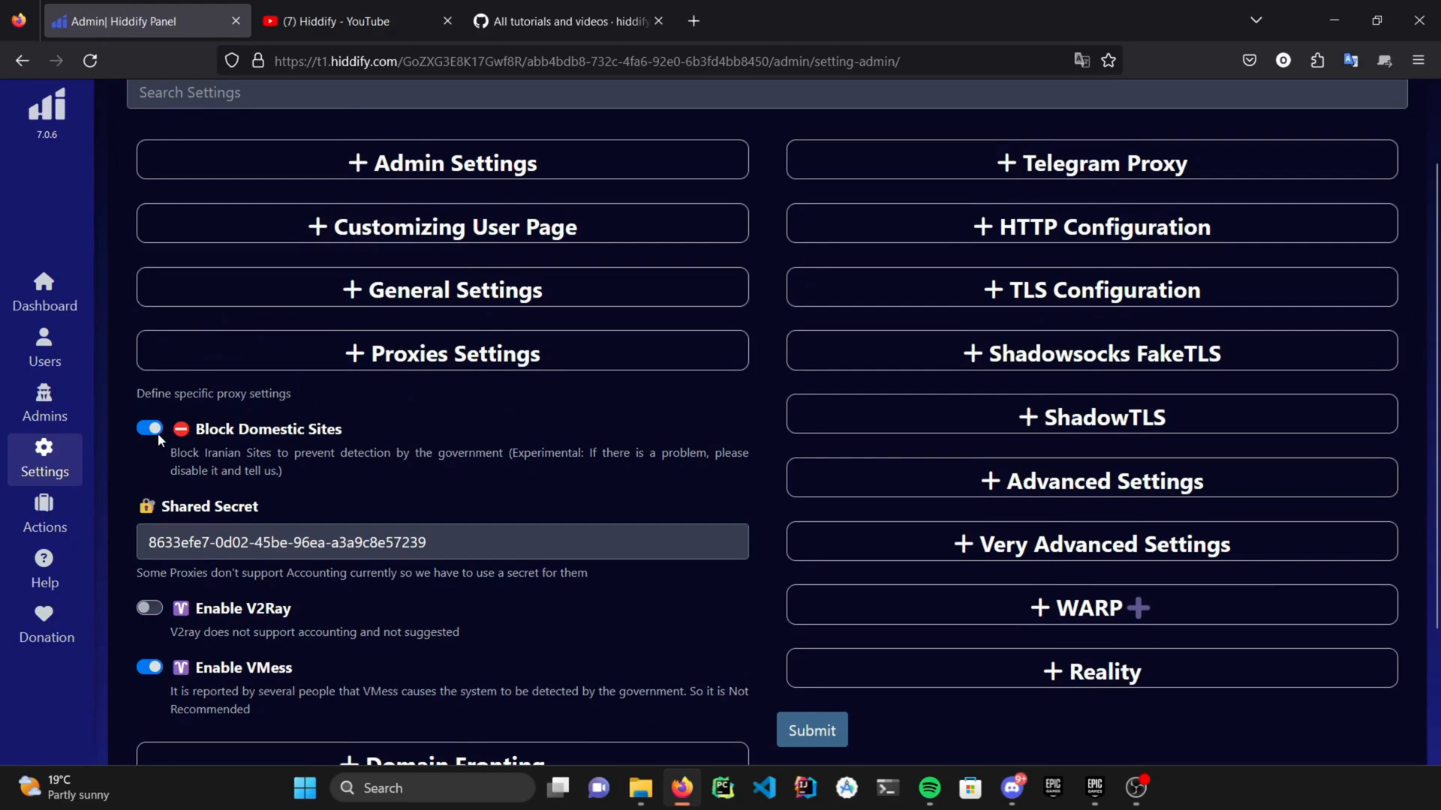
mouse_move(190, 686)
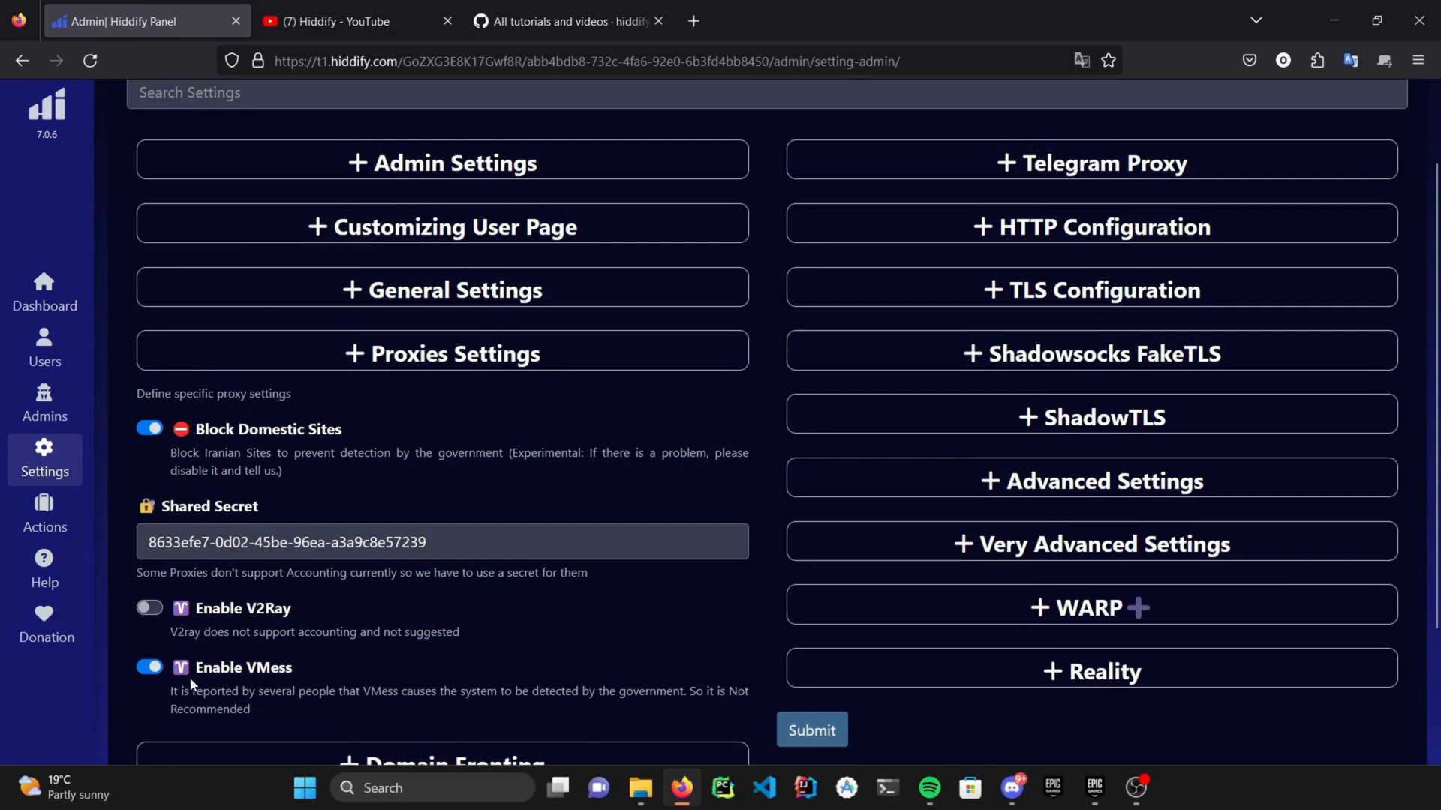
left_click(148, 666)
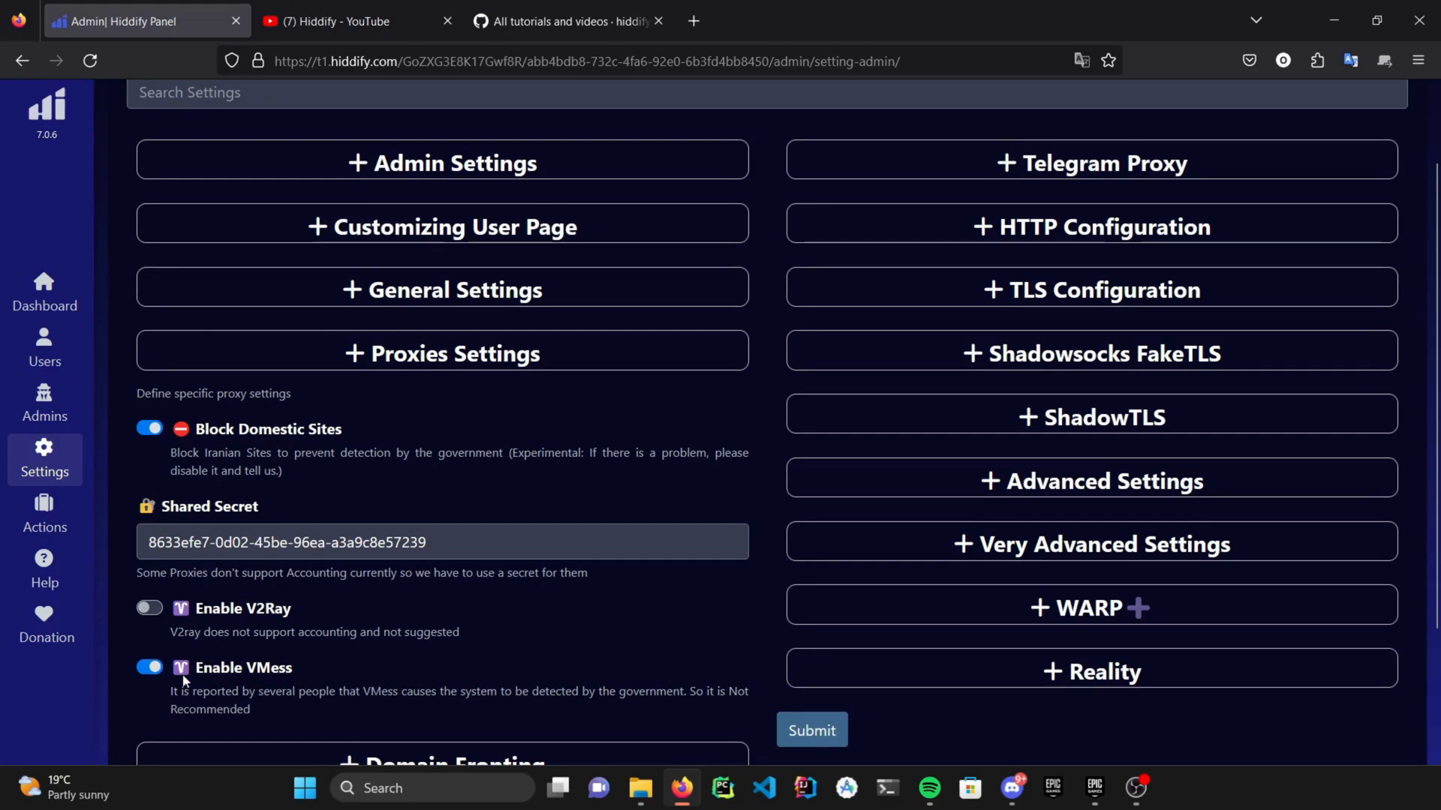
left_click(441, 353)
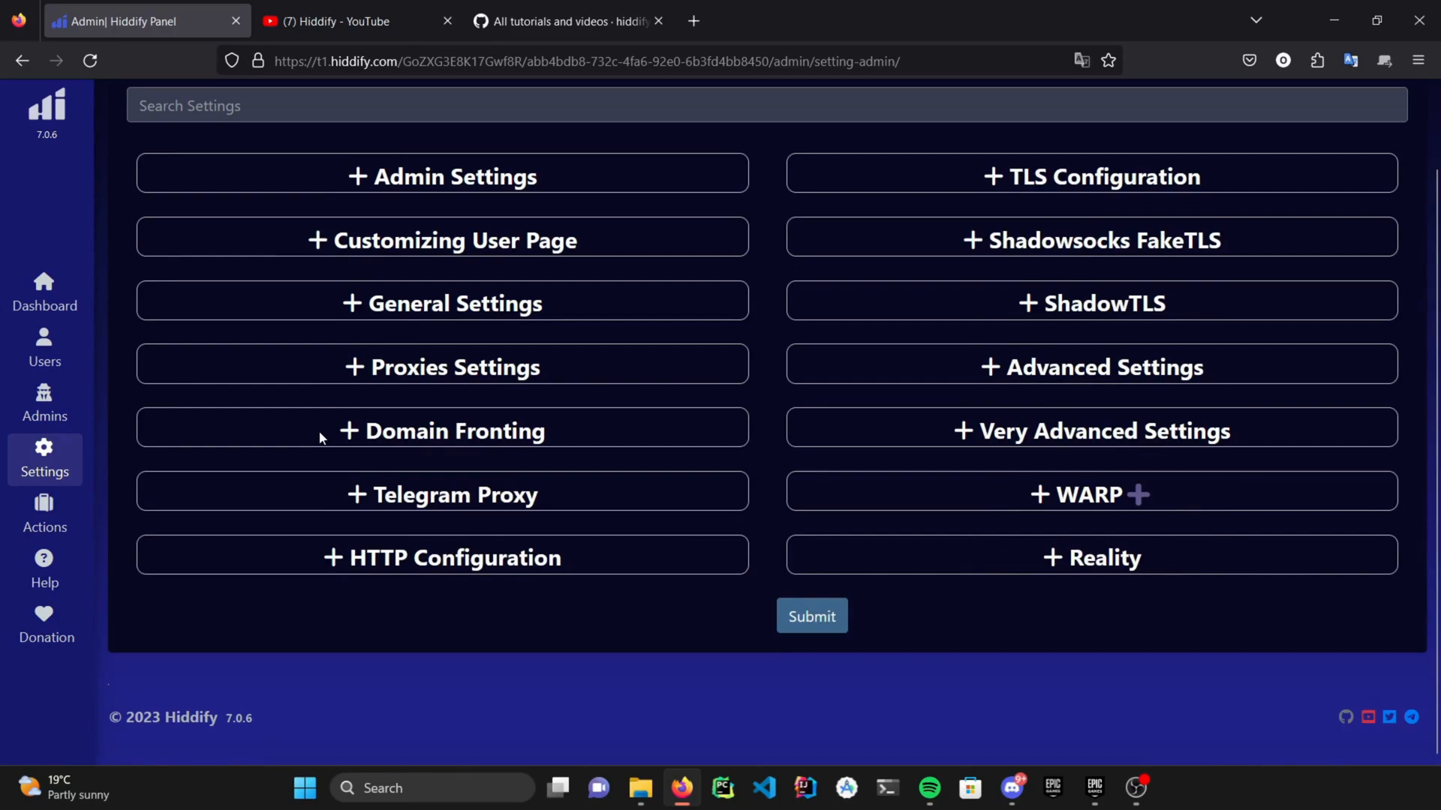
left_click(441, 430)
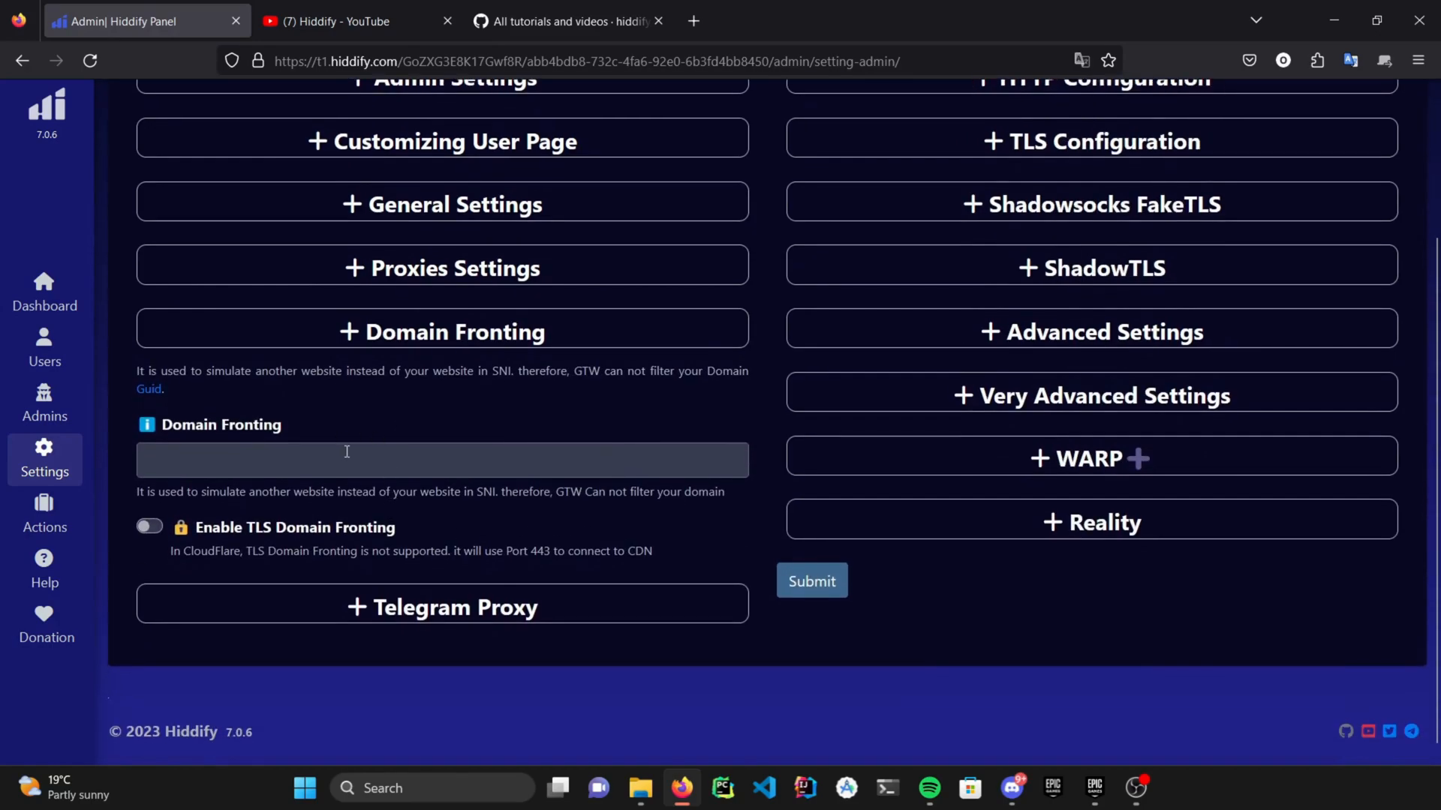
mouse_move(347, 452)
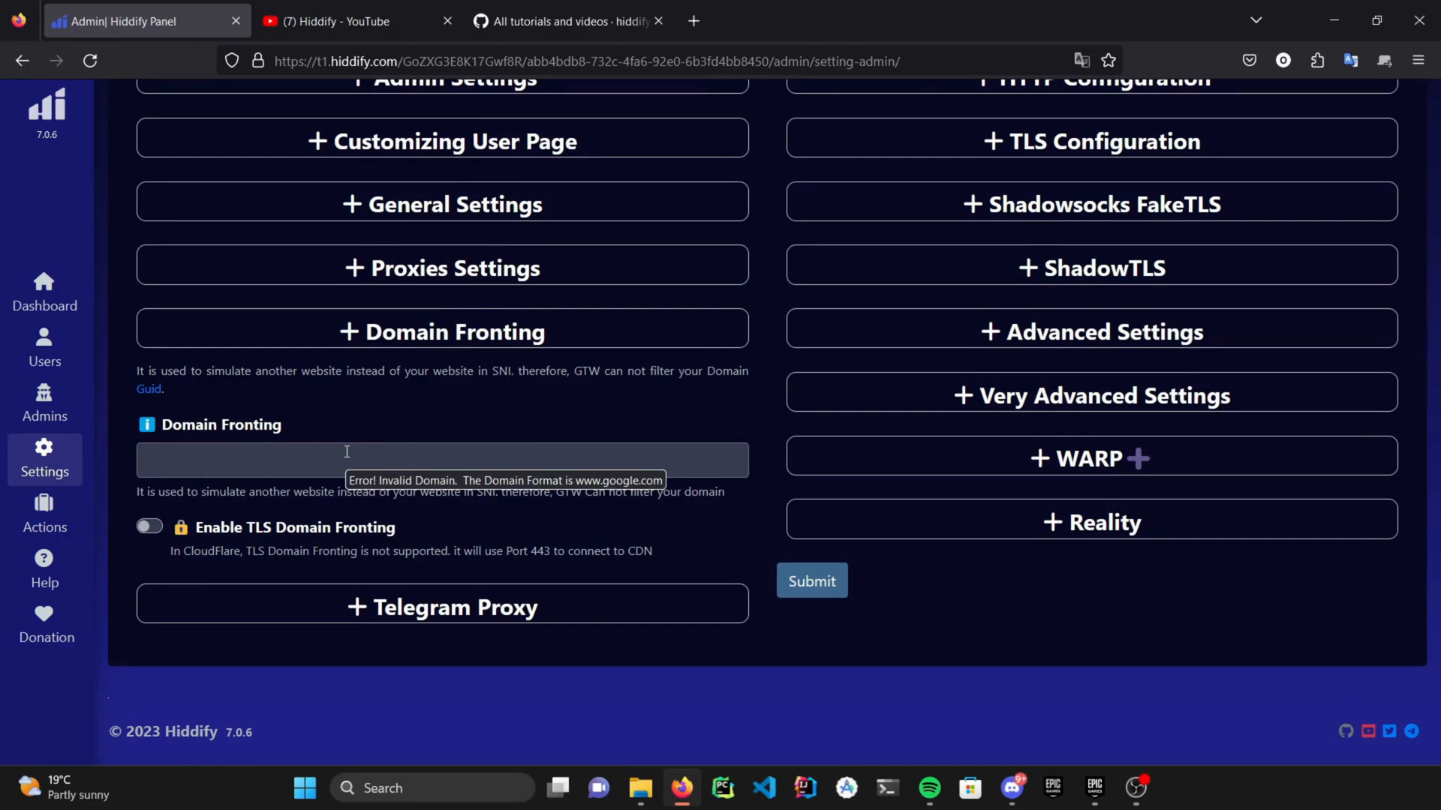
mouse_move(393, 665)
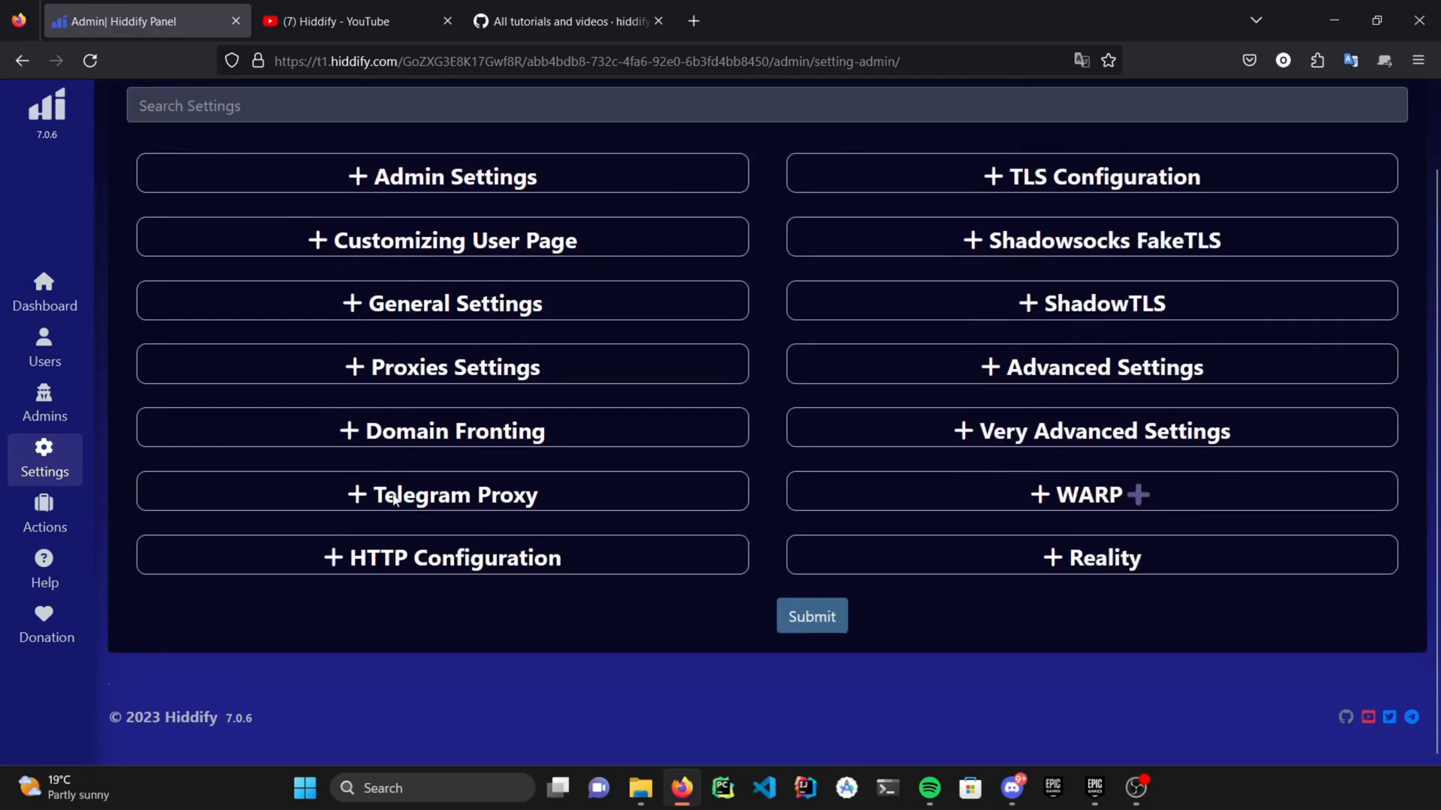
left_click(441, 494)
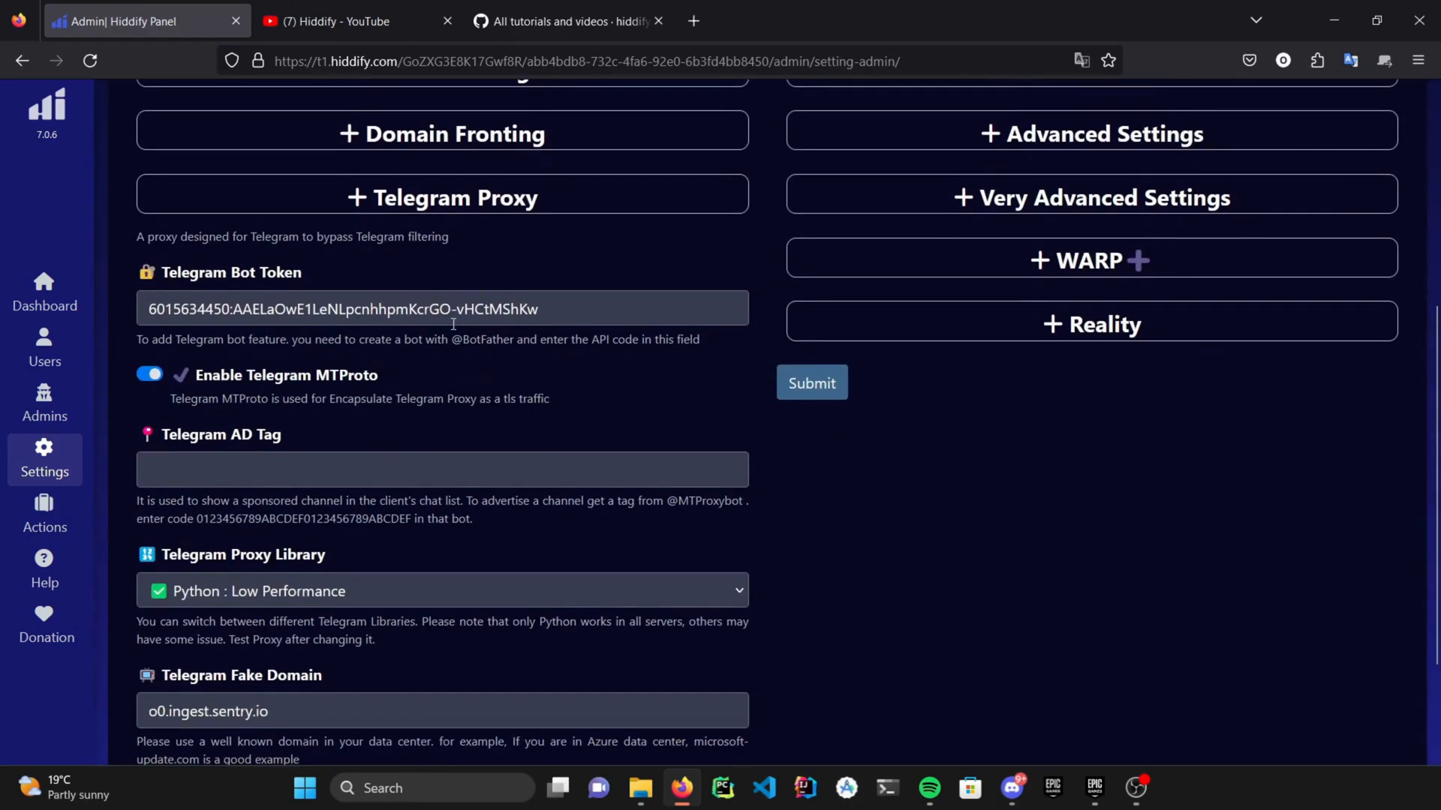
mouse_move(510, 307)
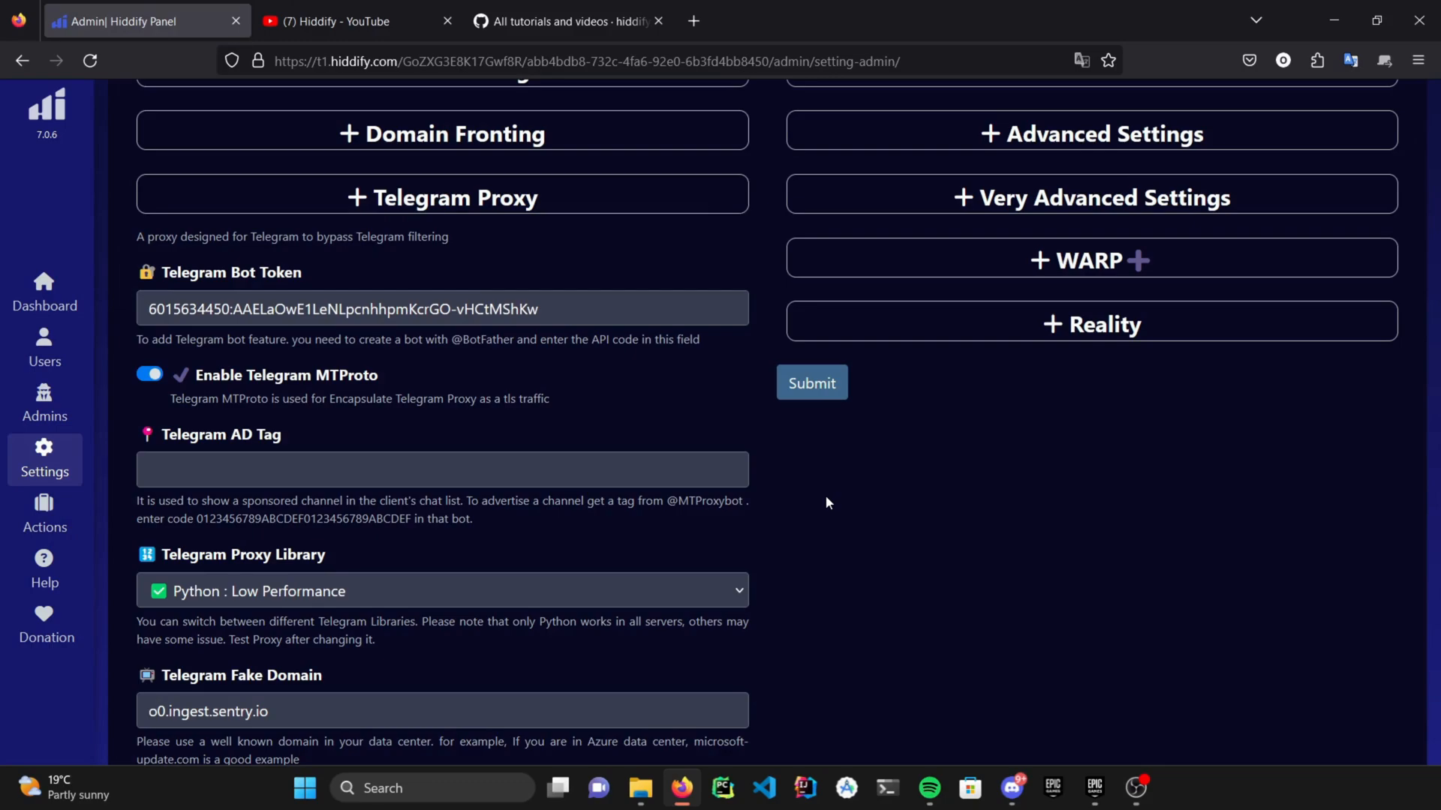
mouse_move(796, 501)
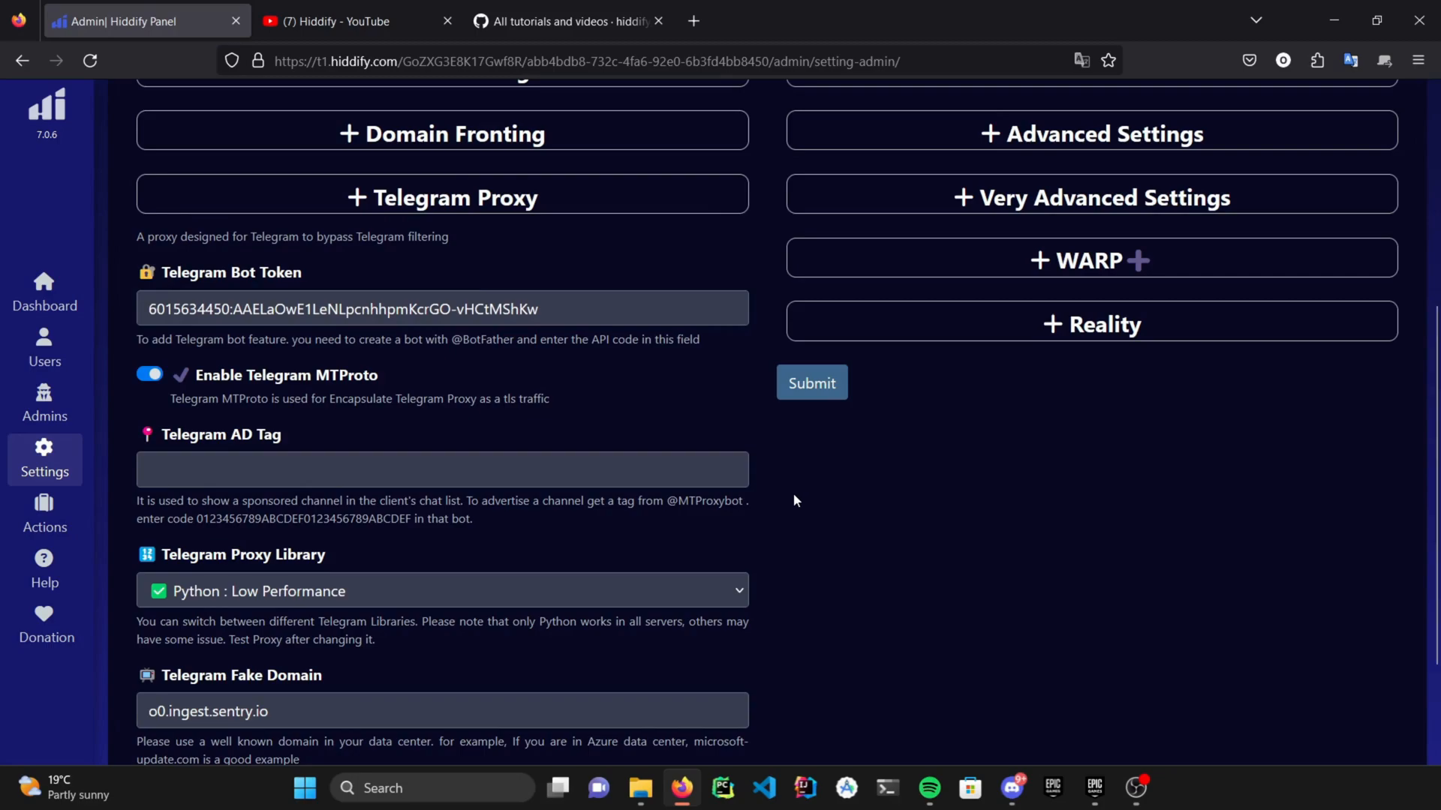
left_click(442, 591)
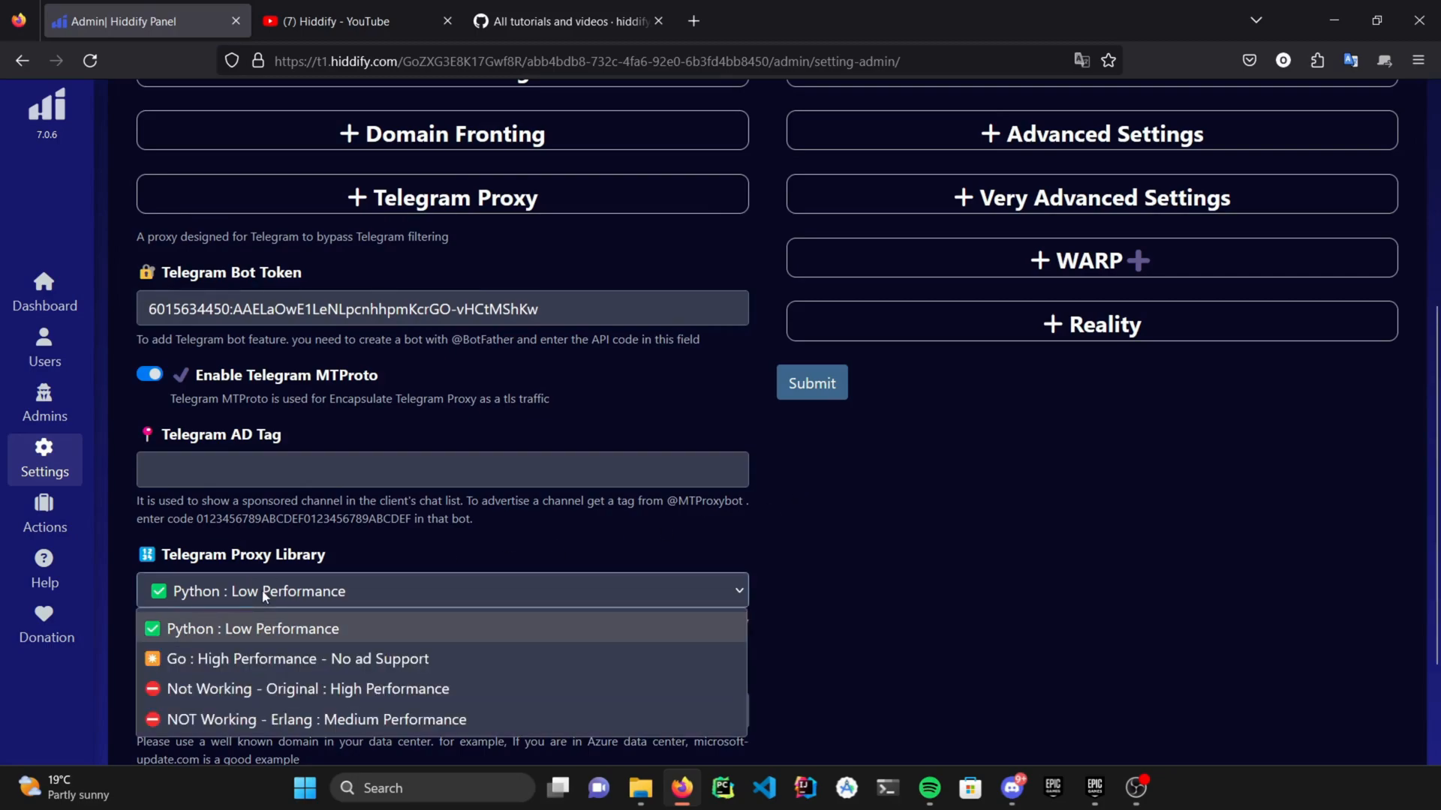
left_click(252, 629)
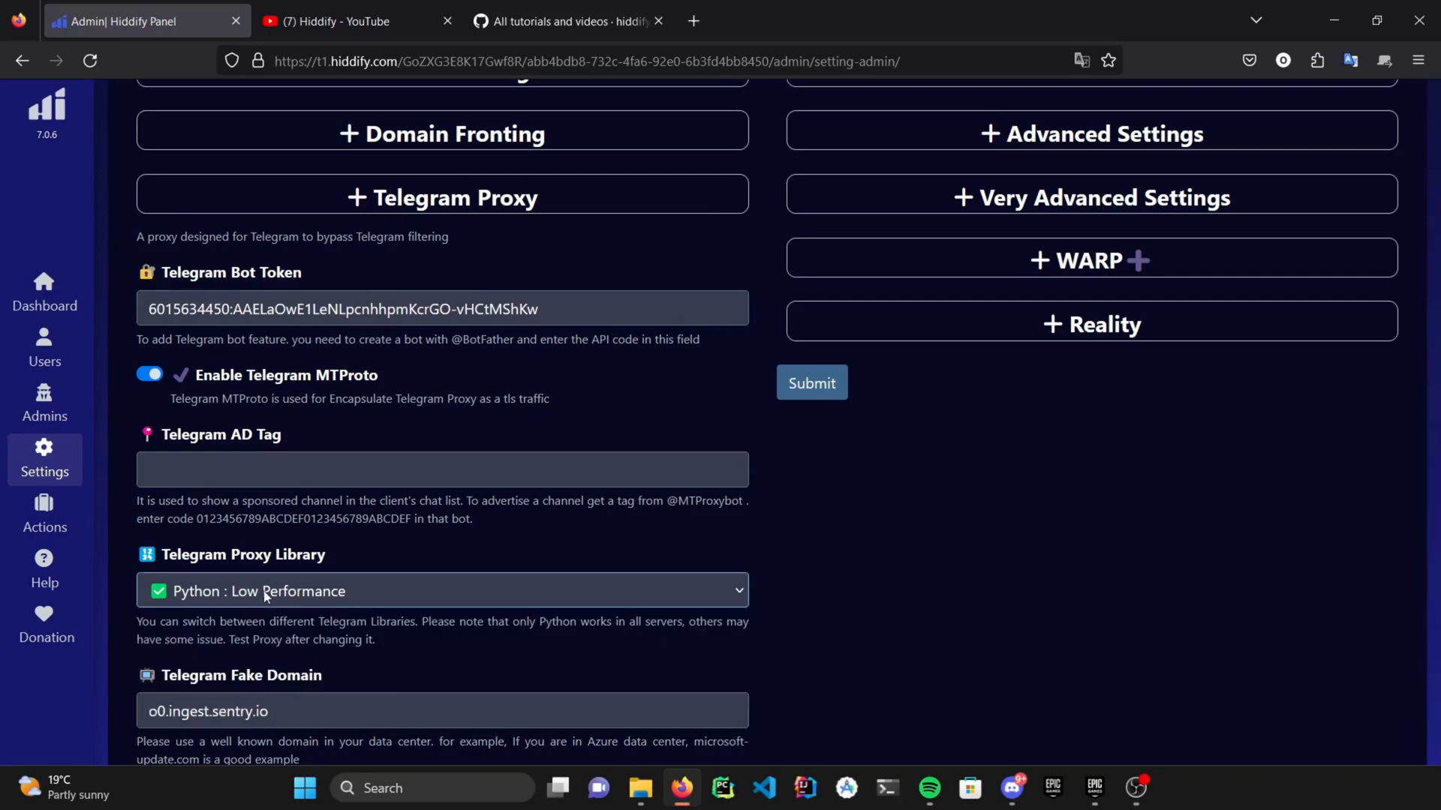
scroll("up", 3)
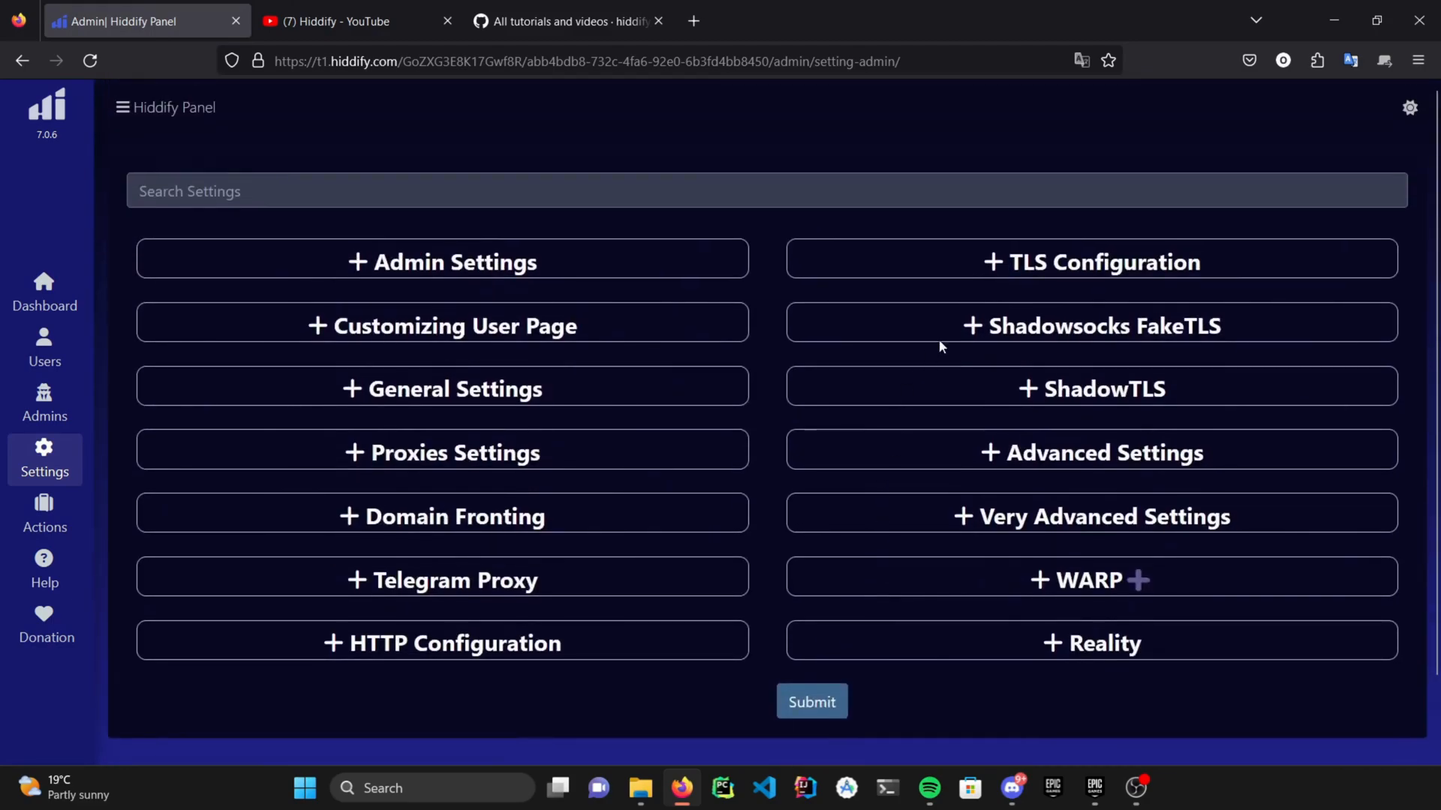
mouse_move(956, 338)
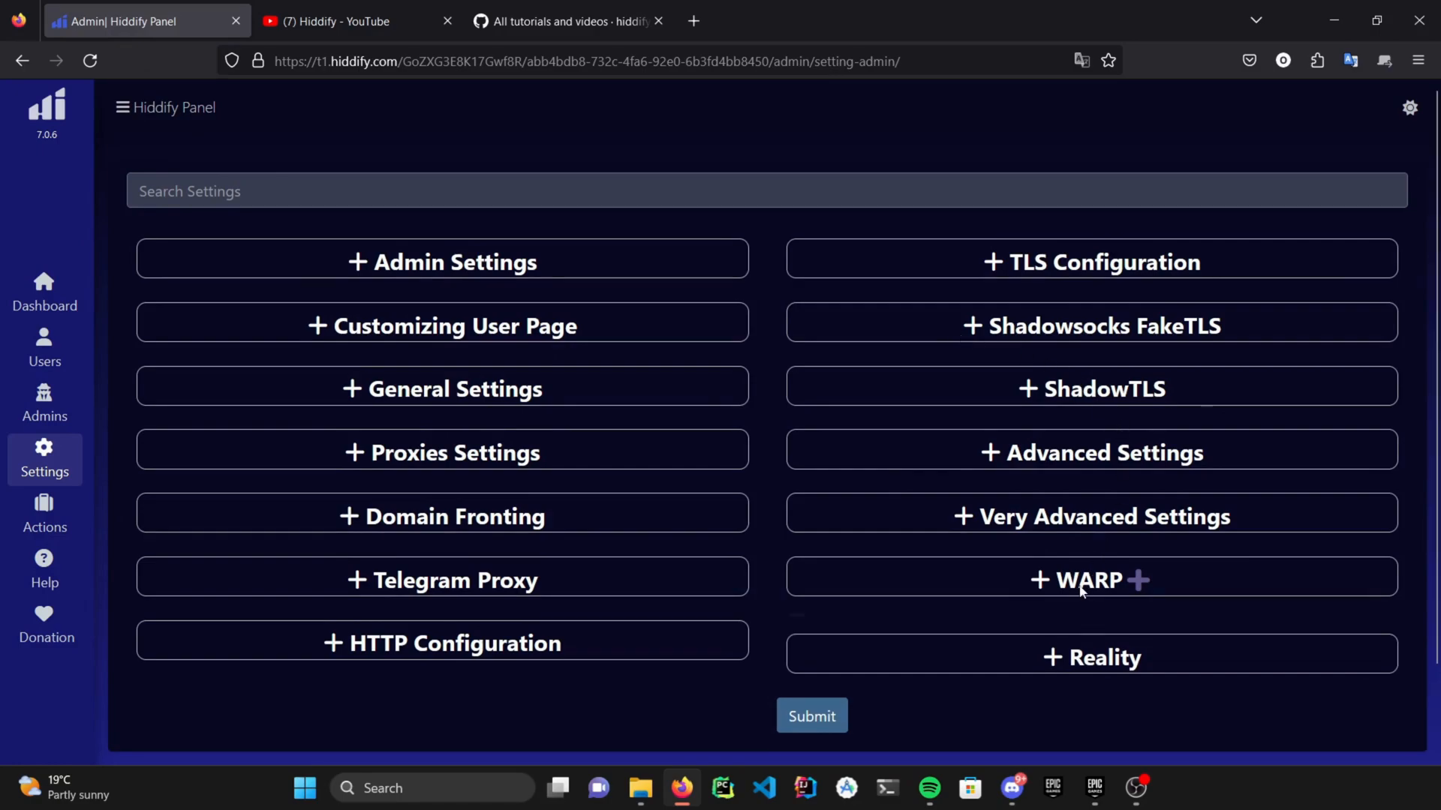
- Expand the WARP section showing WARP+ mode disabled and the WARP Plus key field
left_click(1090, 579)
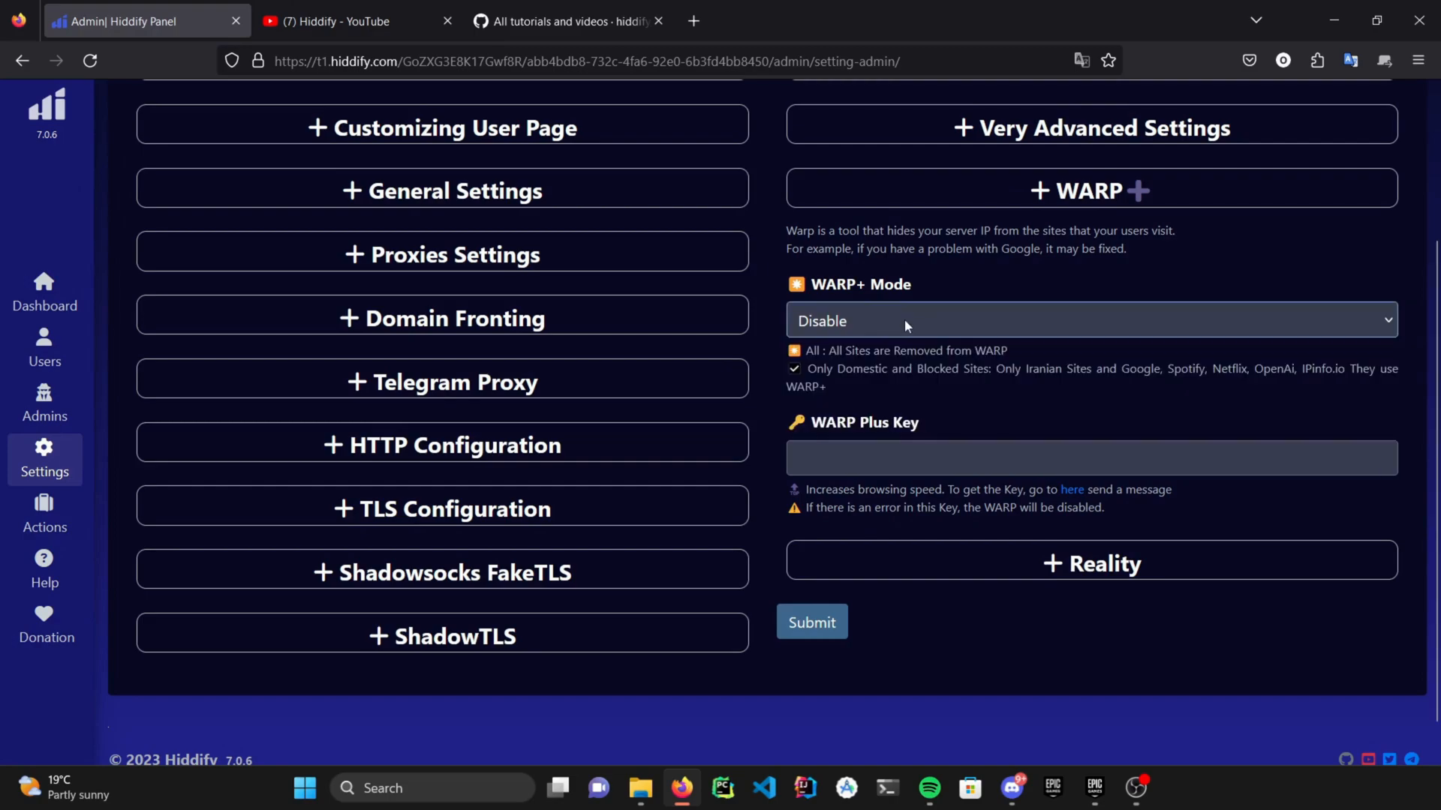
scroll("up", 3)
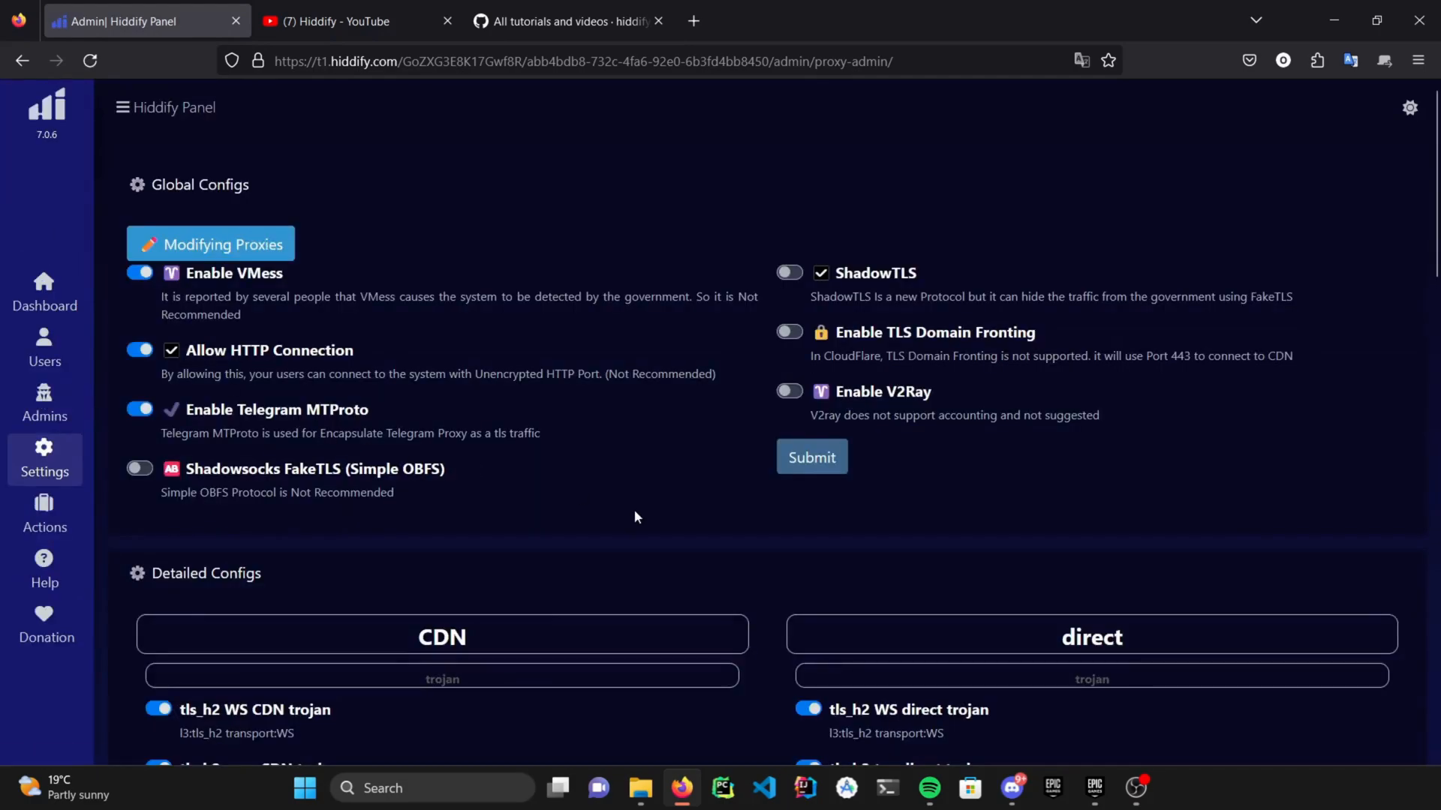
- Scroll the Proxies page CDN and direct configs, then return to the admin dashboard
scroll("down", 3)
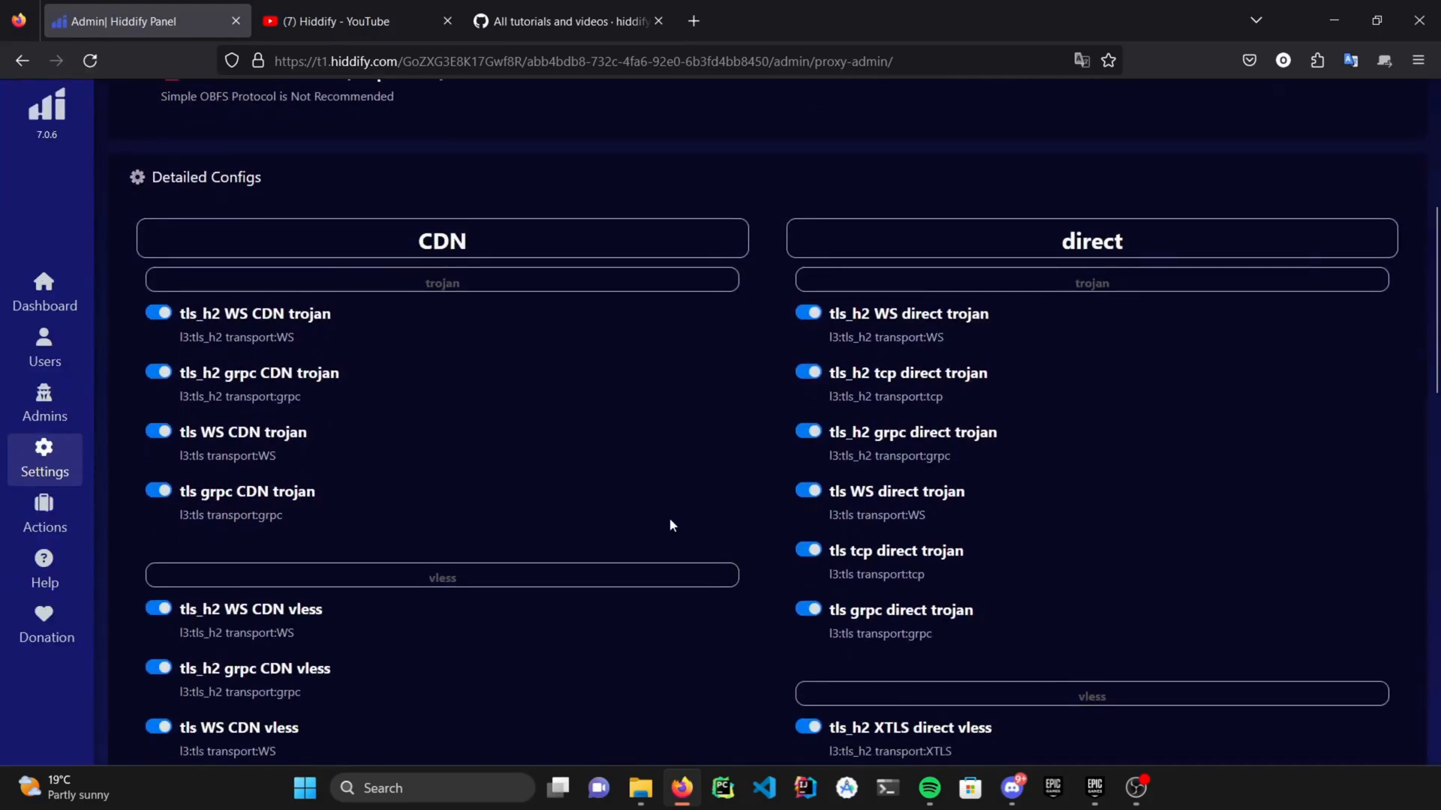
scroll("up", 3)
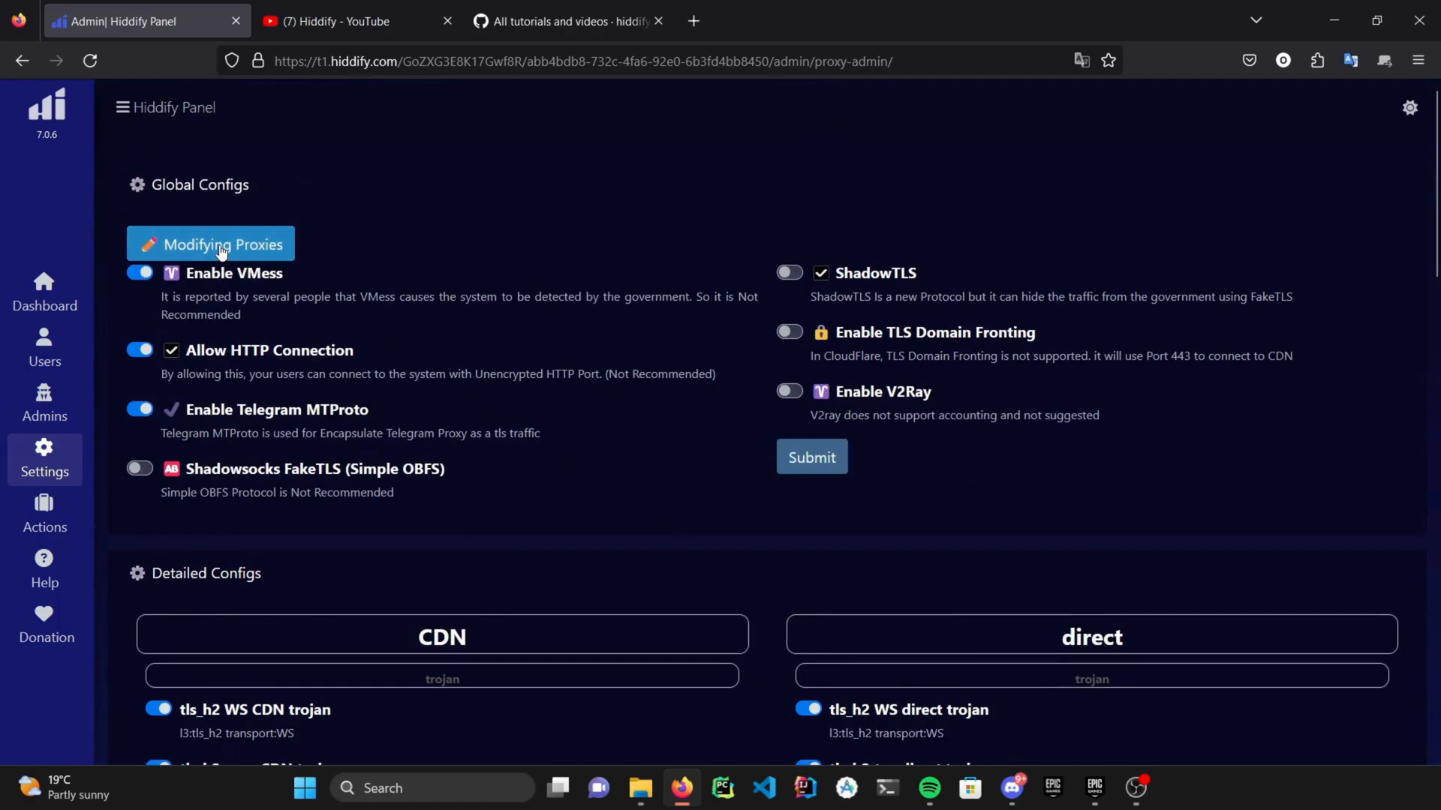
left_click(210, 245)
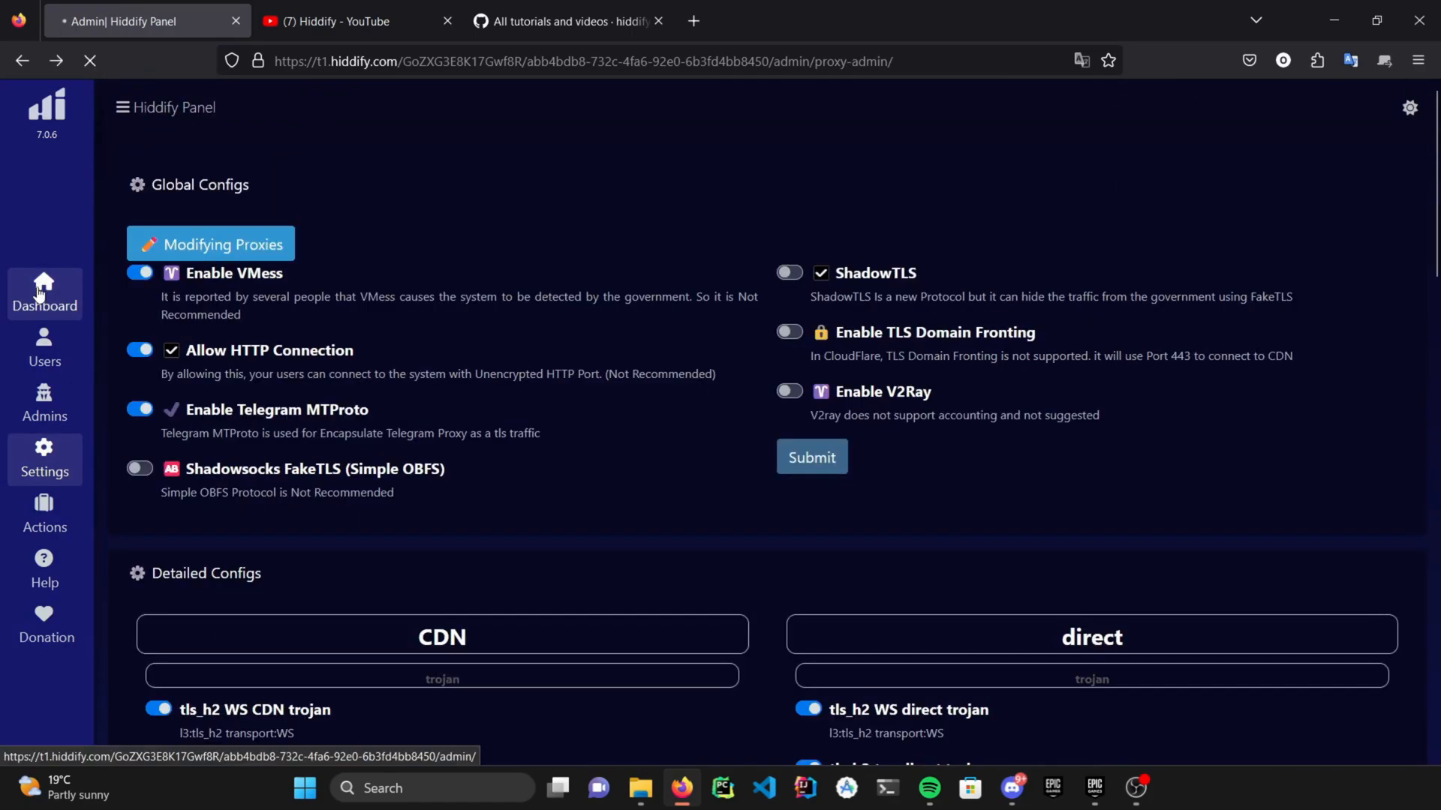
left_click(43, 294)
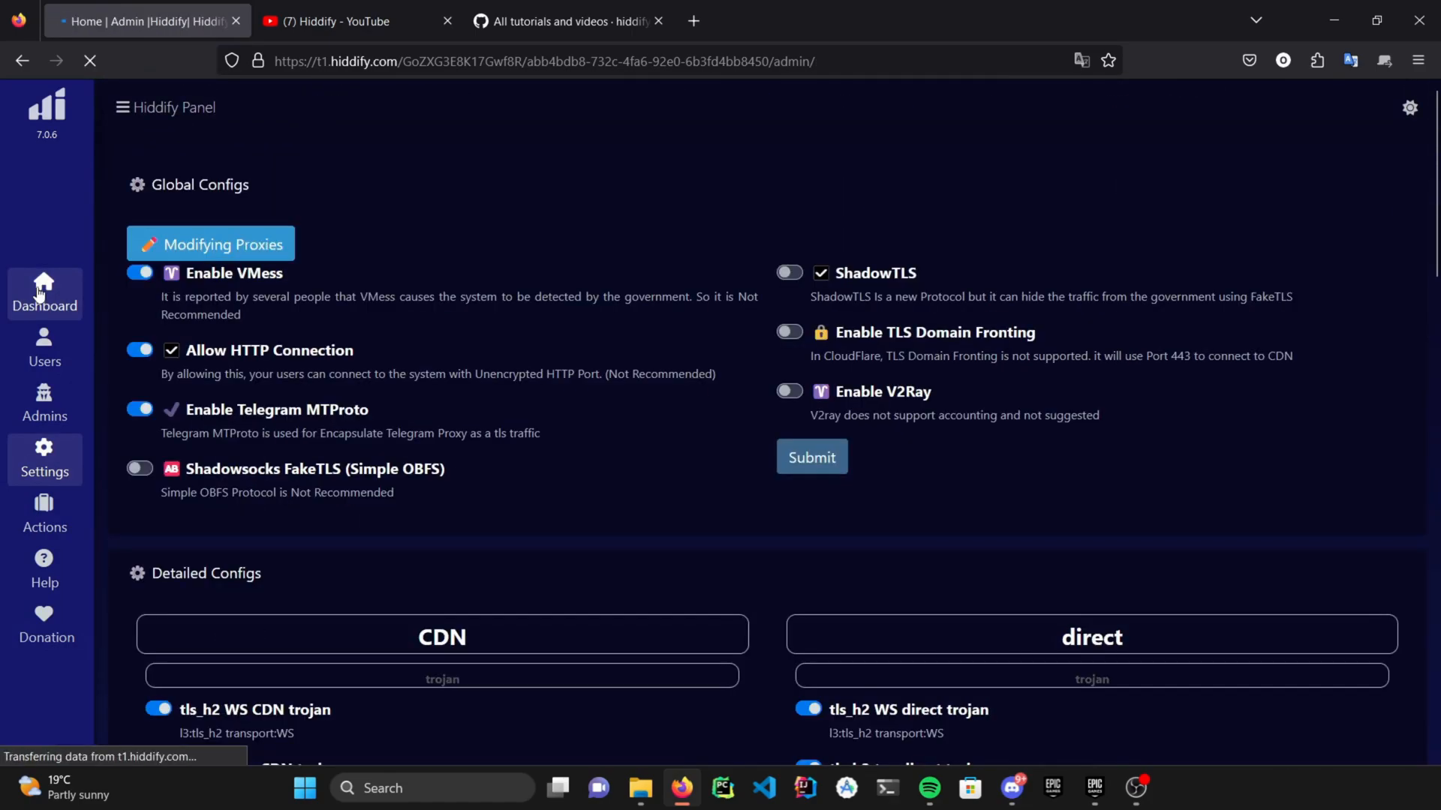
- View the HiddifyN and HiddifyNG GitHub repos, then return to the Hiddify YouTube videos tab
left_click(44, 294)
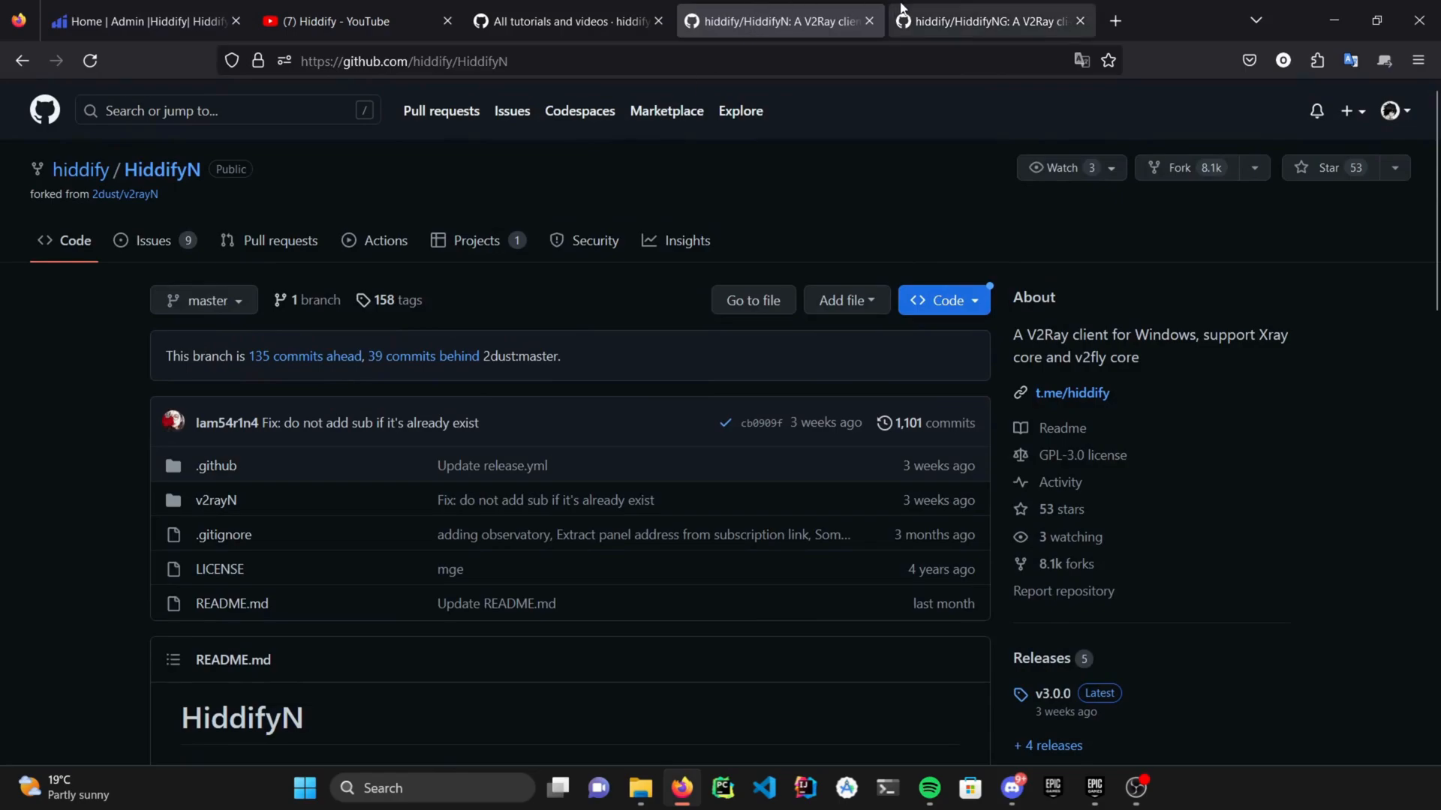
left_click(989, 20)
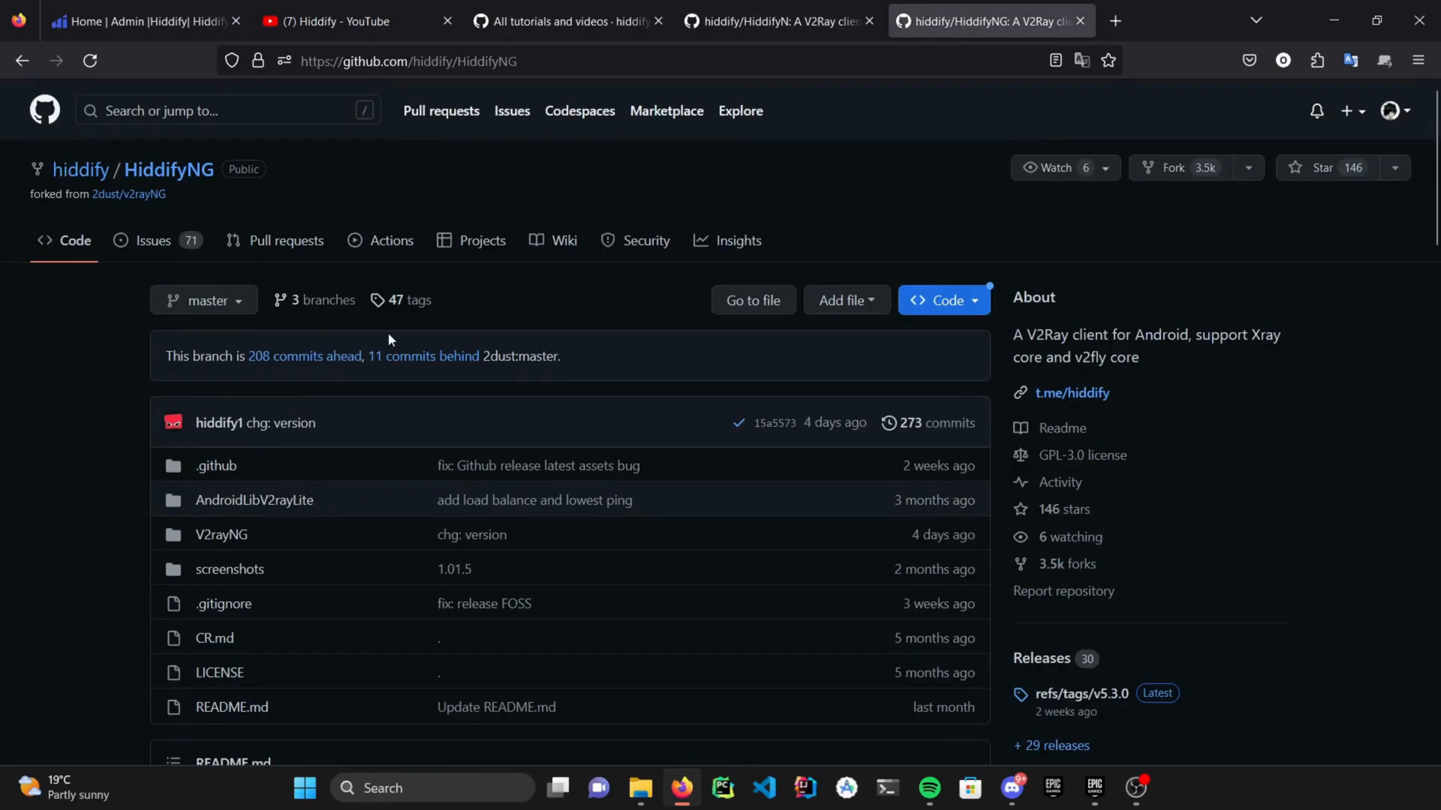
left_click(330, 20)
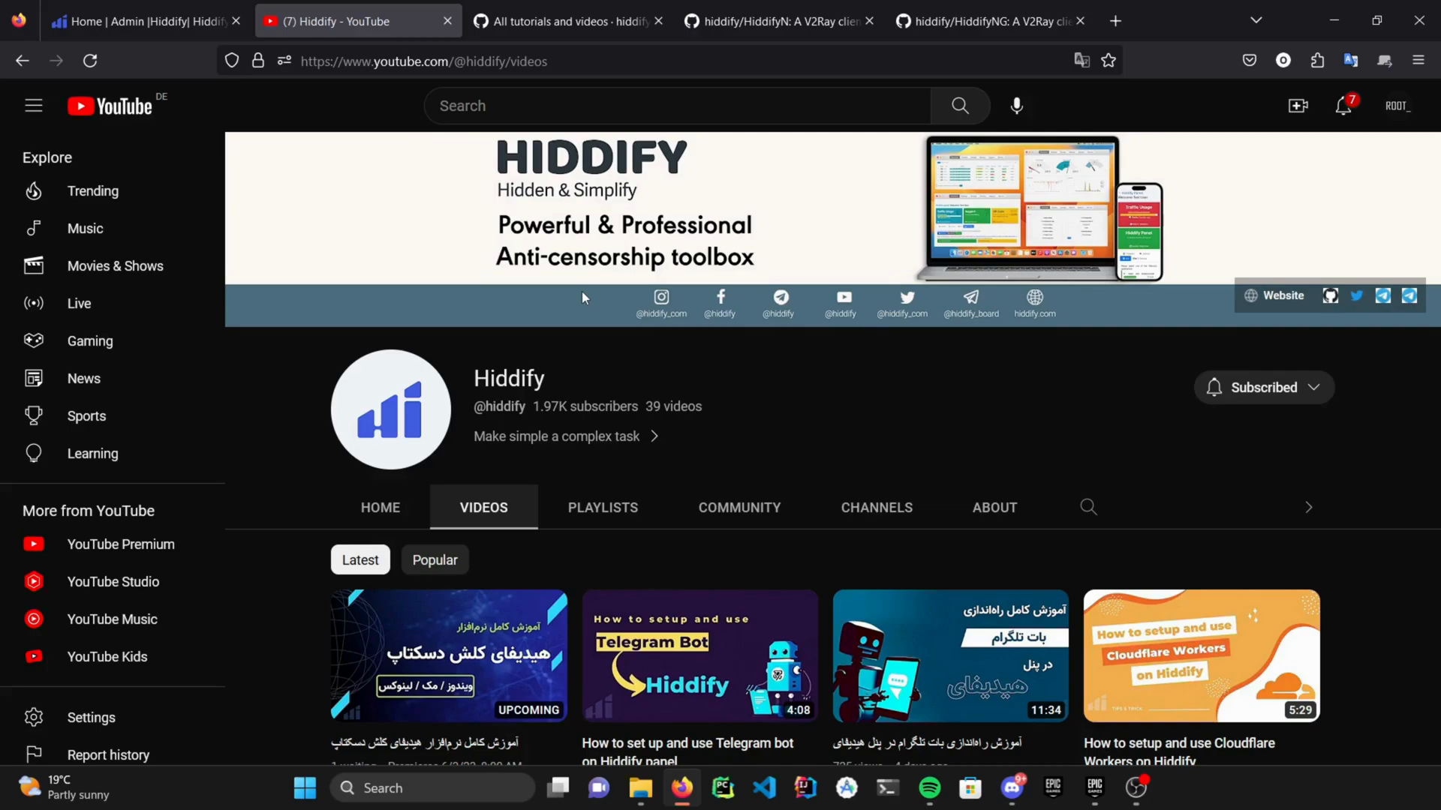
mouse_move(751, 501)
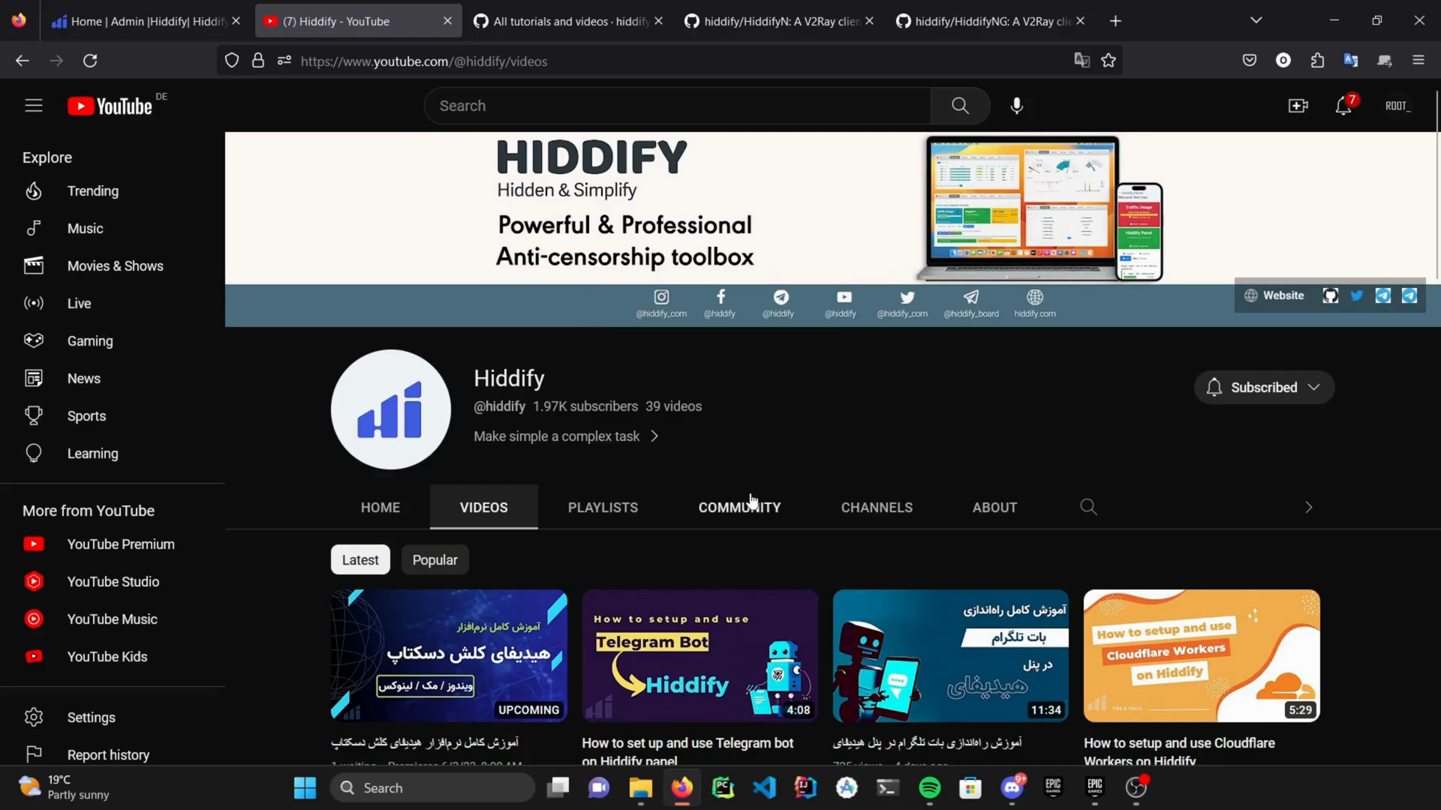